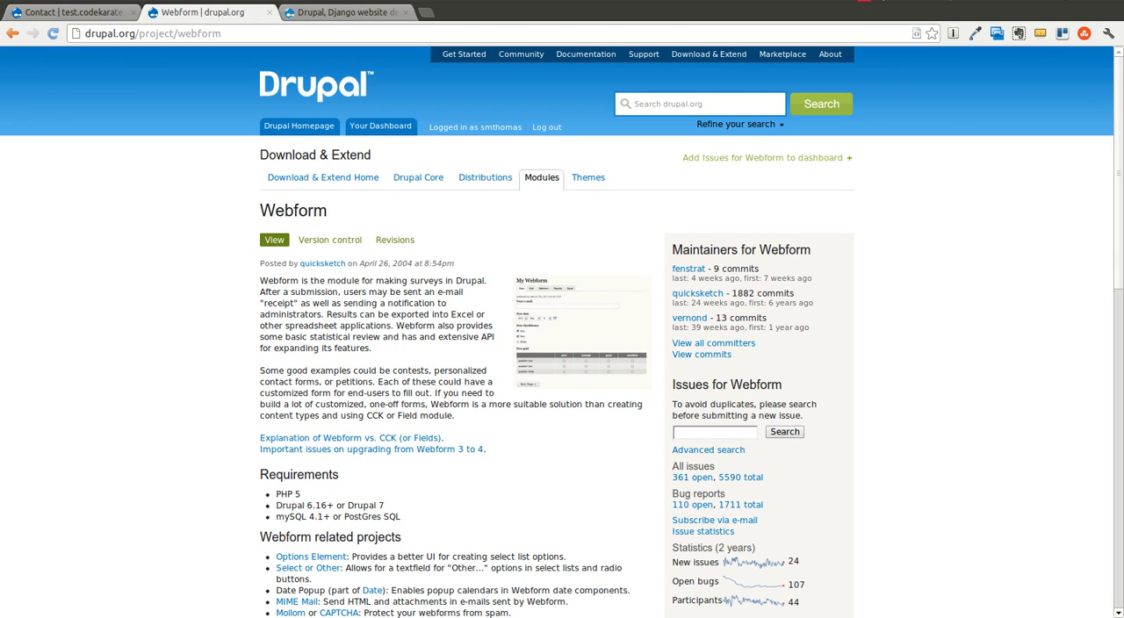
mouse_move(913, 203)
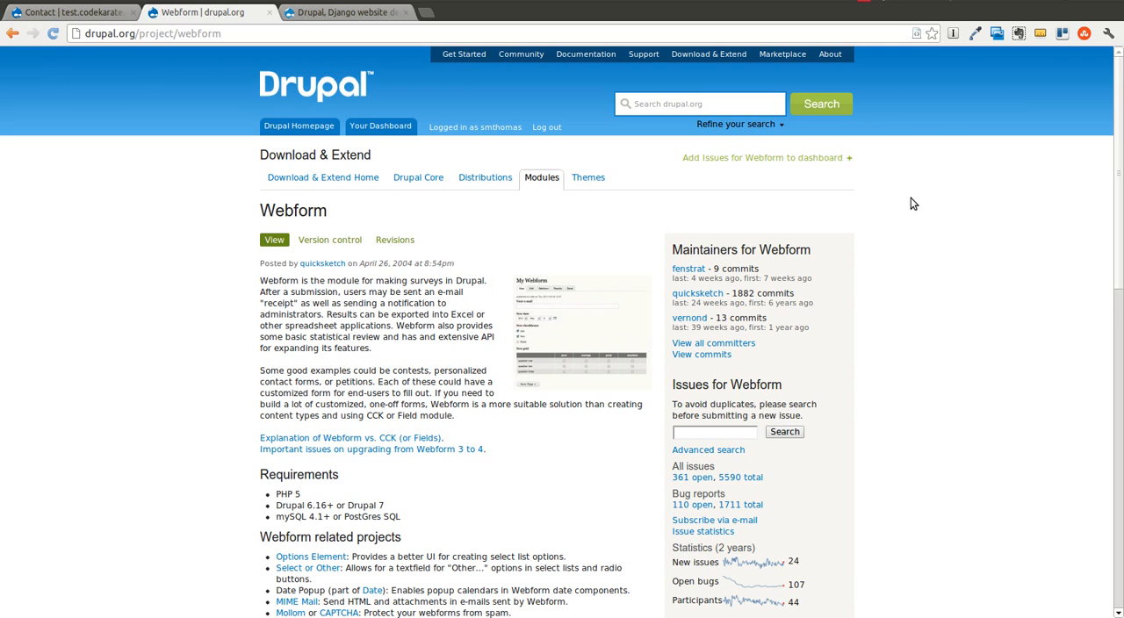
mouse_move(814, 191)
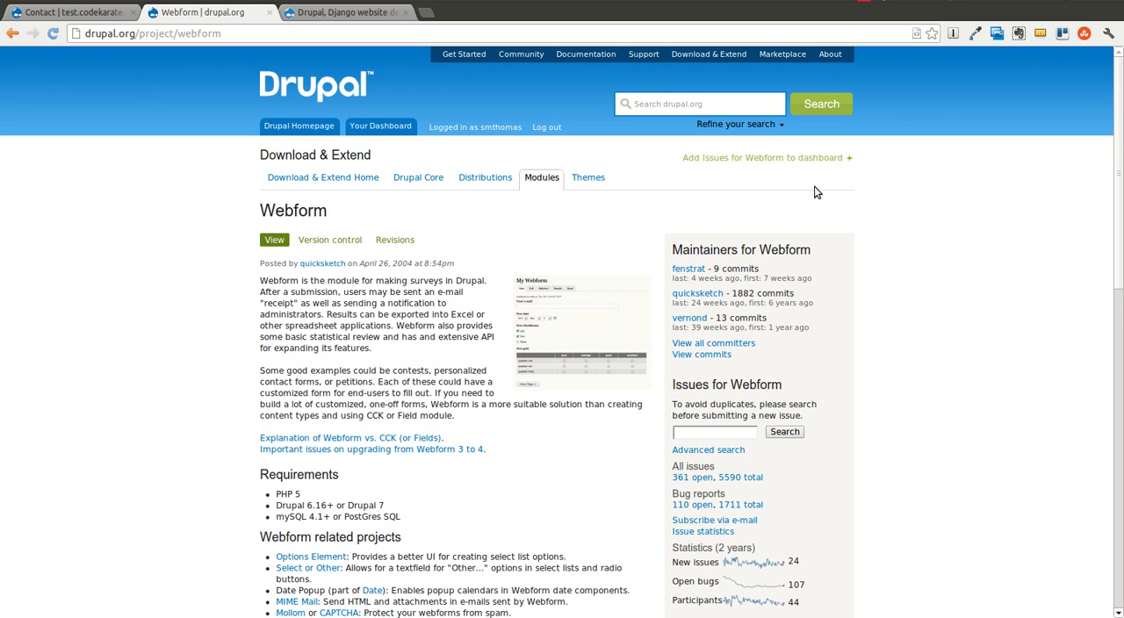
mouse_move(844, 195)
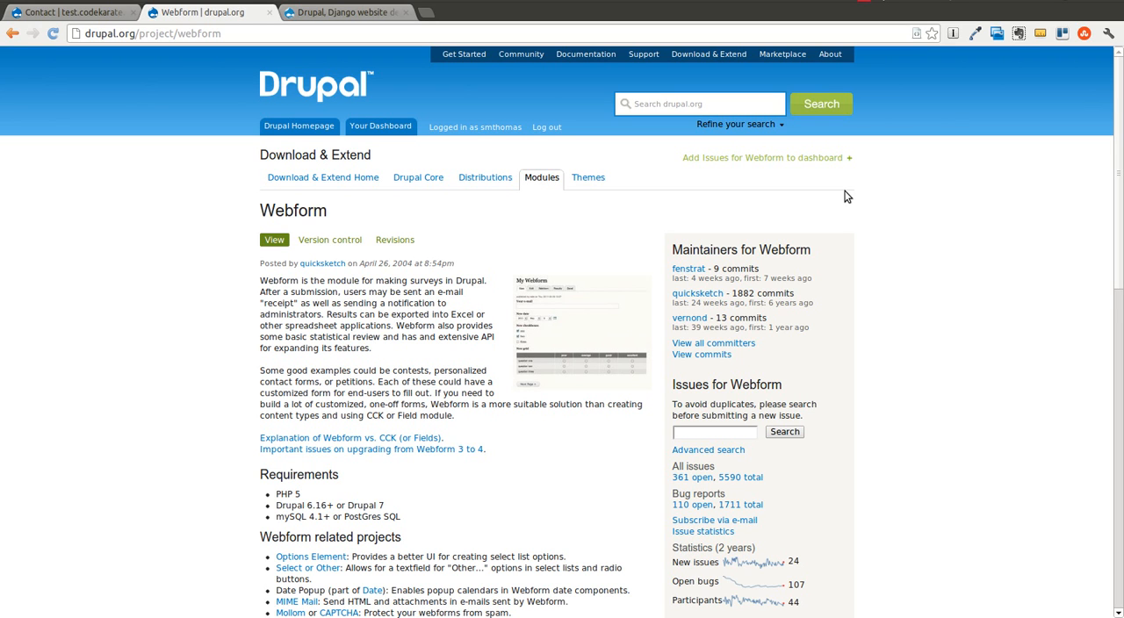
mouse_move(874, 199)
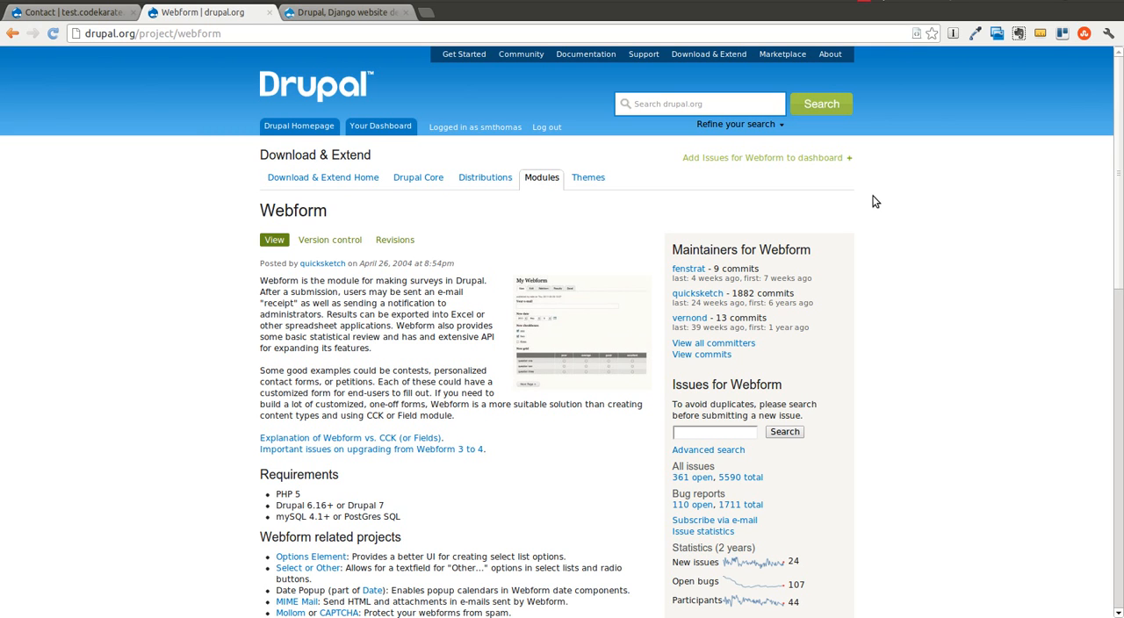
mouse_move(910, 208)
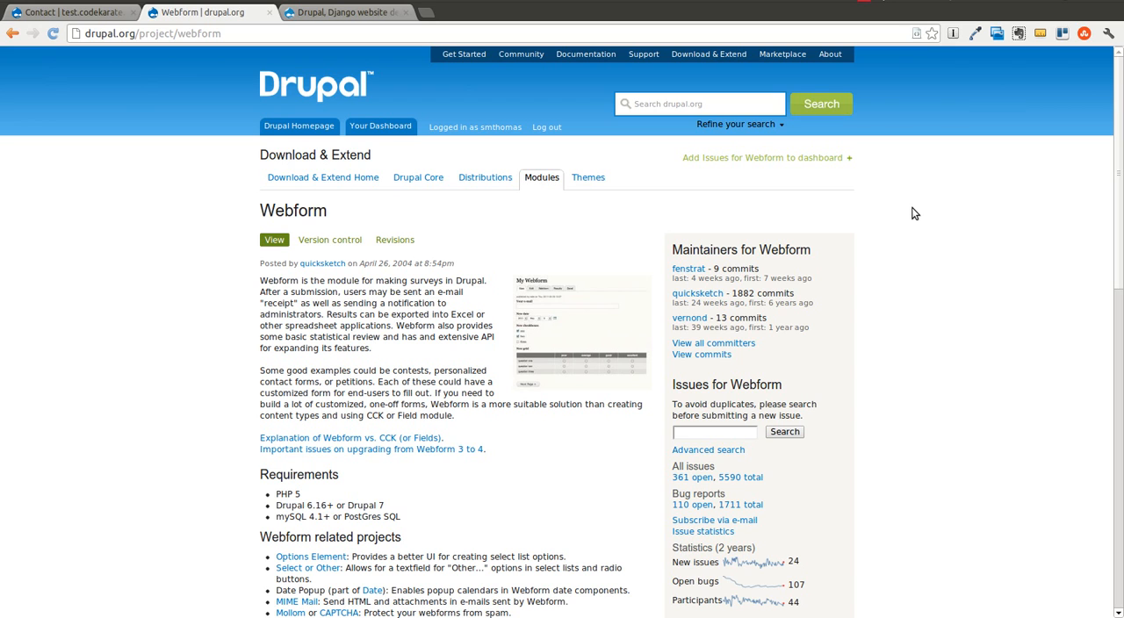
mouse_move(929, 213)
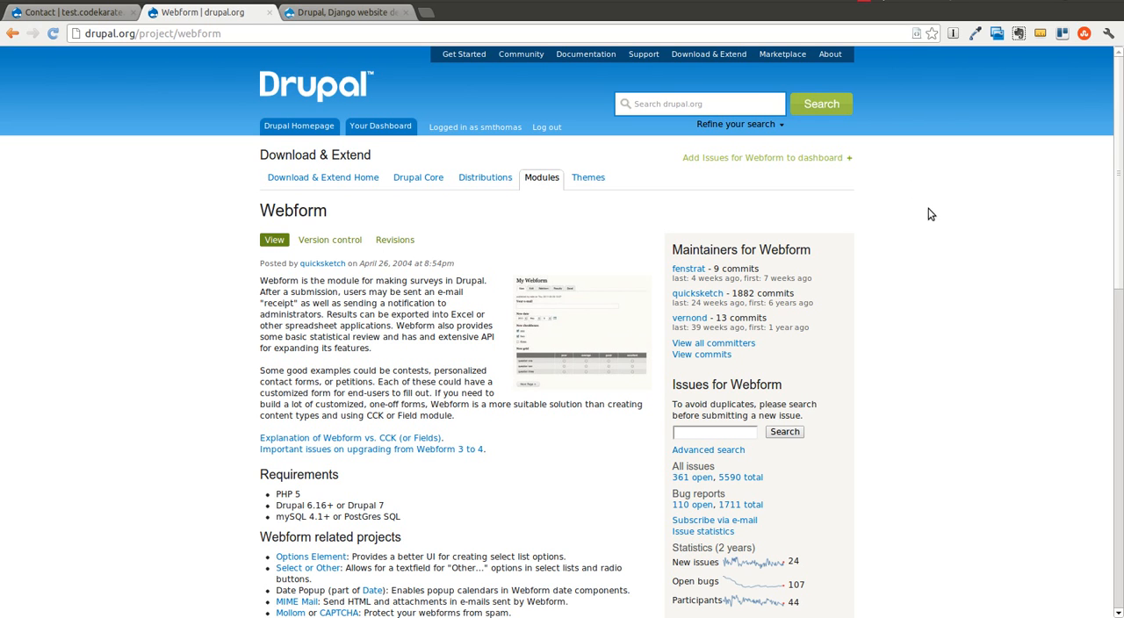
mouse_move(900, 191)
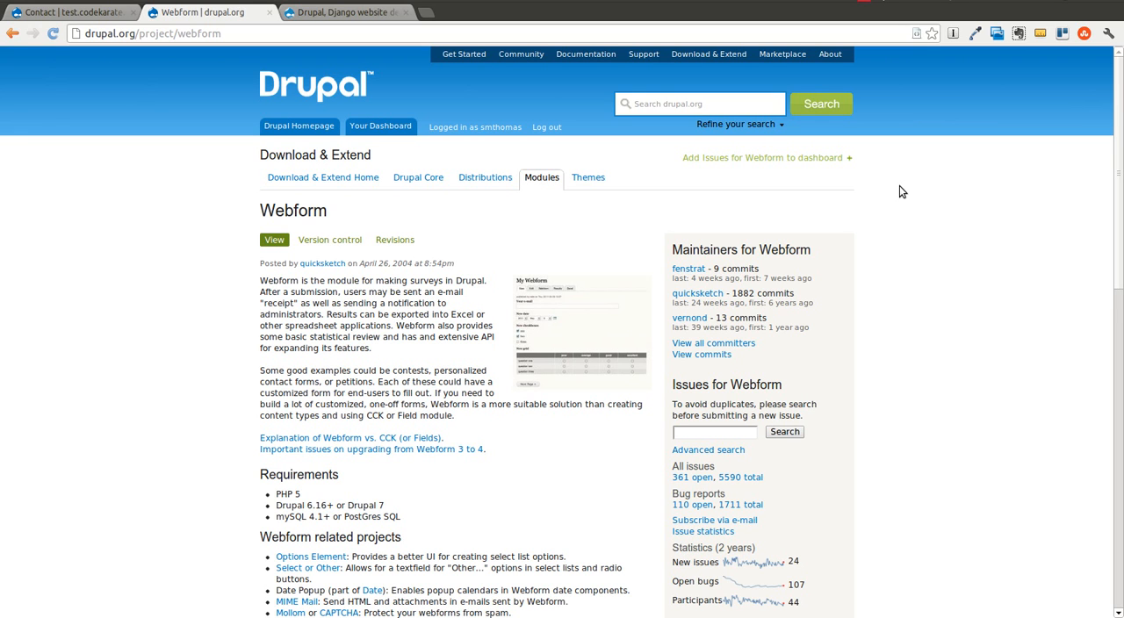
mouse_move(945, 239)
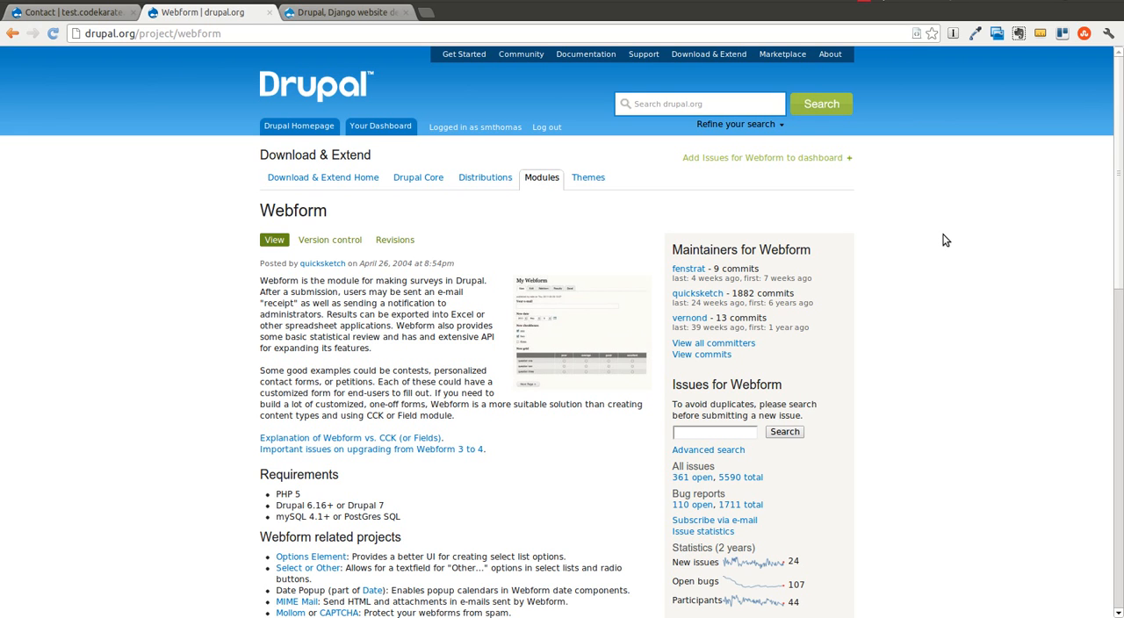
mouse_move(375, 220)
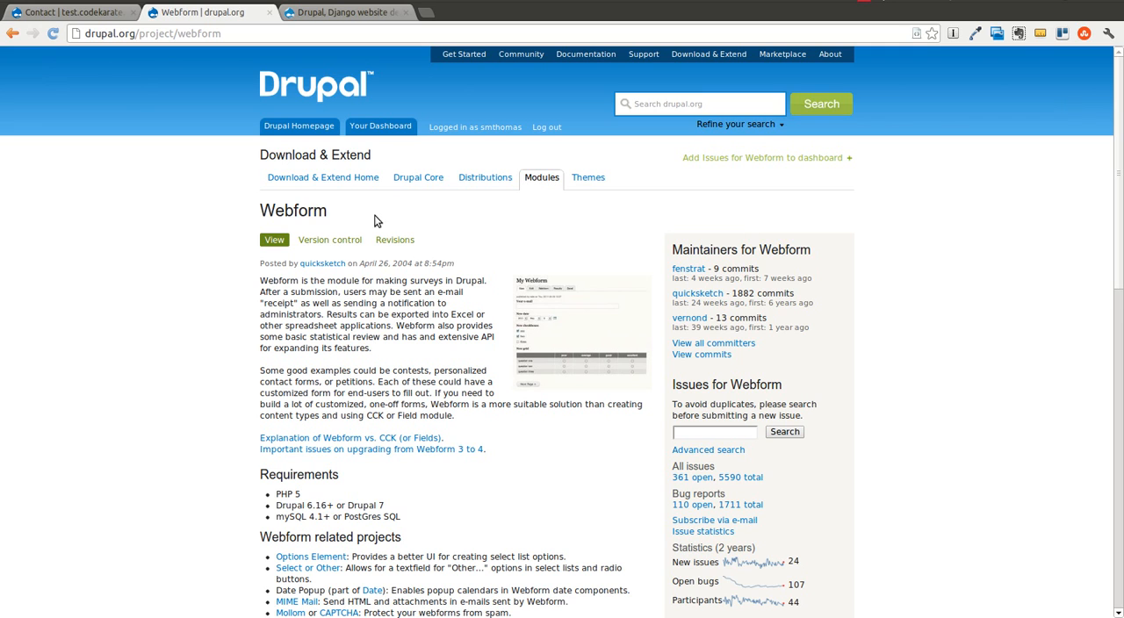
mouse_move(193, 204)
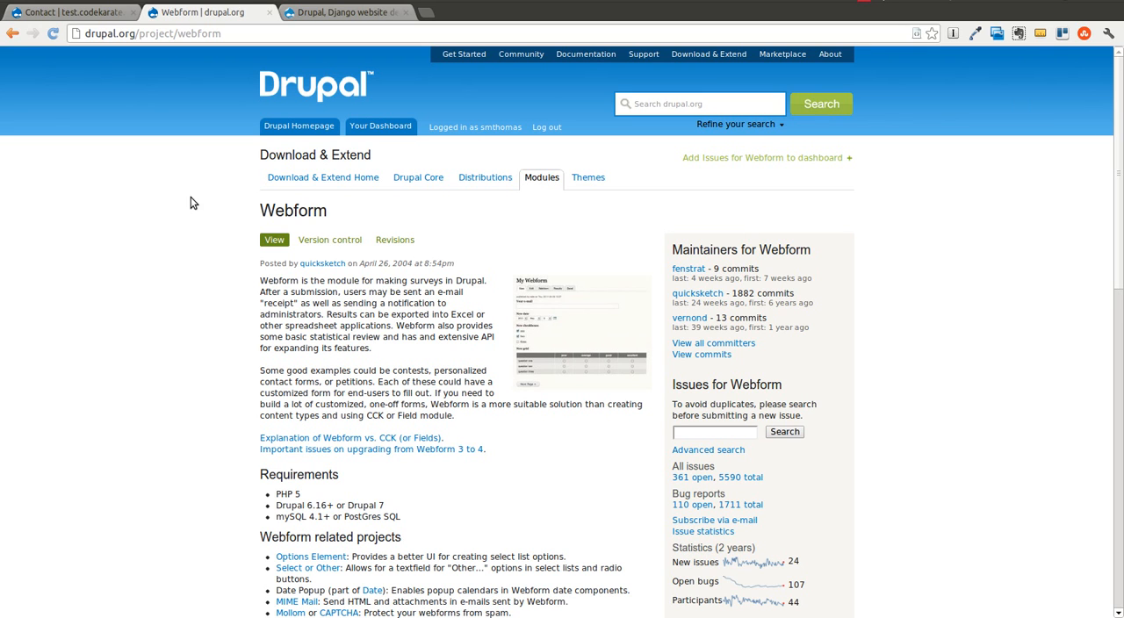
mouse_move(190, 234)
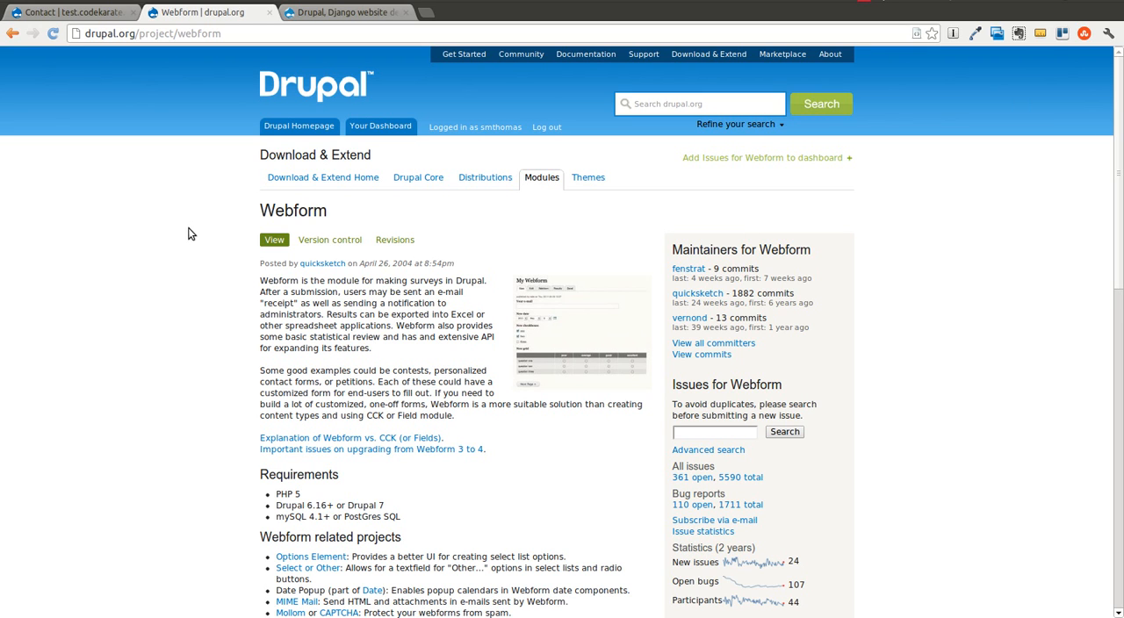
mouse_move(177, 254)
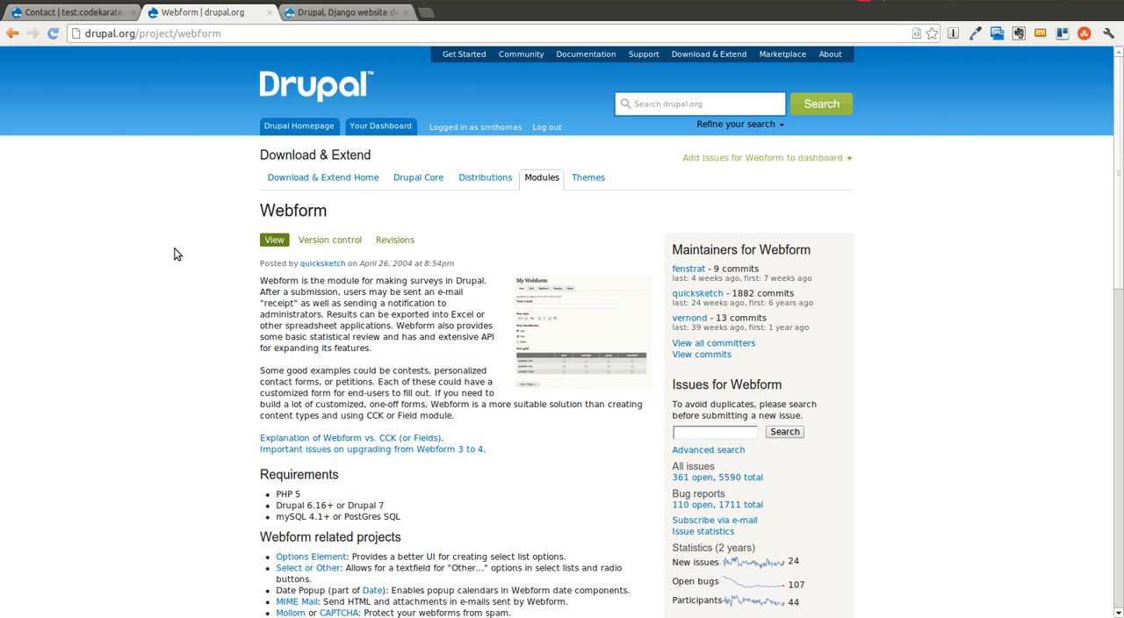
Switch to the test site's contact page tab and scroll through it
click(70, 11)
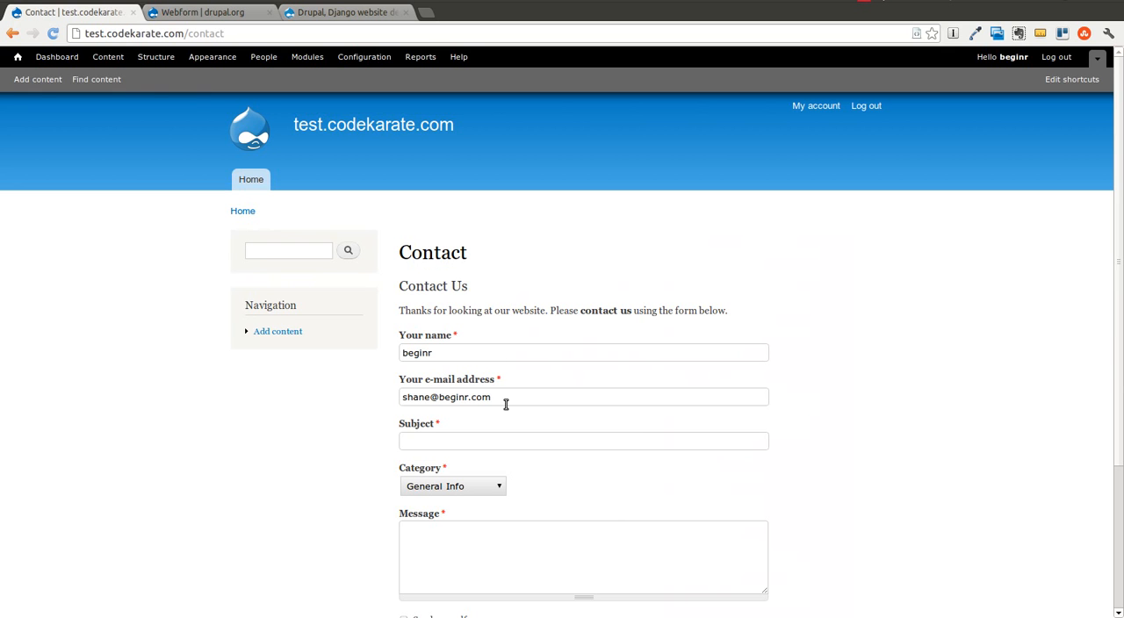
scroll(down, 3)
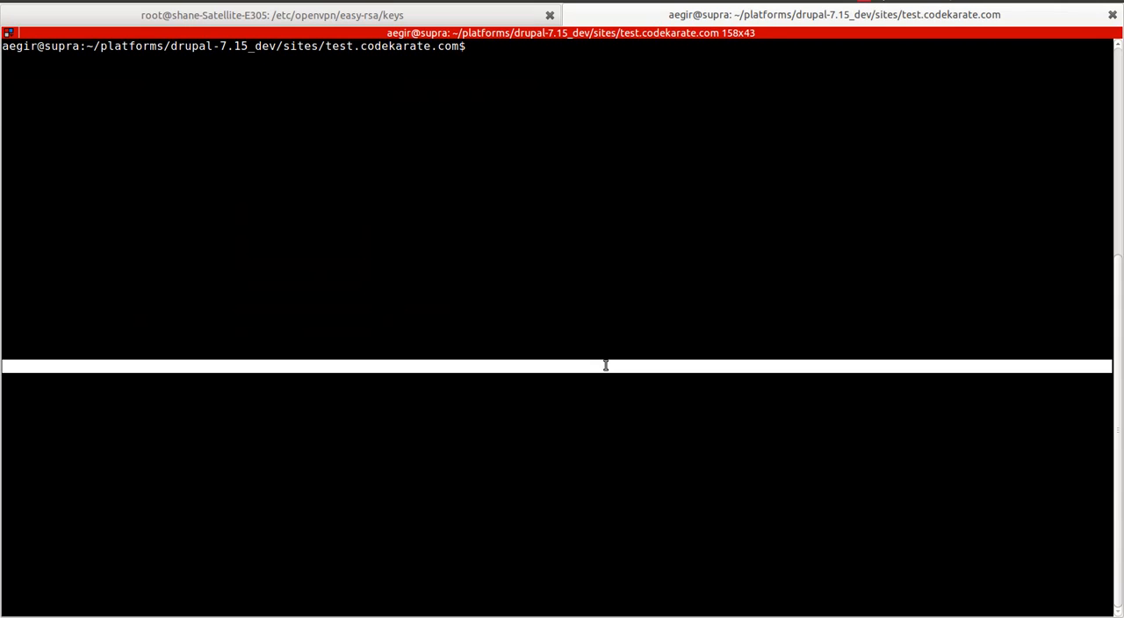
Enter the 'drush dl webform' command in the site directory
text(drush dl)
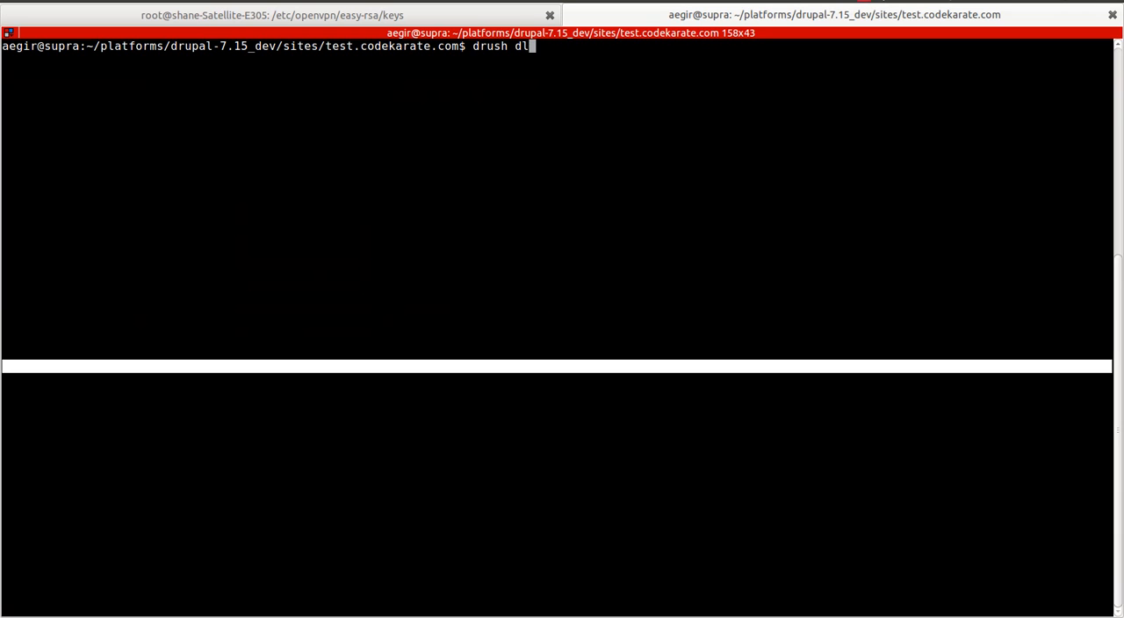
text(webform)
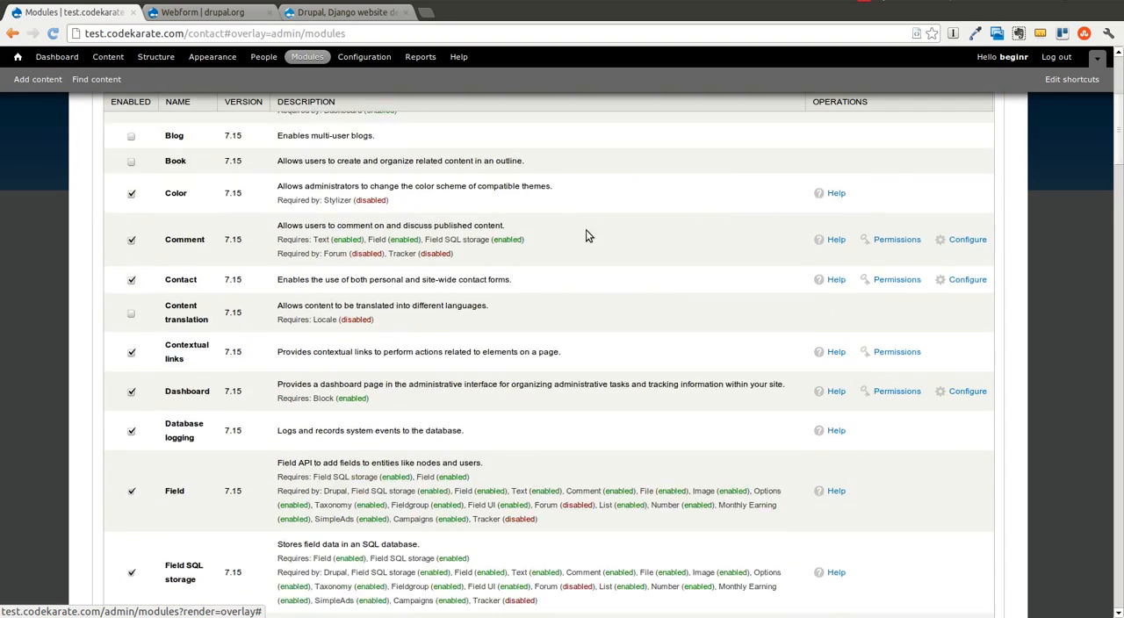
Save the Modules page with Webform ticked, then return to the Modules list from Structure
scroll(down, 3)
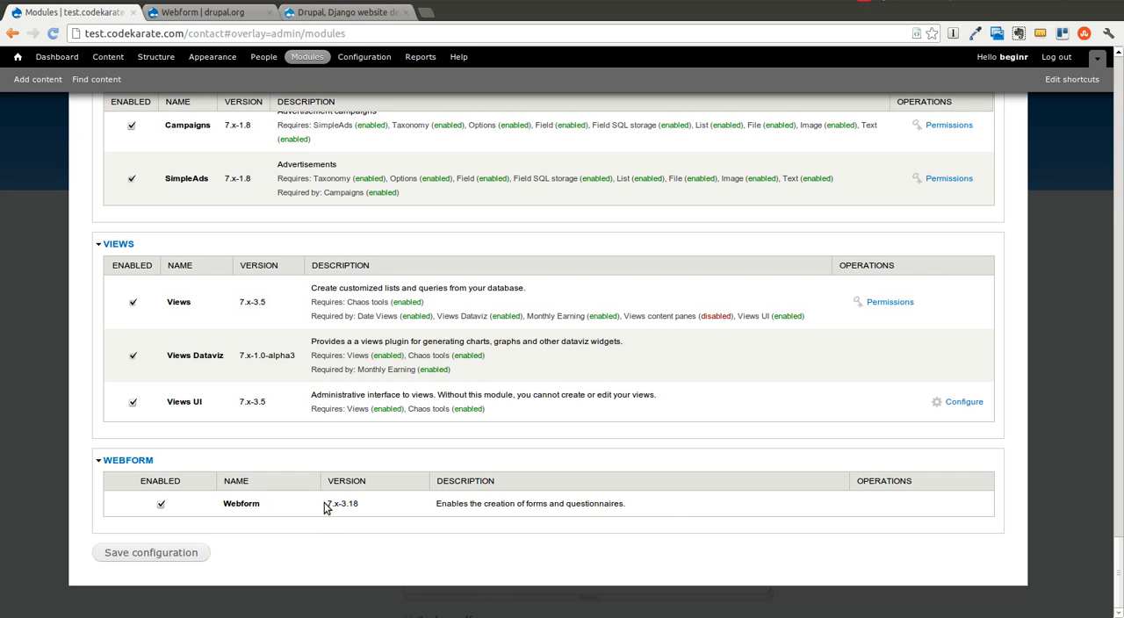
mouse_move(536, 523)
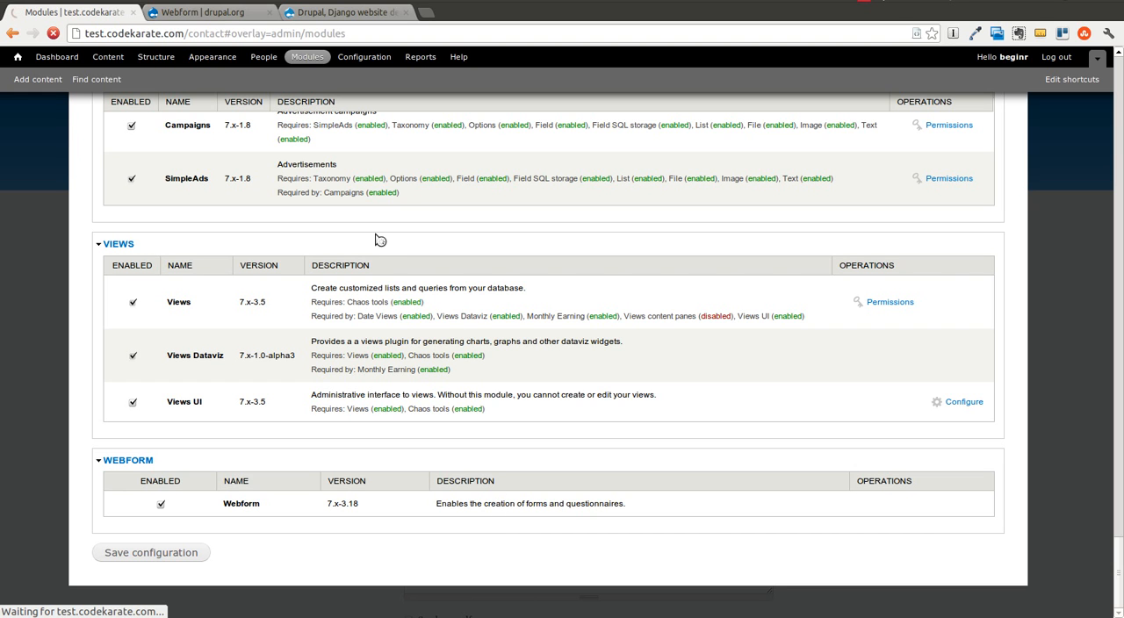
click(150, 552)
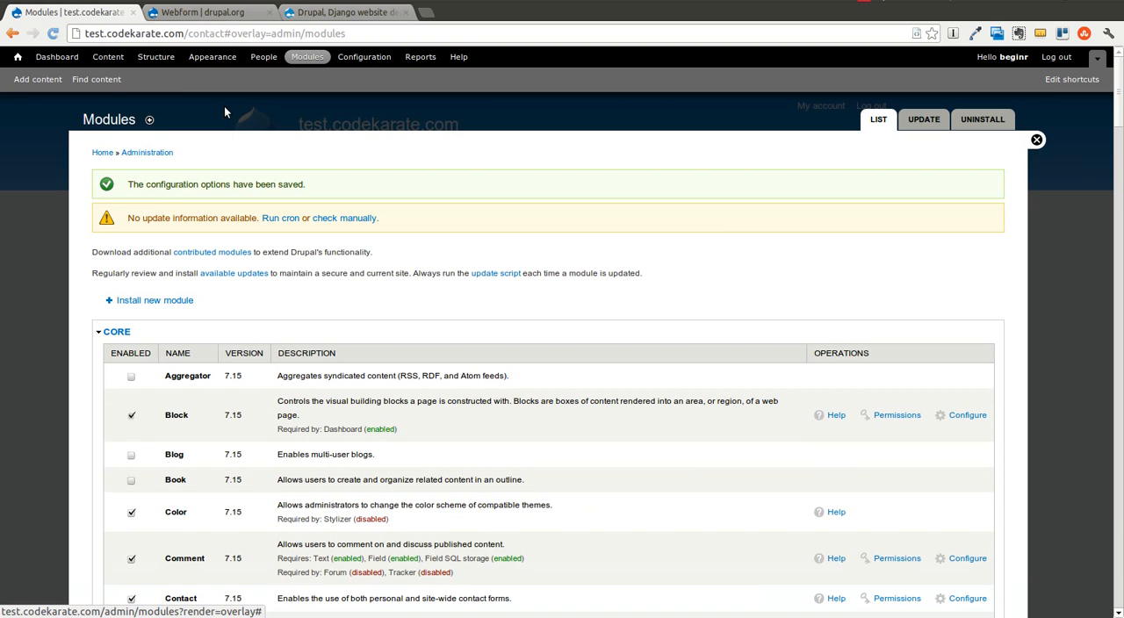
click(155, 56)
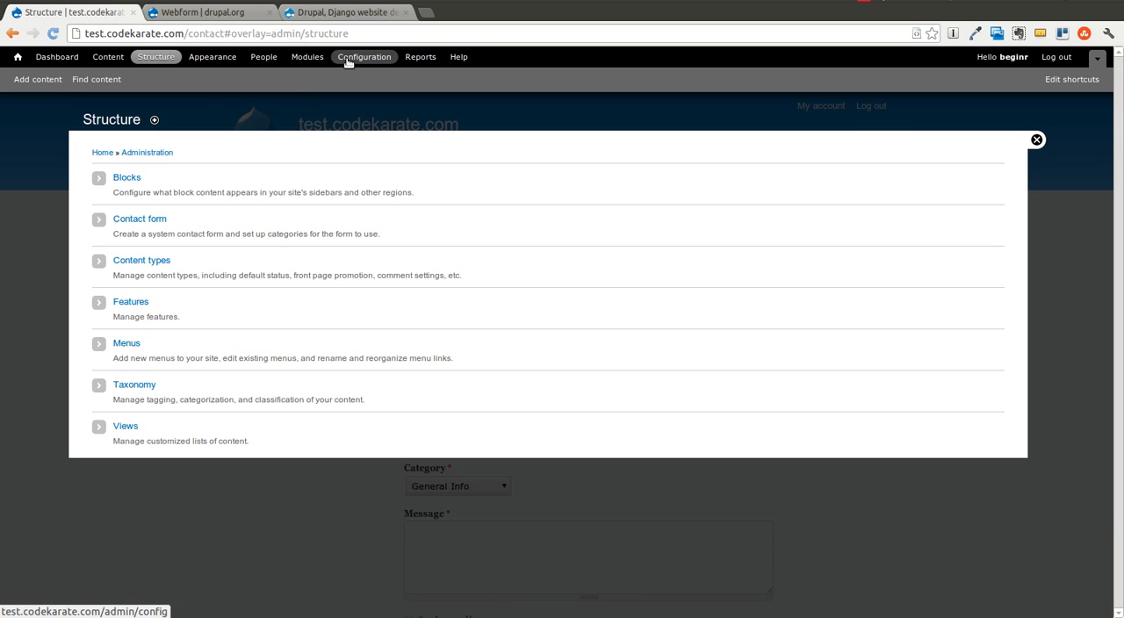
click(306, 56)
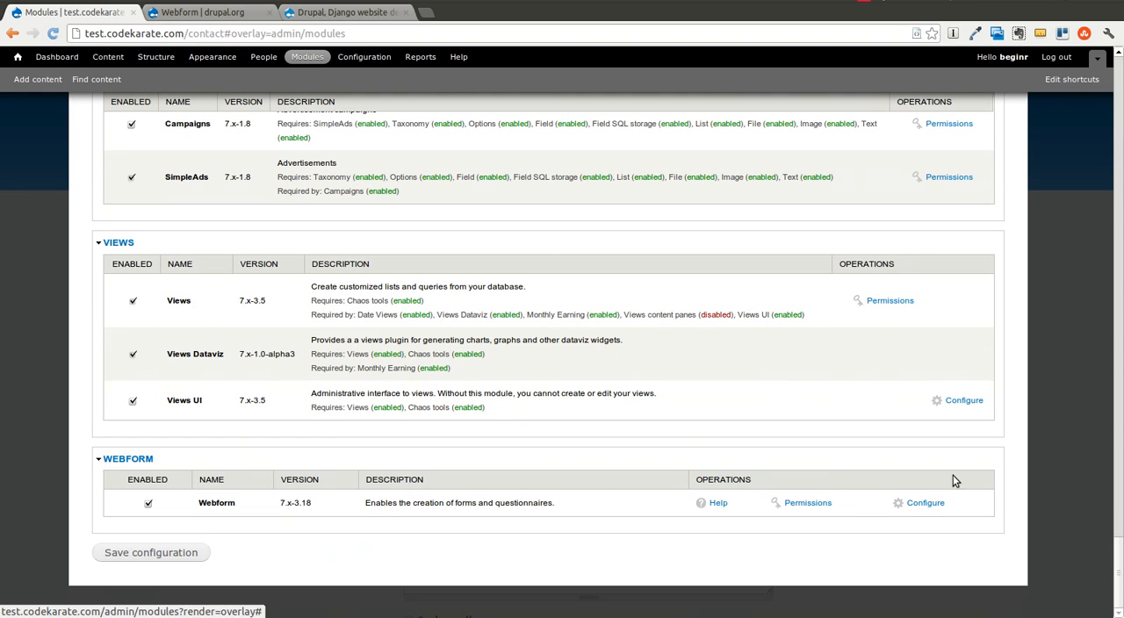
click(926, 502)
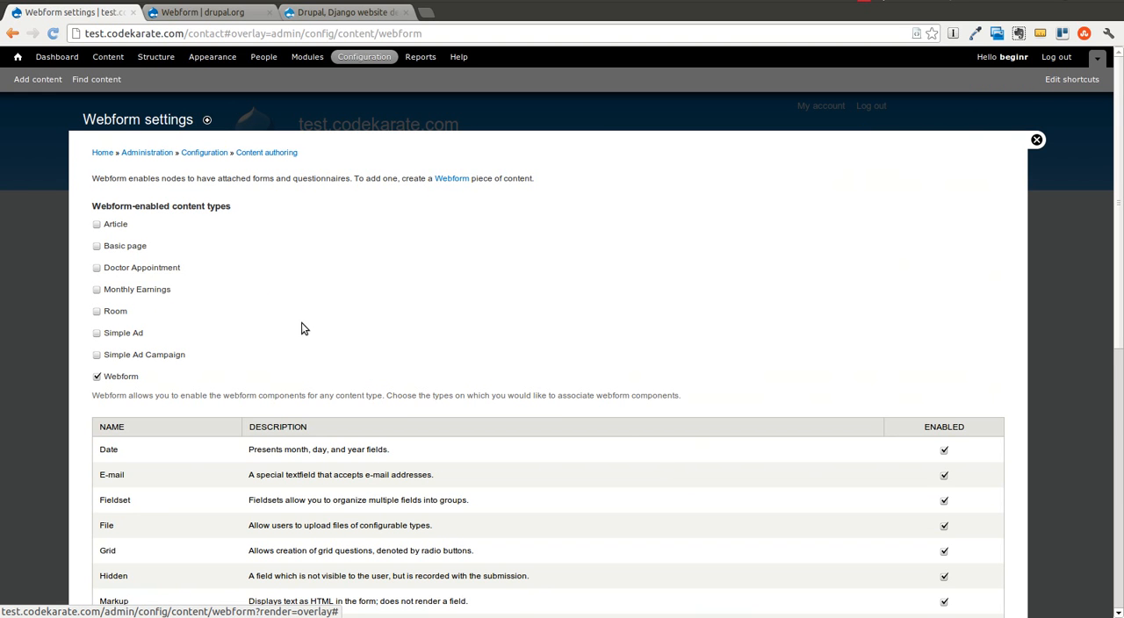
double_click(95, 206)
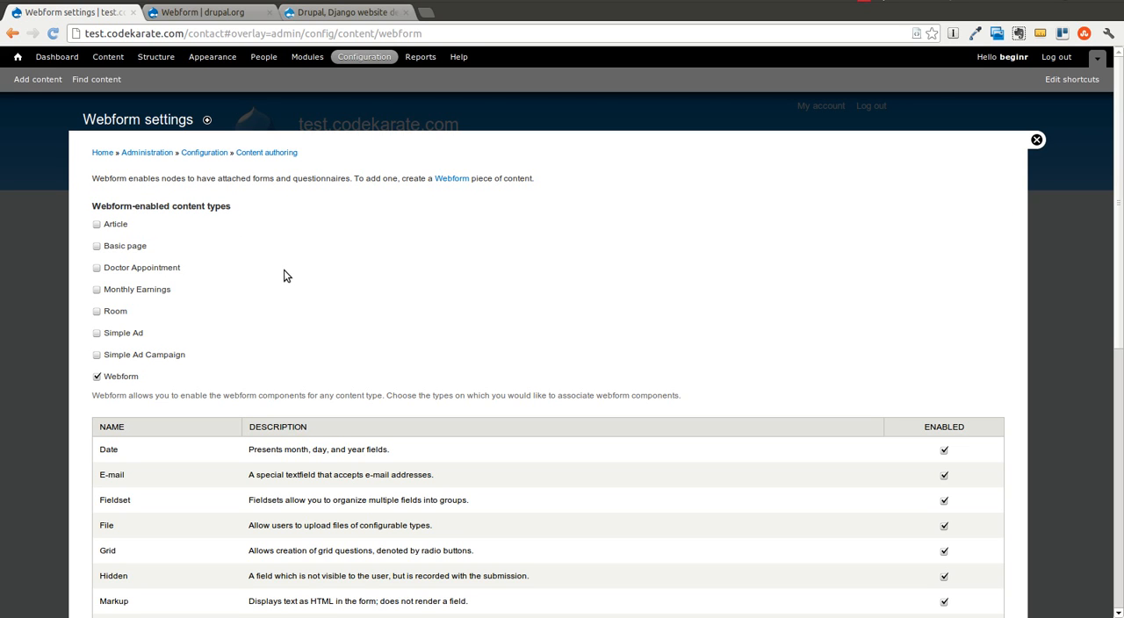
mouse_move(526, 294)
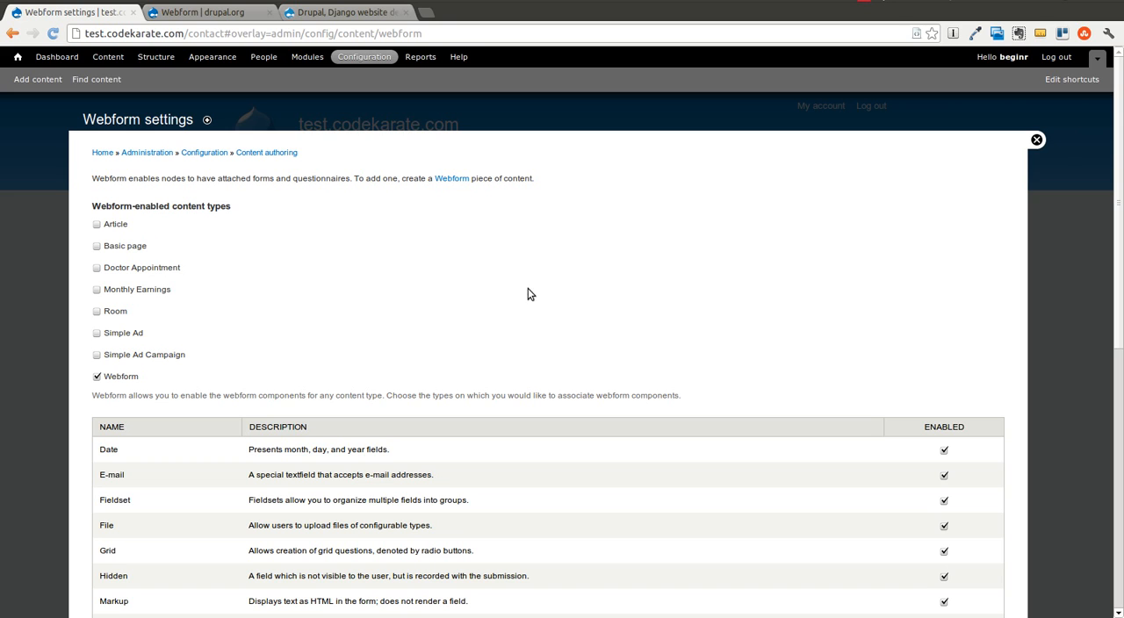
mouse_move(541, 295)
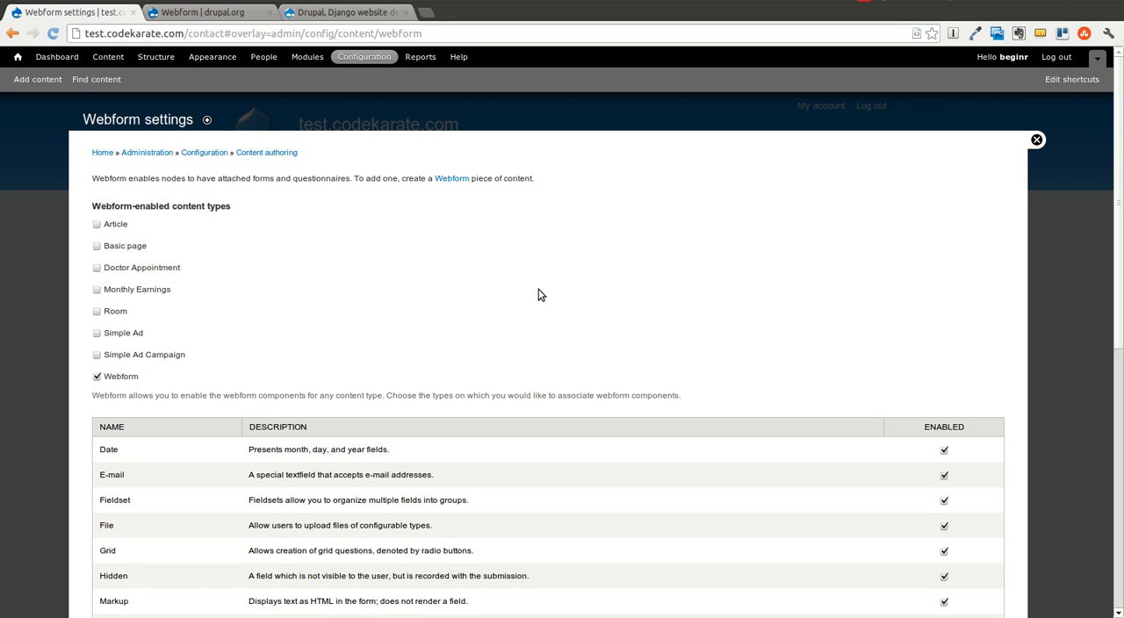
mouse_move(585, 293)
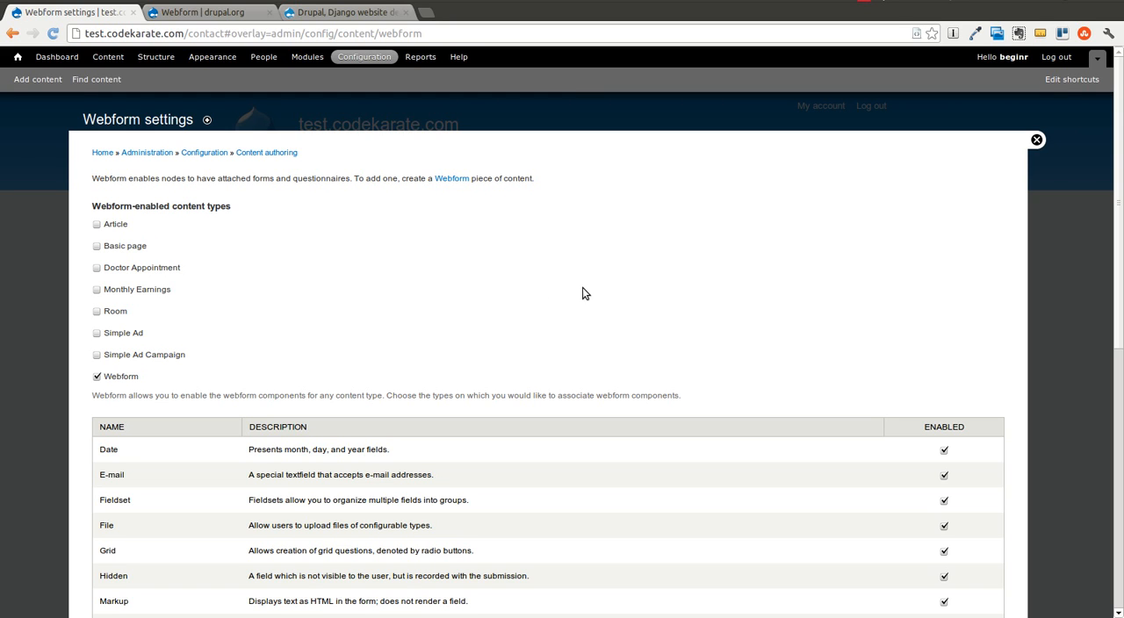
scroll(down, 3)
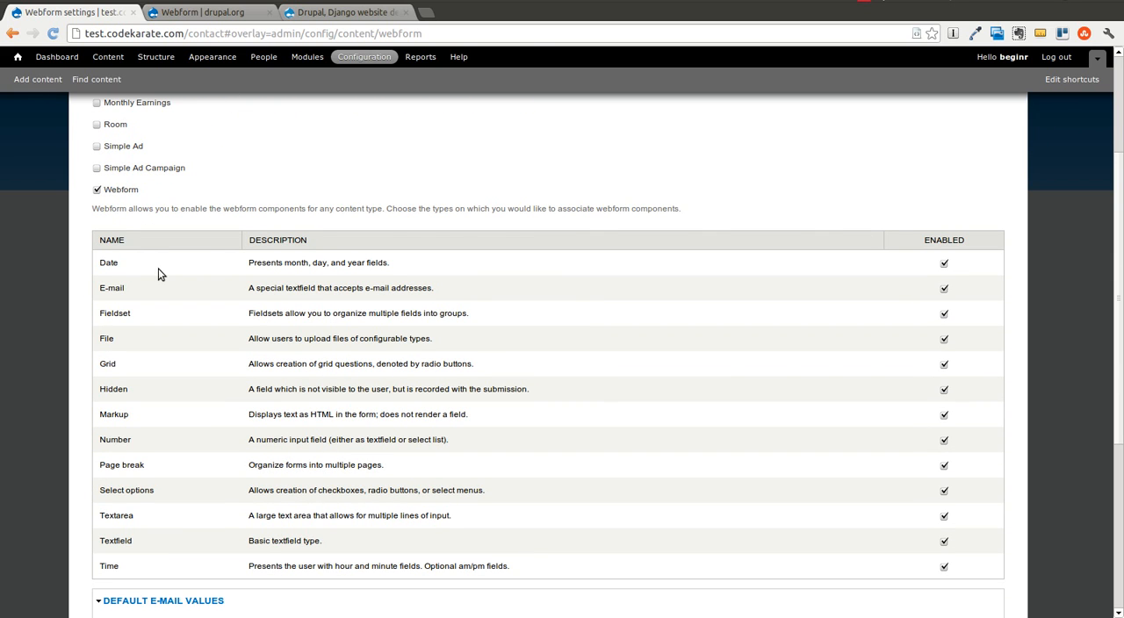
scroll(down, 3)
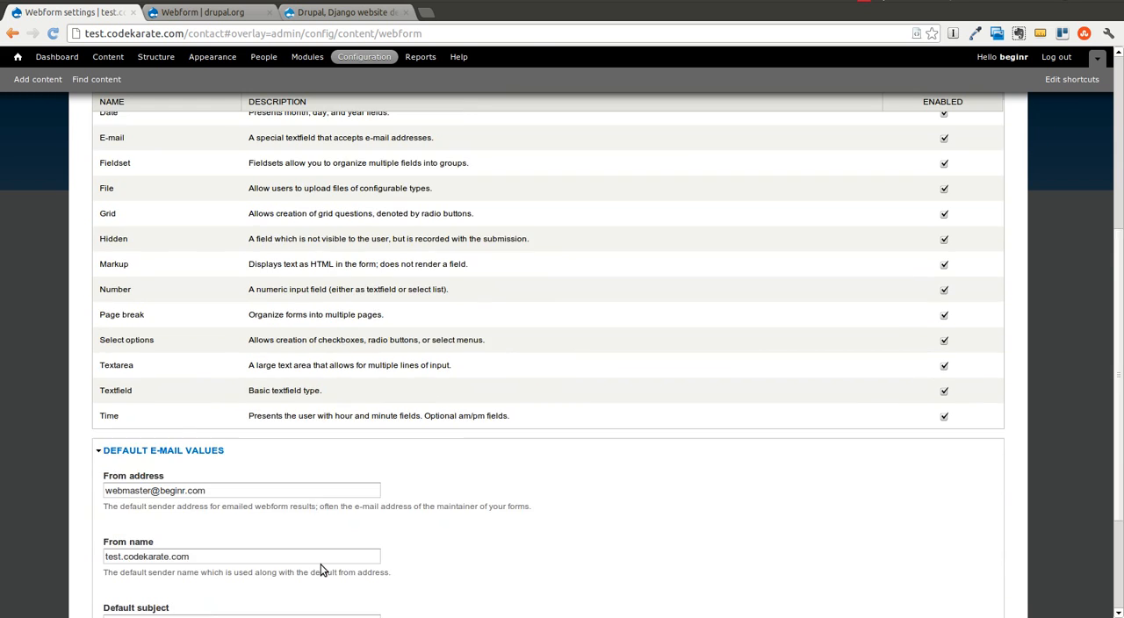
scroll(down, 3)
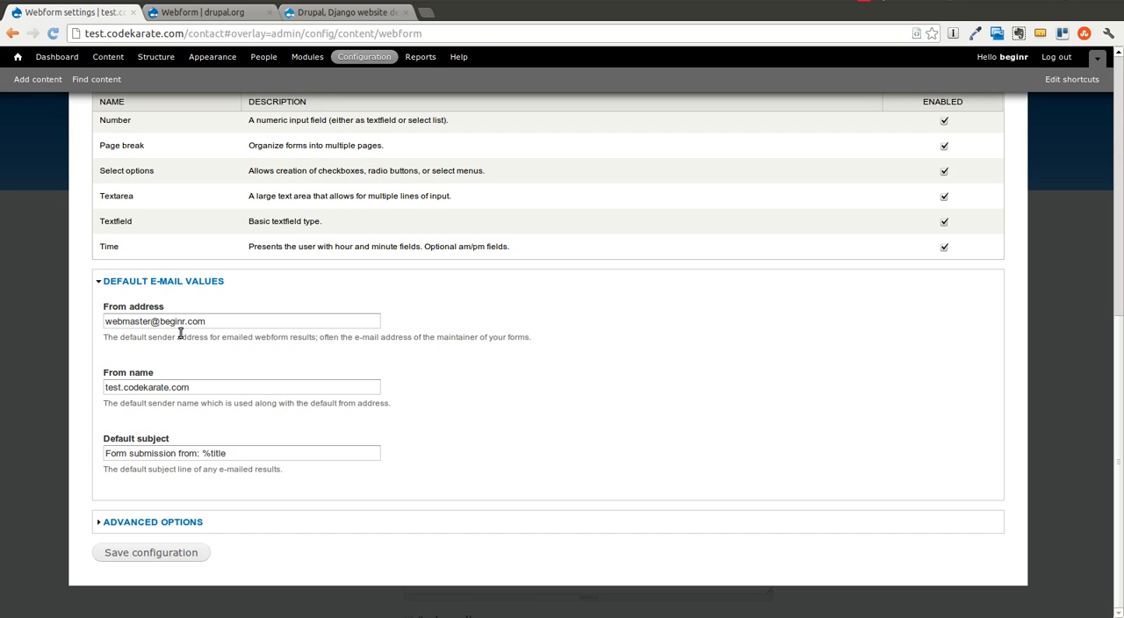
mouse_move(444, 530)
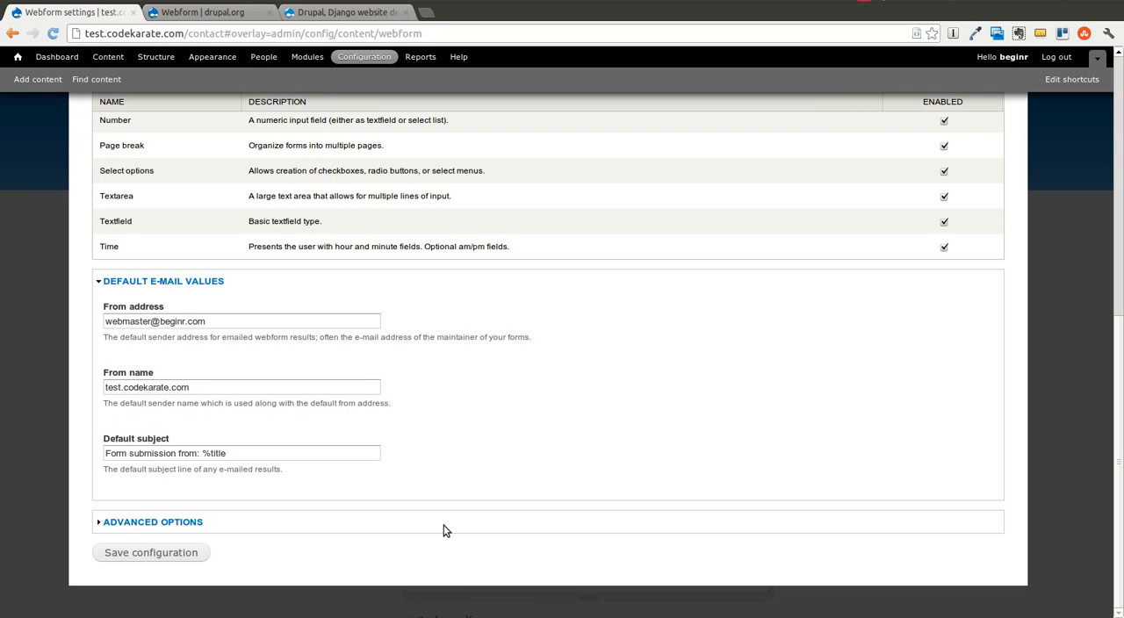
click(152, 522)
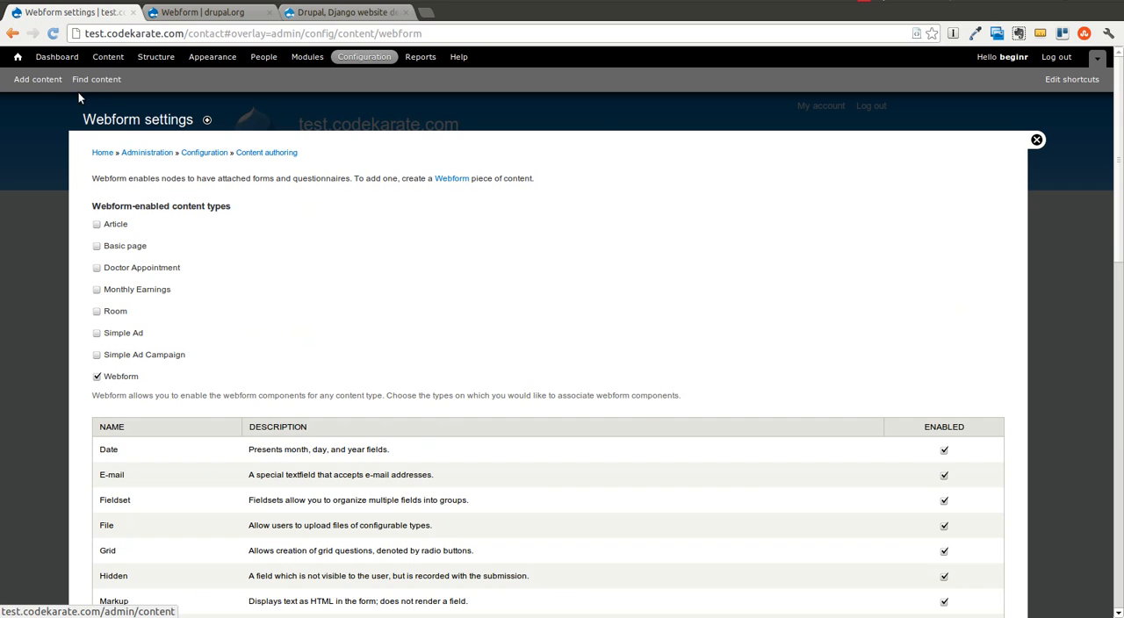
Save a Webform titled 'Contact Form 2' with body 'Body text goes here.'
click(37, 79)
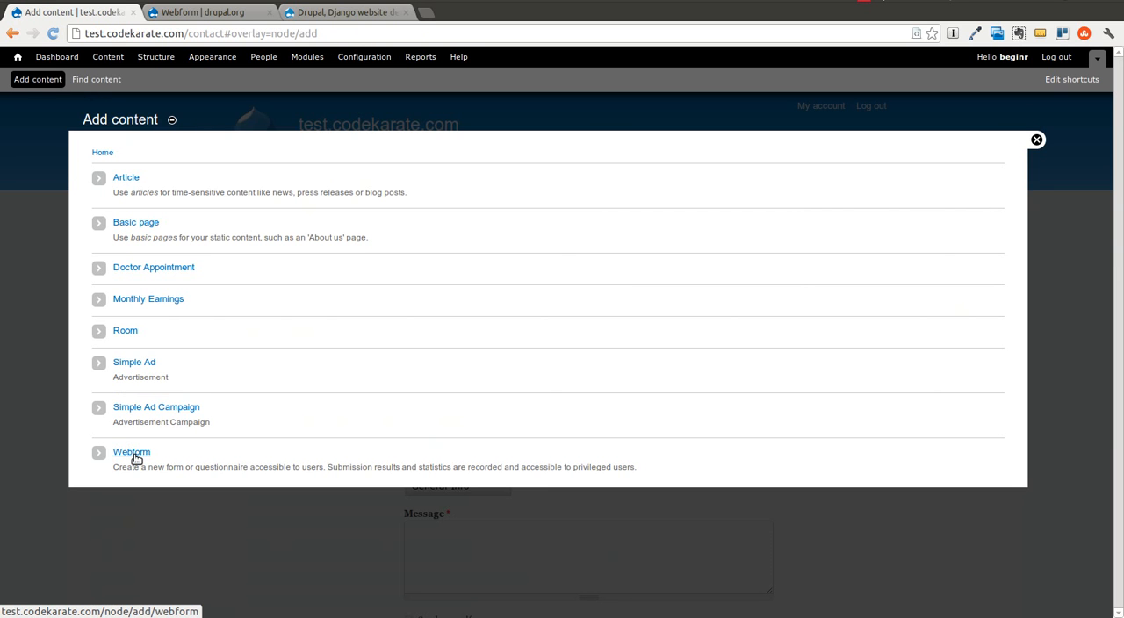
click(132, 452)
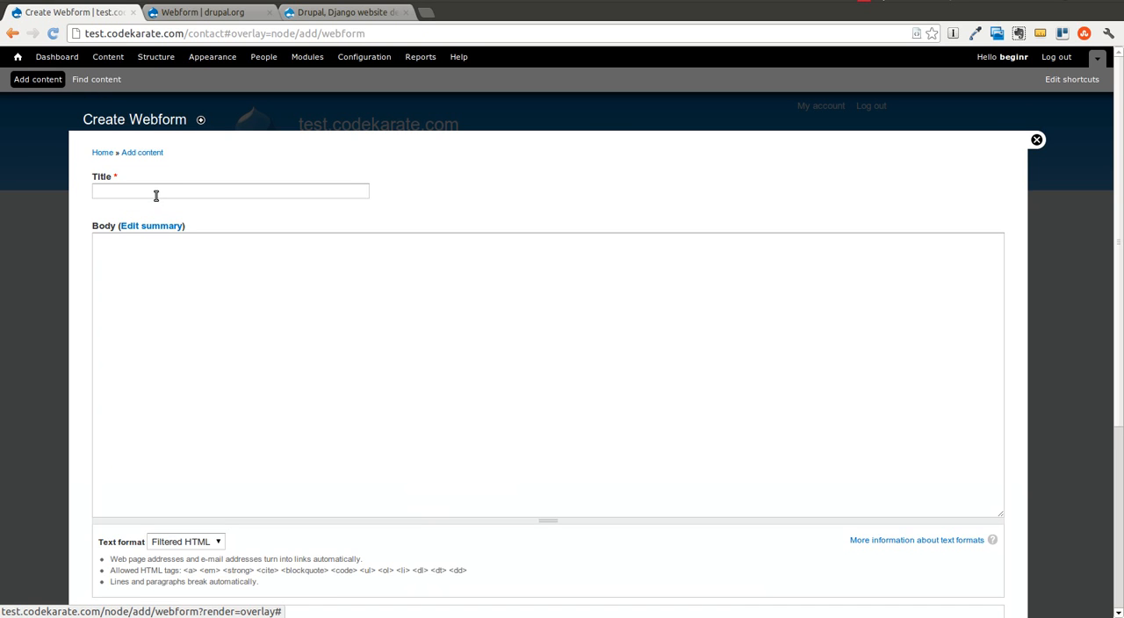
text(Contact Form 2)
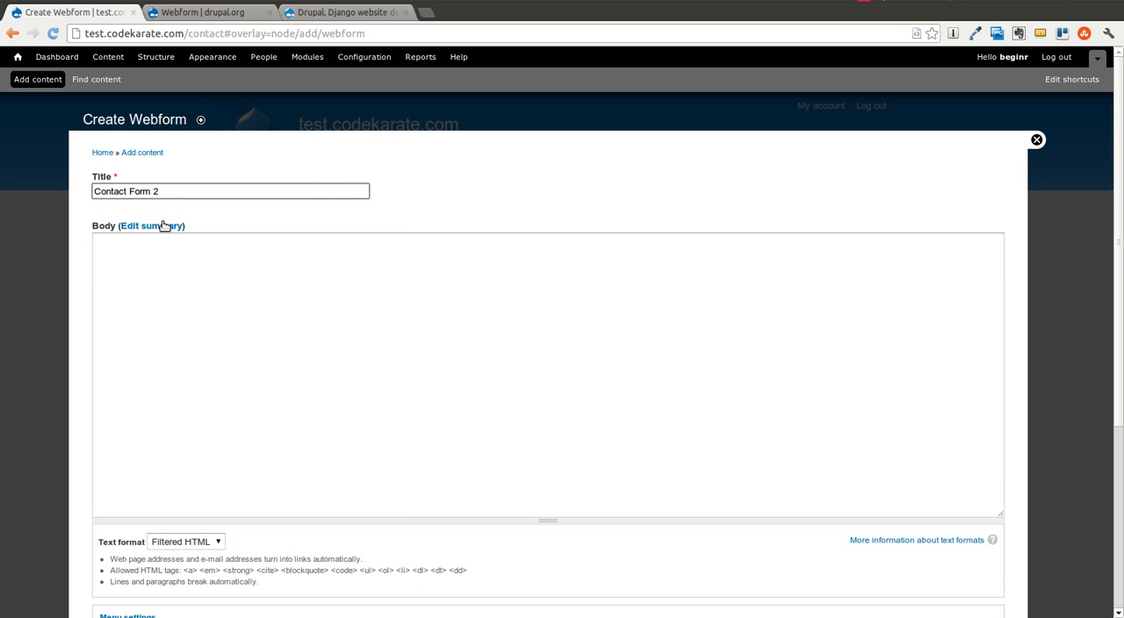
text(Bod)
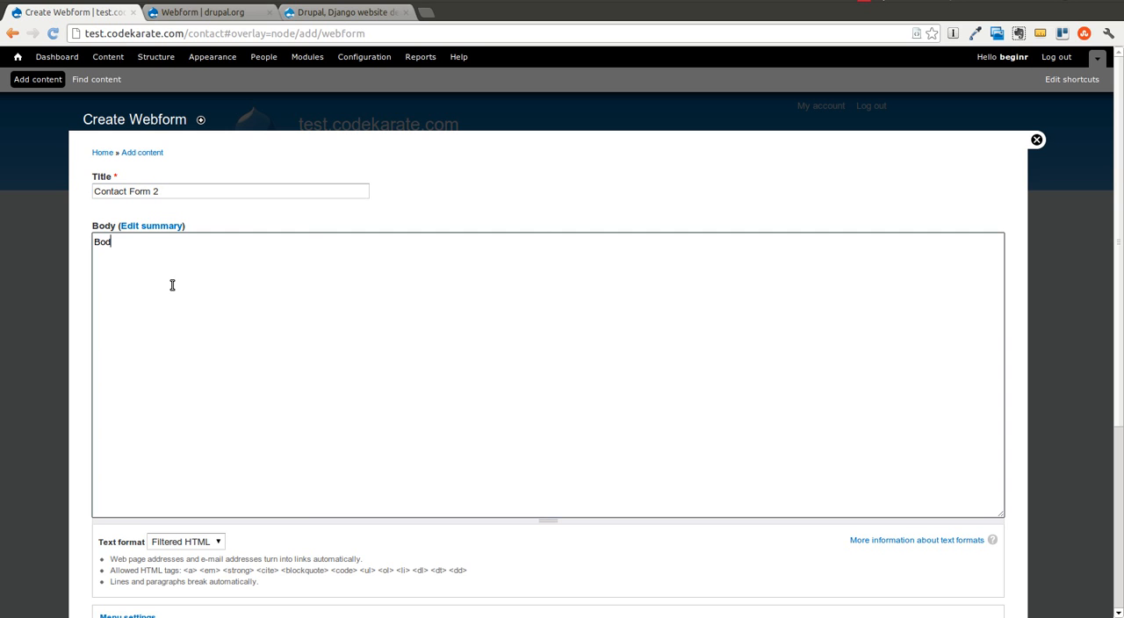
text(Body text goes here.)
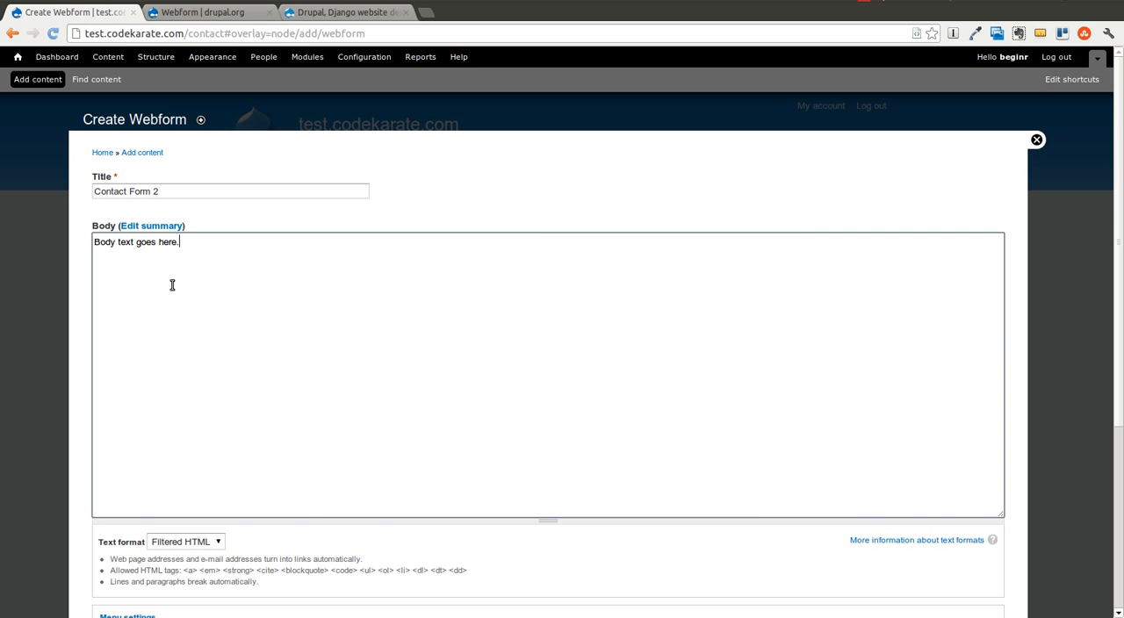
scroll(down, 3)
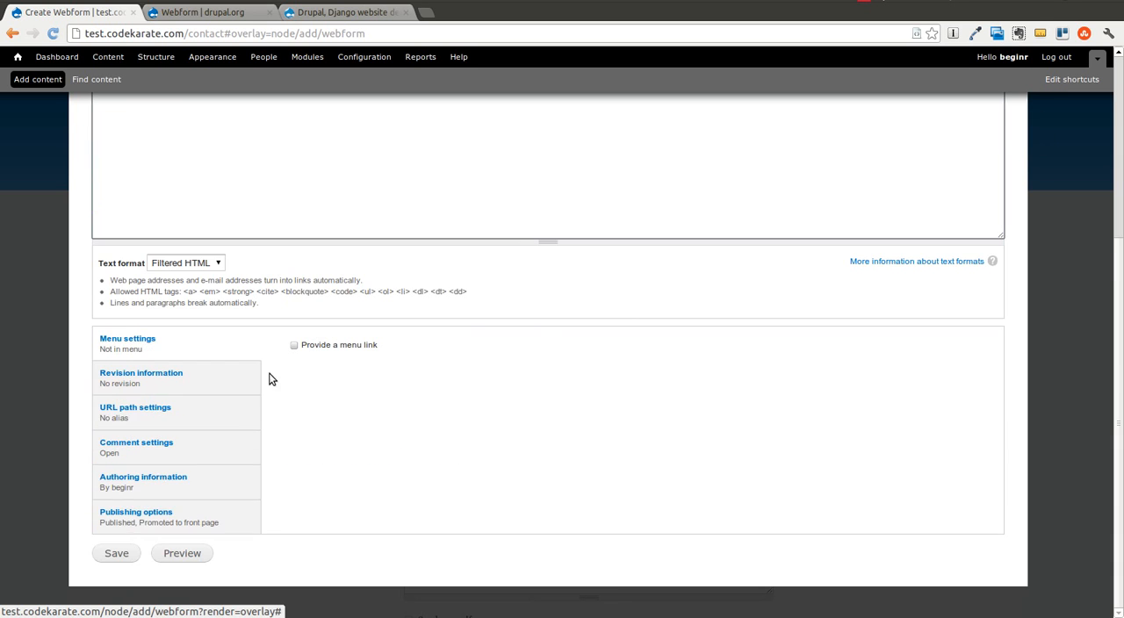
click(116, 552)
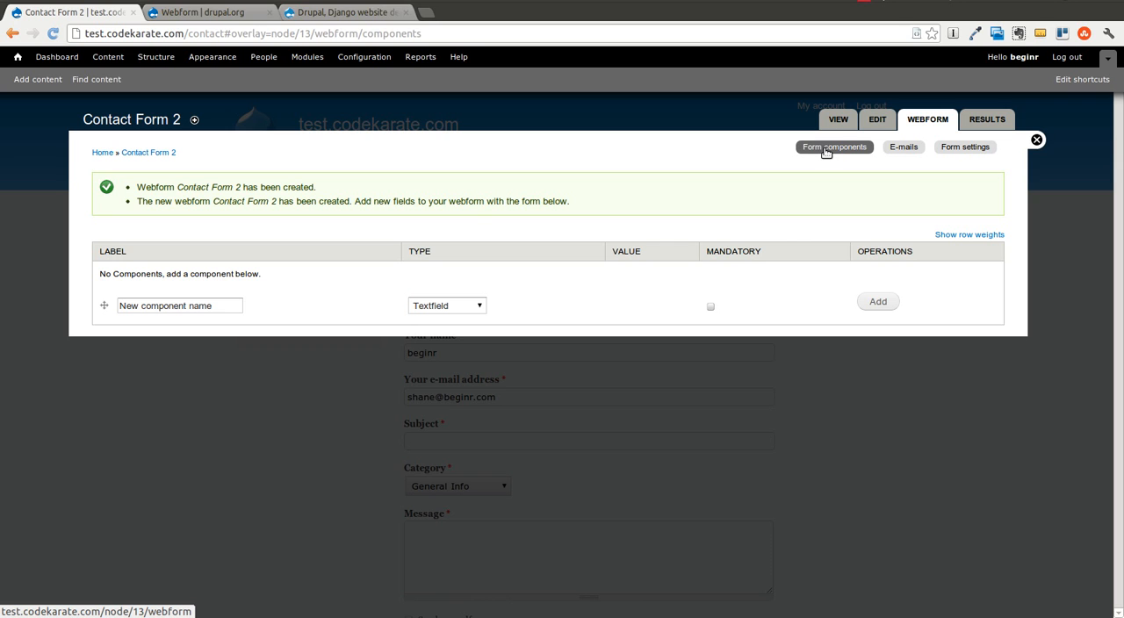
Add a mandatory 'Name' component with an 'Enter your n…' description and save it
click(179, 306)
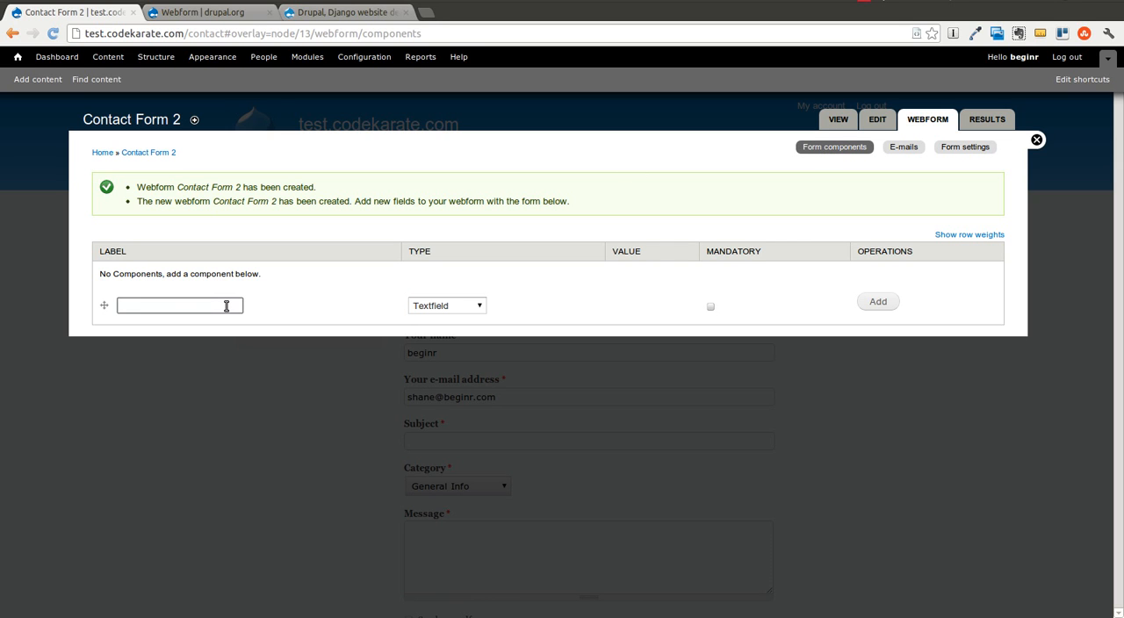
text(Name)
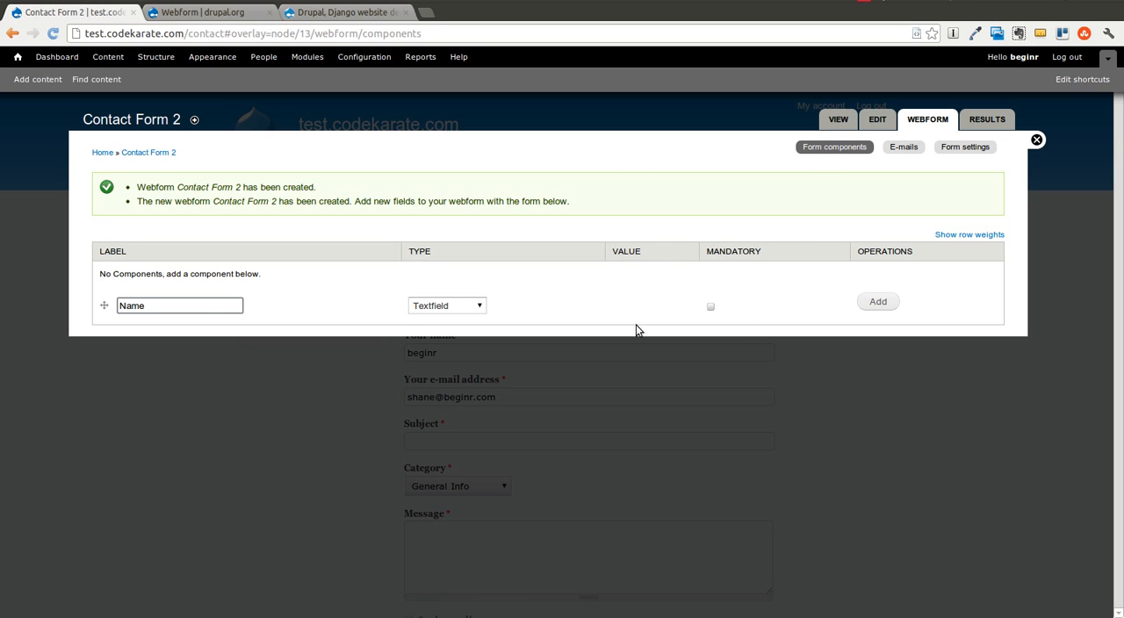
click(710, 306)
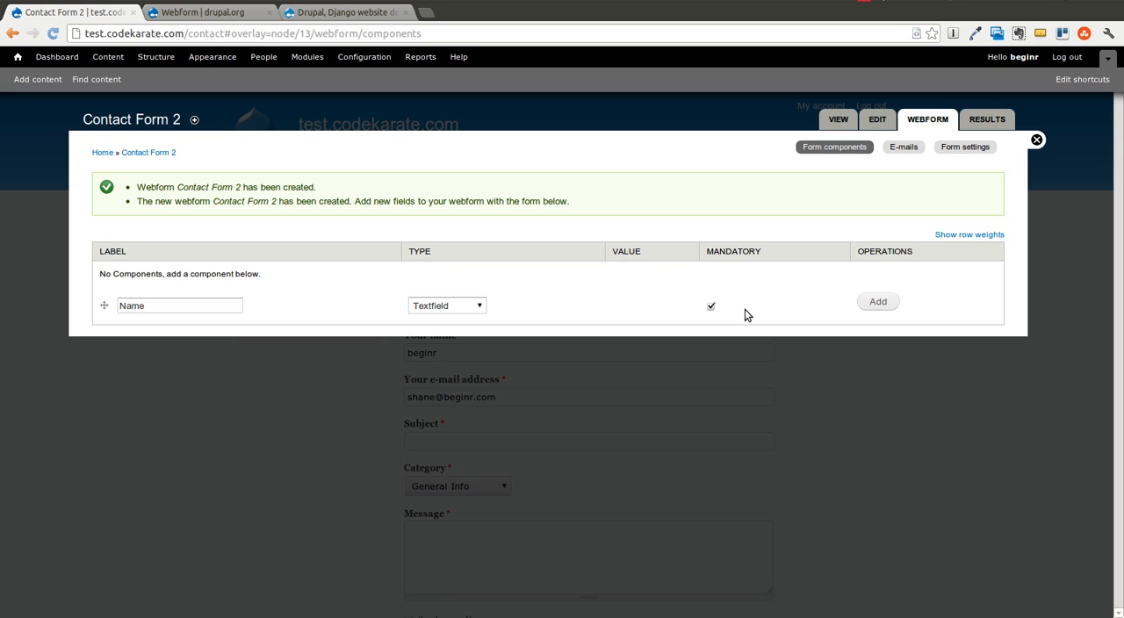
mouse_move(517, 323)
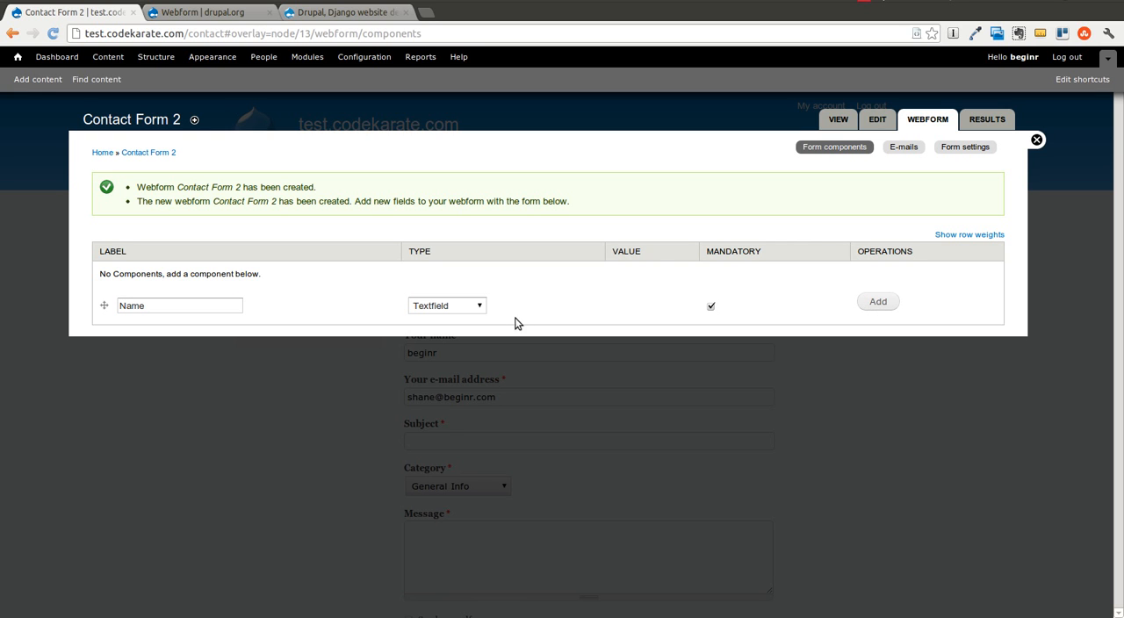
click(446, 305)
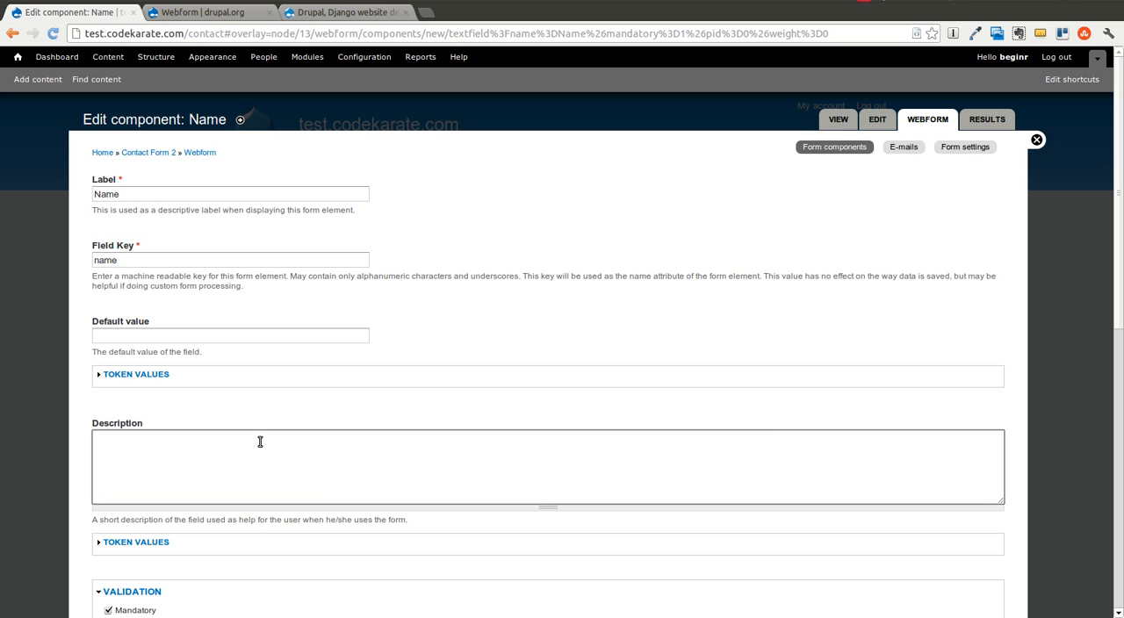
text(Enter your n)
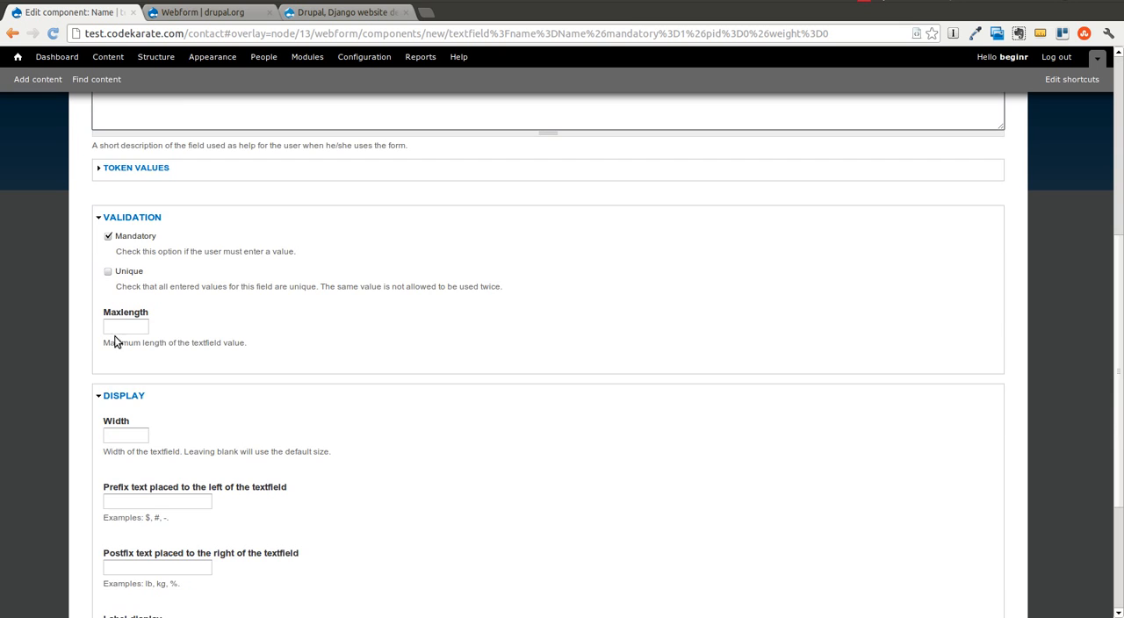
scroll(down, 3)
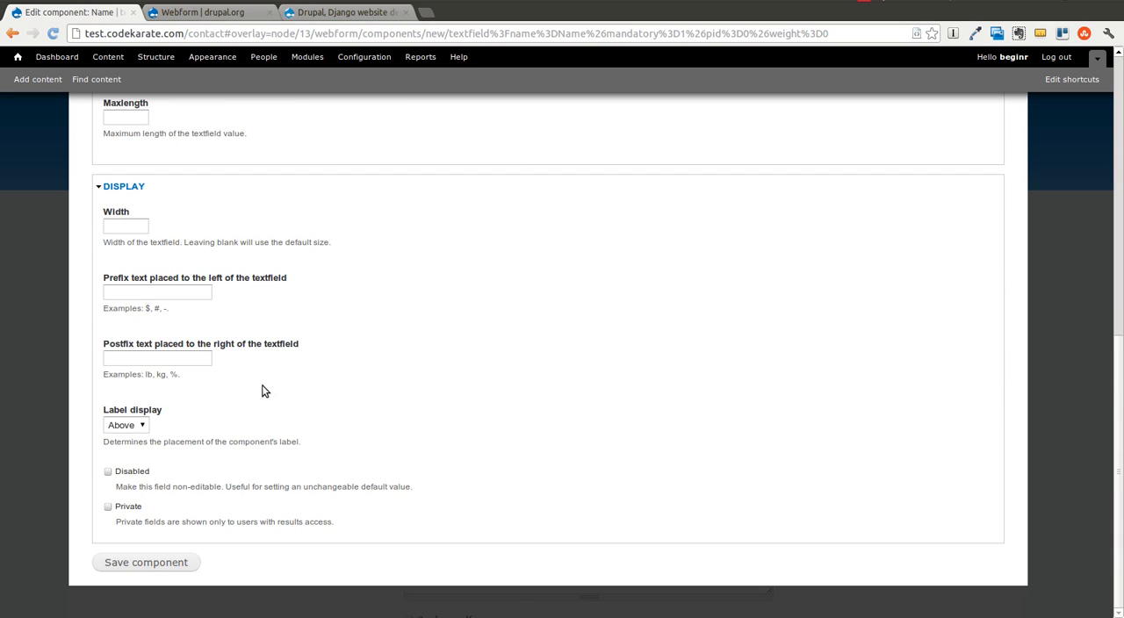
mouse_move(195, 570)
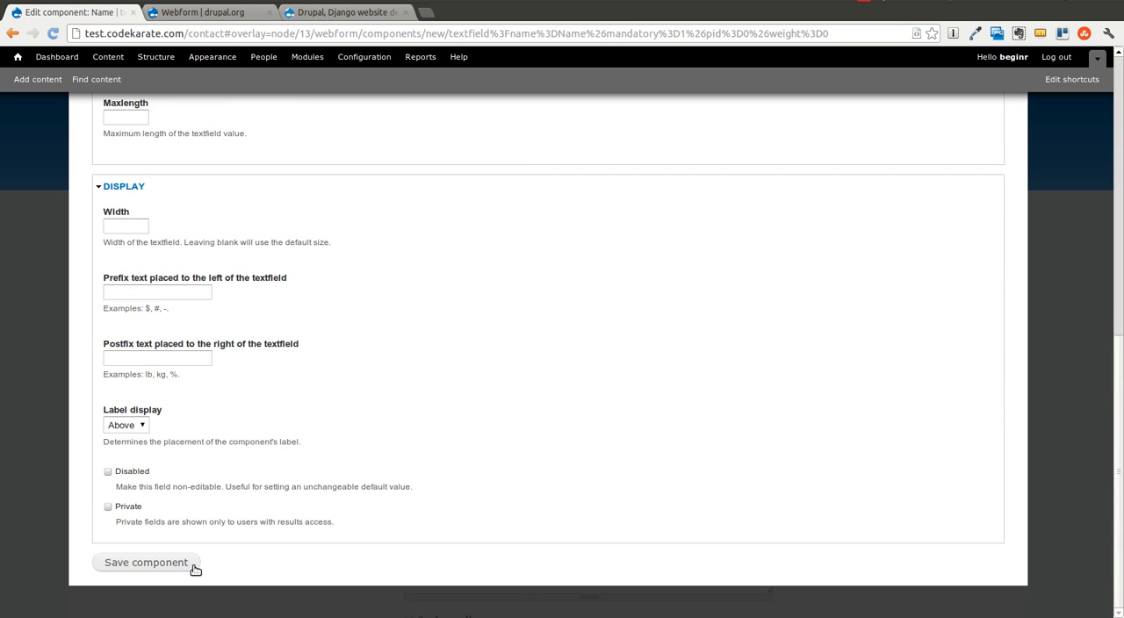
click(146, 562)
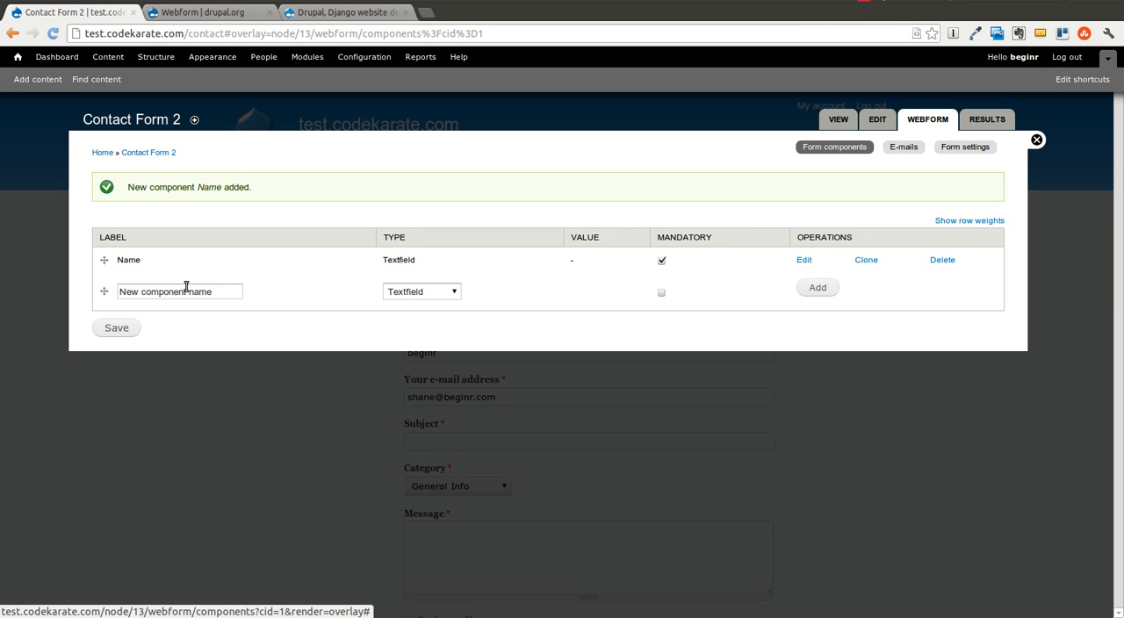
Add a mandatory 'Email Address' component of type E-mail and save it
text(Email)
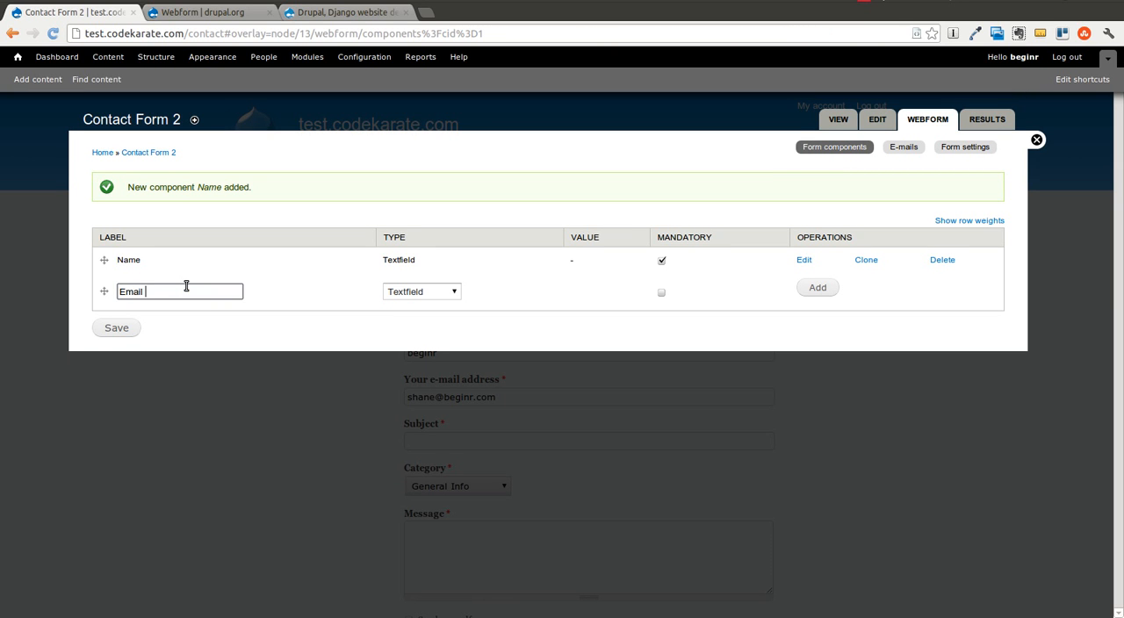
click(422, 290)
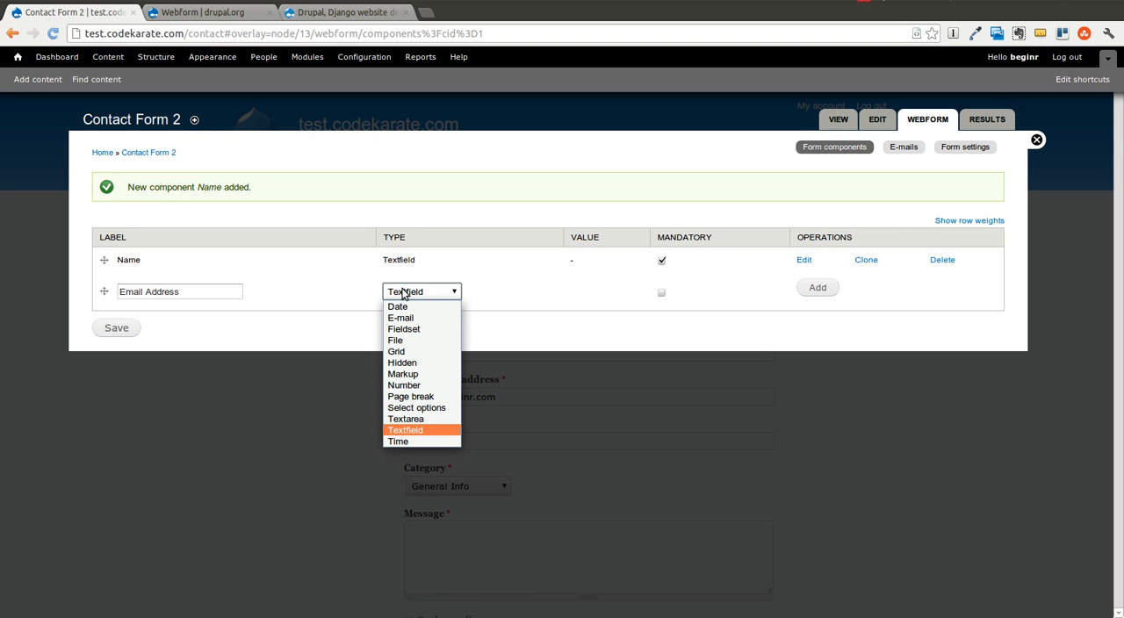
click(400, 317)
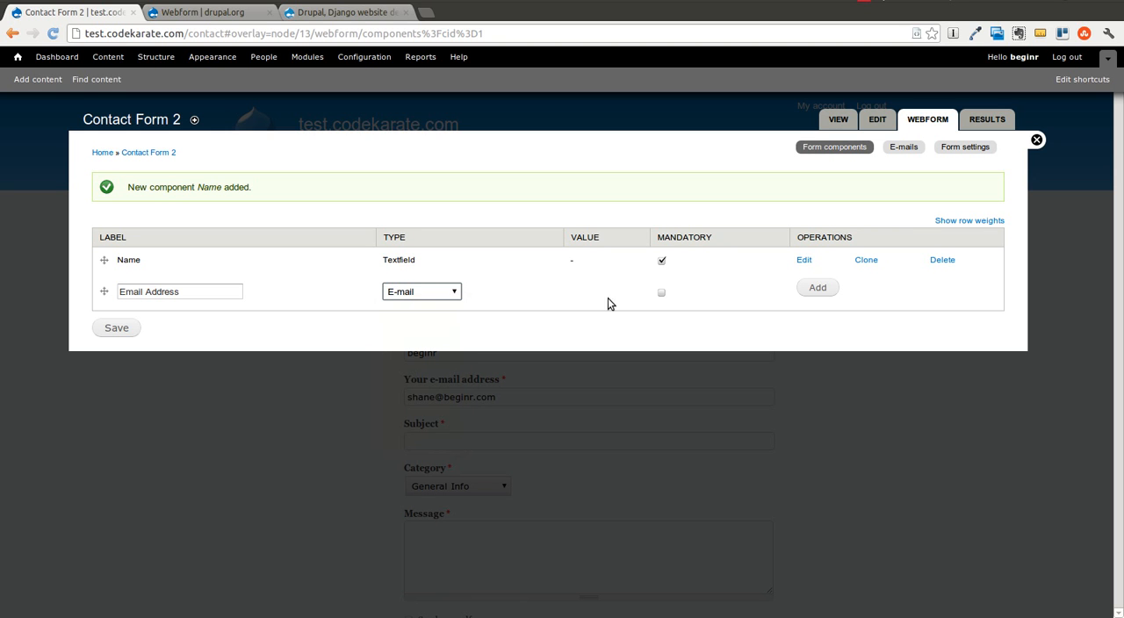
click(661, 292)
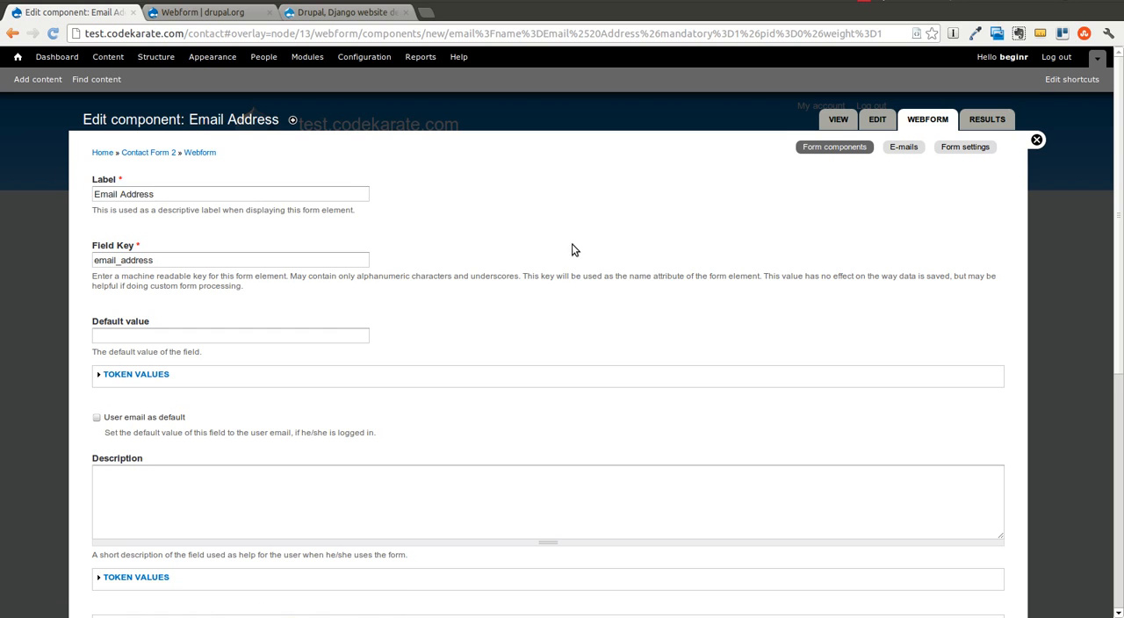
scroll(down, 3)
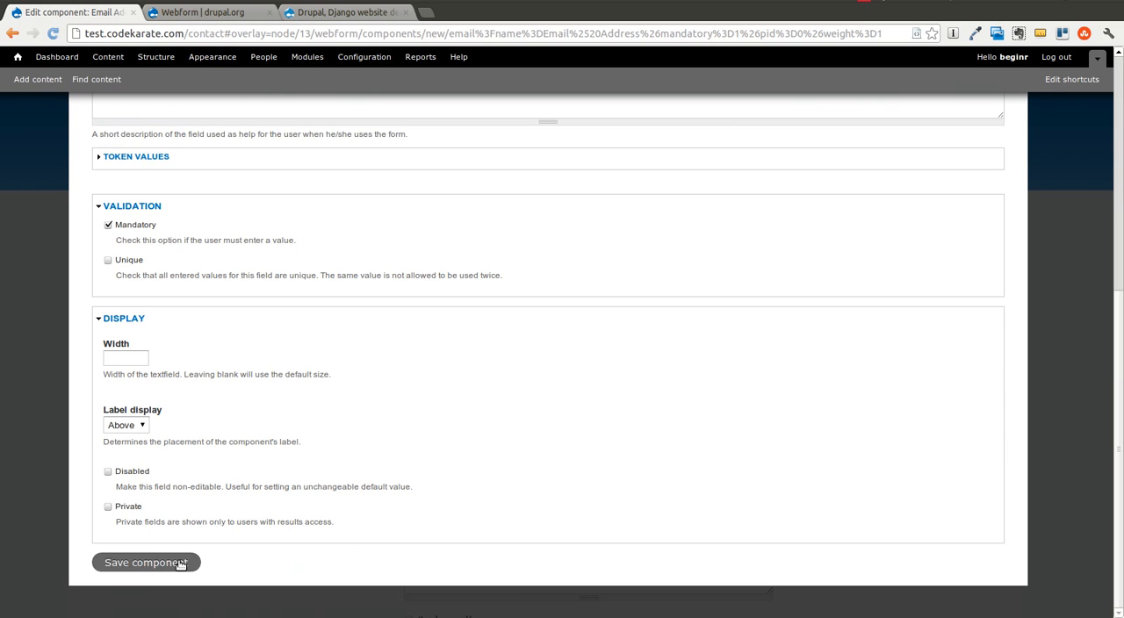
click(146, 562)
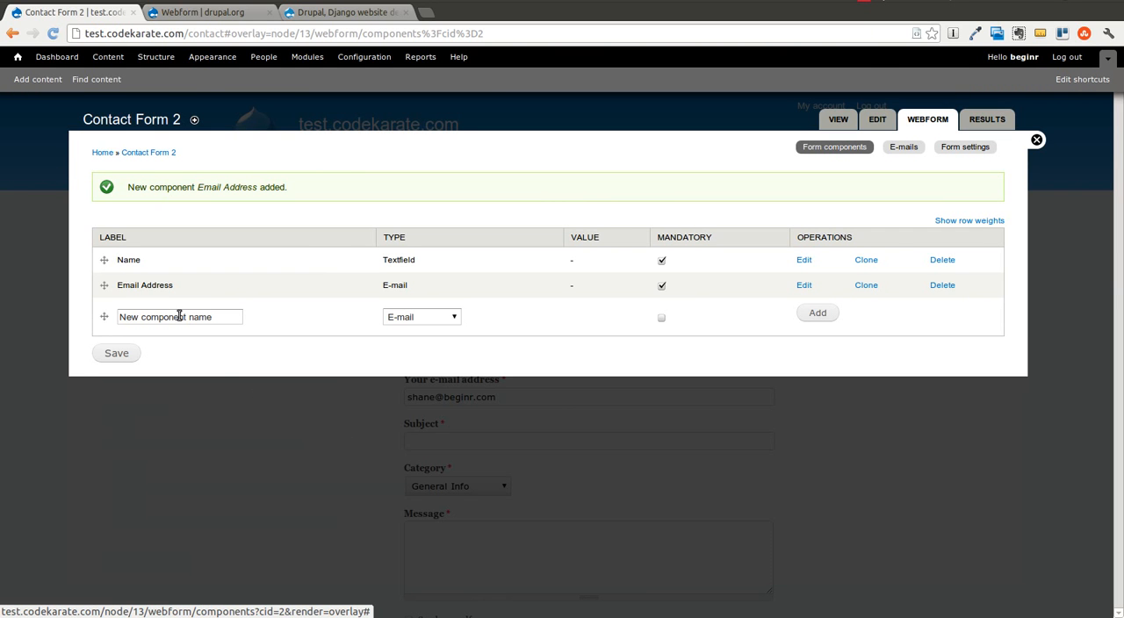
Add a mandatory 'Message' component of type Textarea and save it
text(Message)
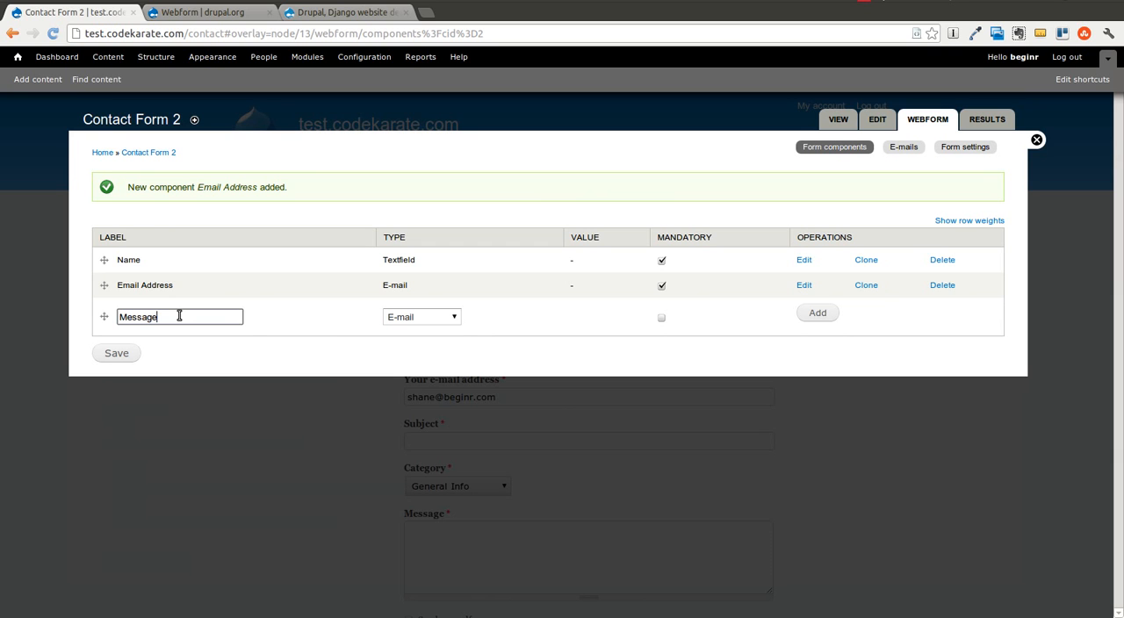
click(421, 316)
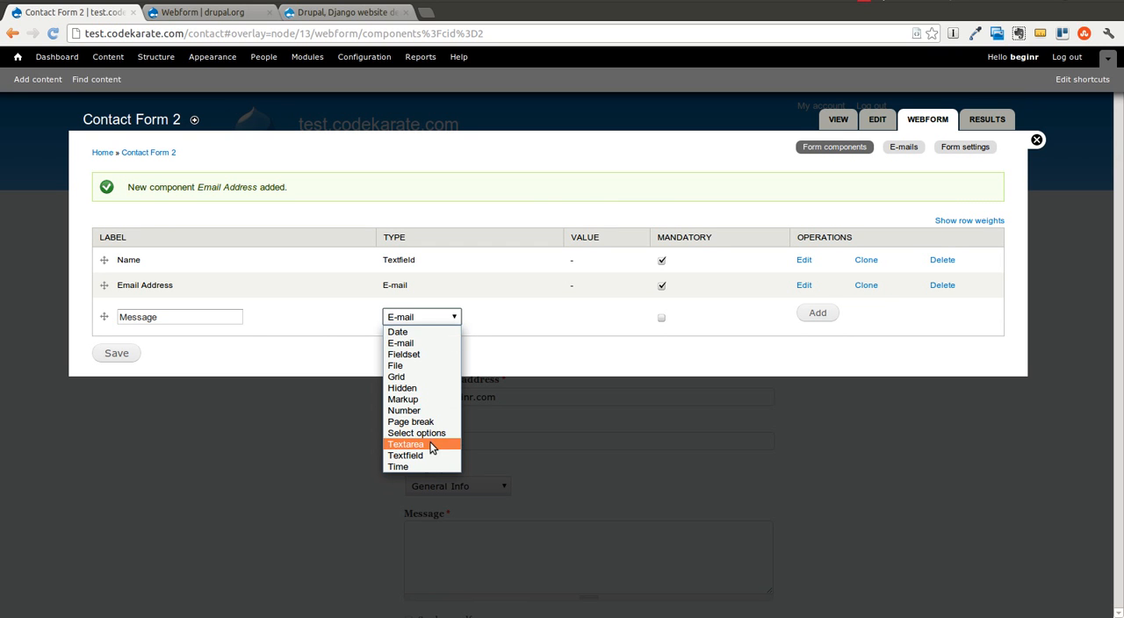
click(406, 444)
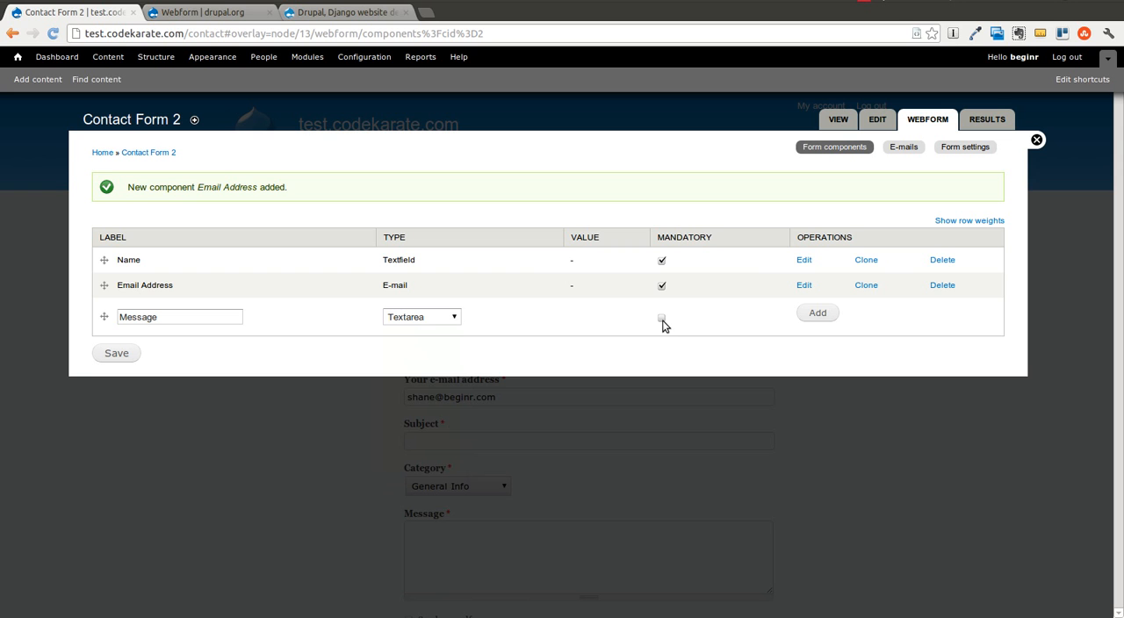
click(815, 312)
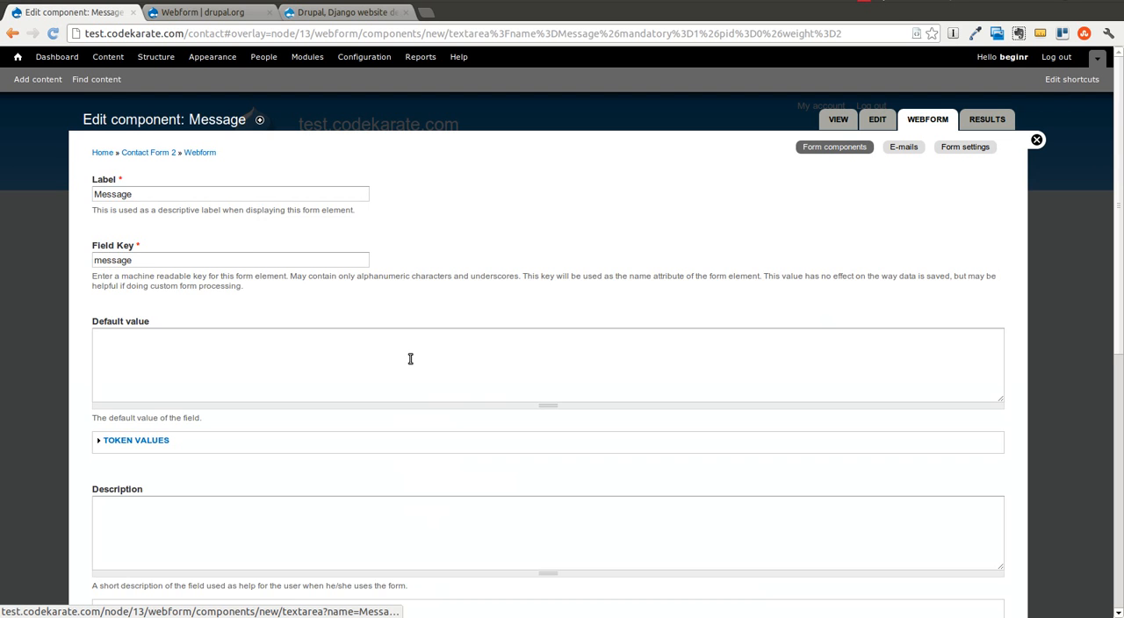
scroll(down, 3)
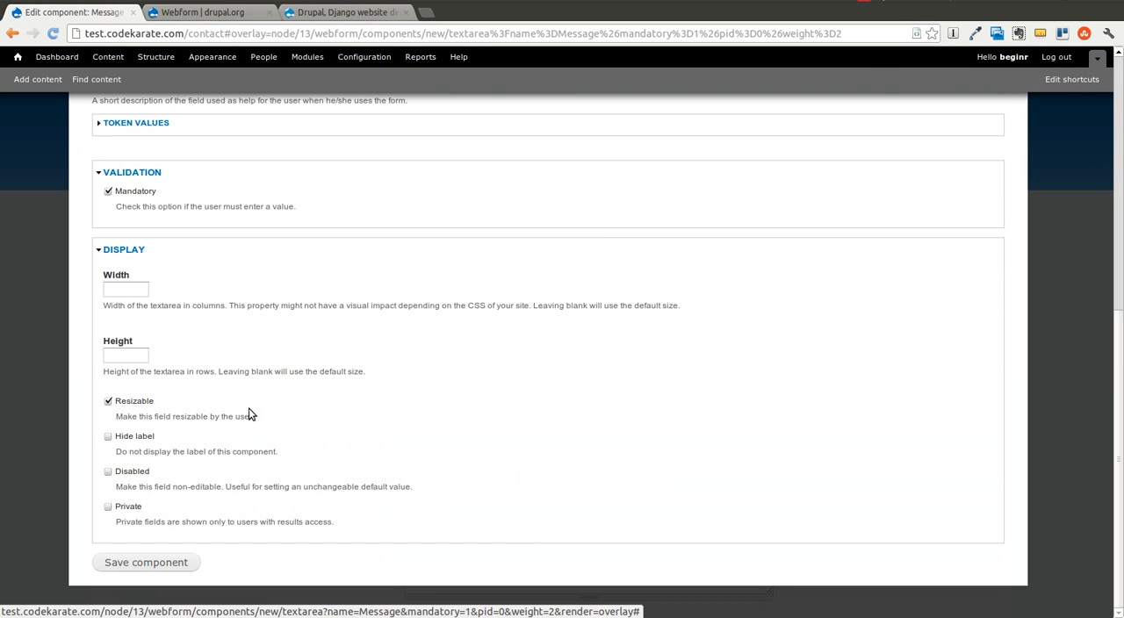
click(146, 562)
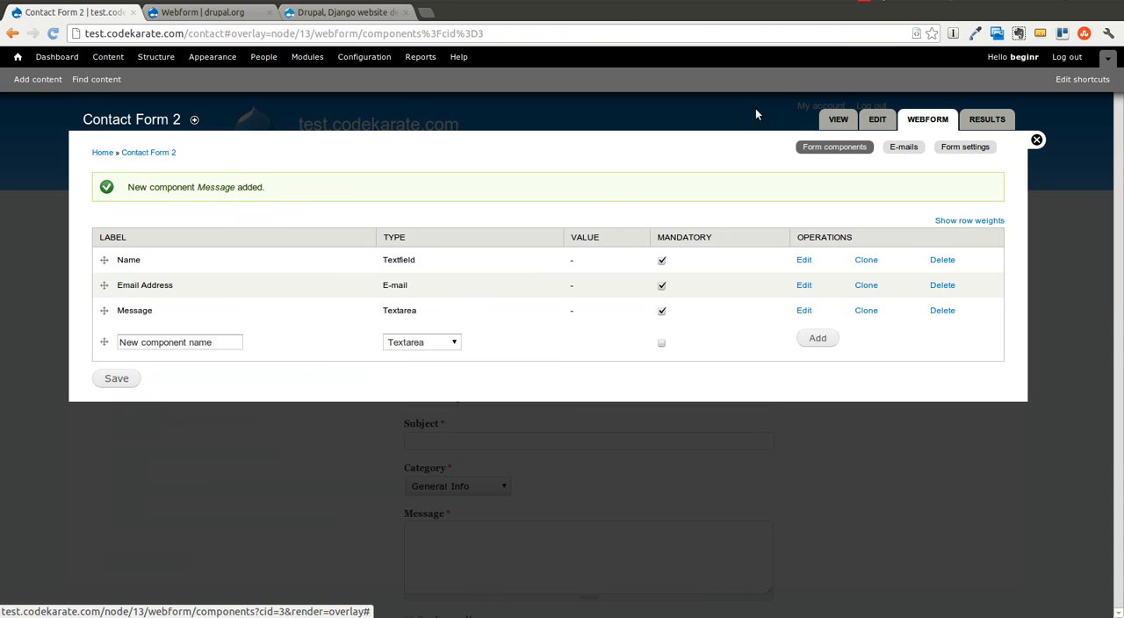
Close the component editor and inspect the rendered form, trying the Name field
click(1036, 139)
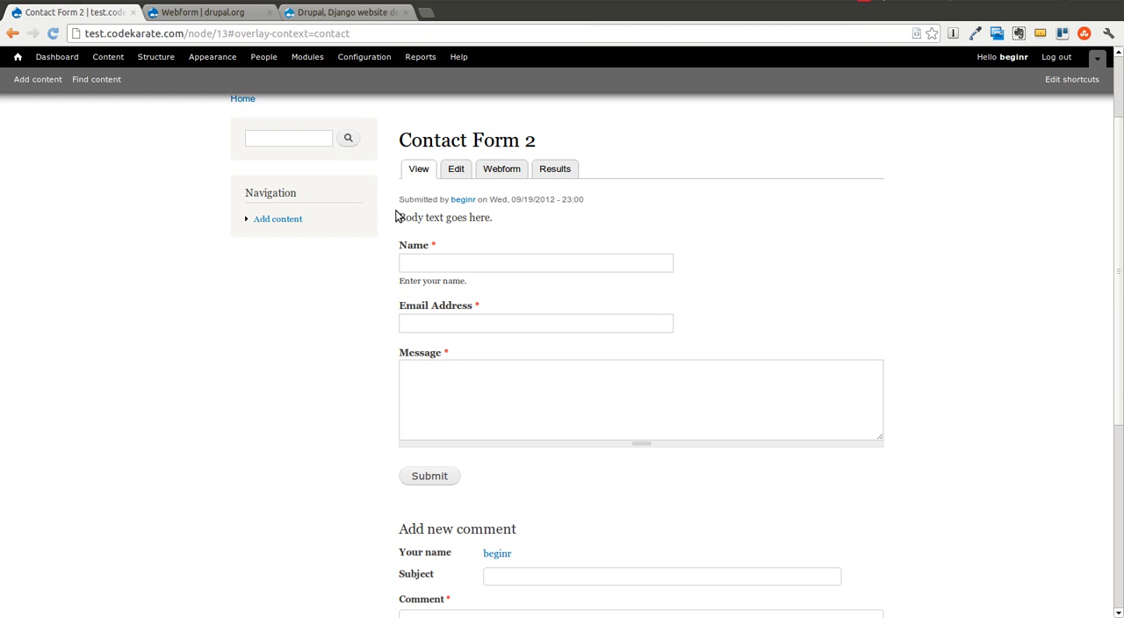
click(535, 262)
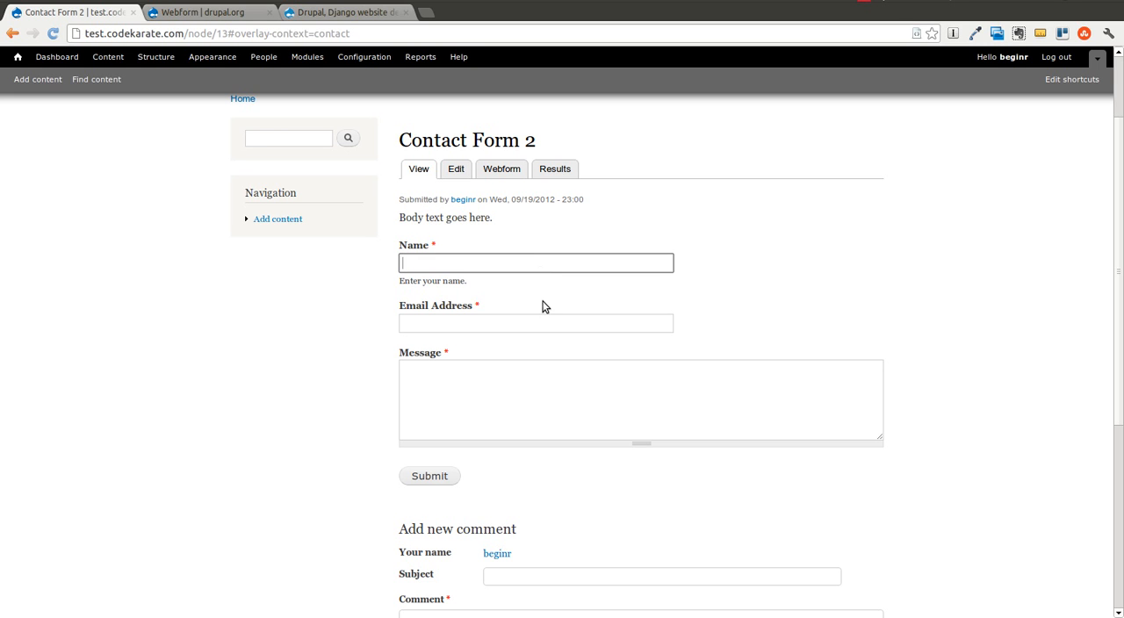
scroll(down, 3)
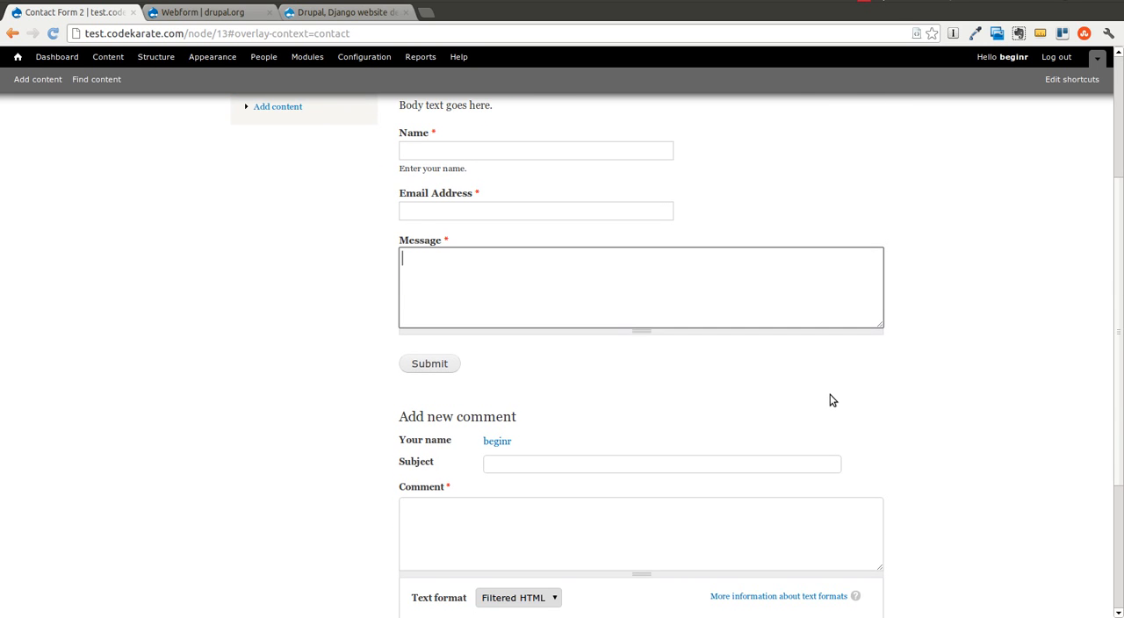
scroll(down, 3)
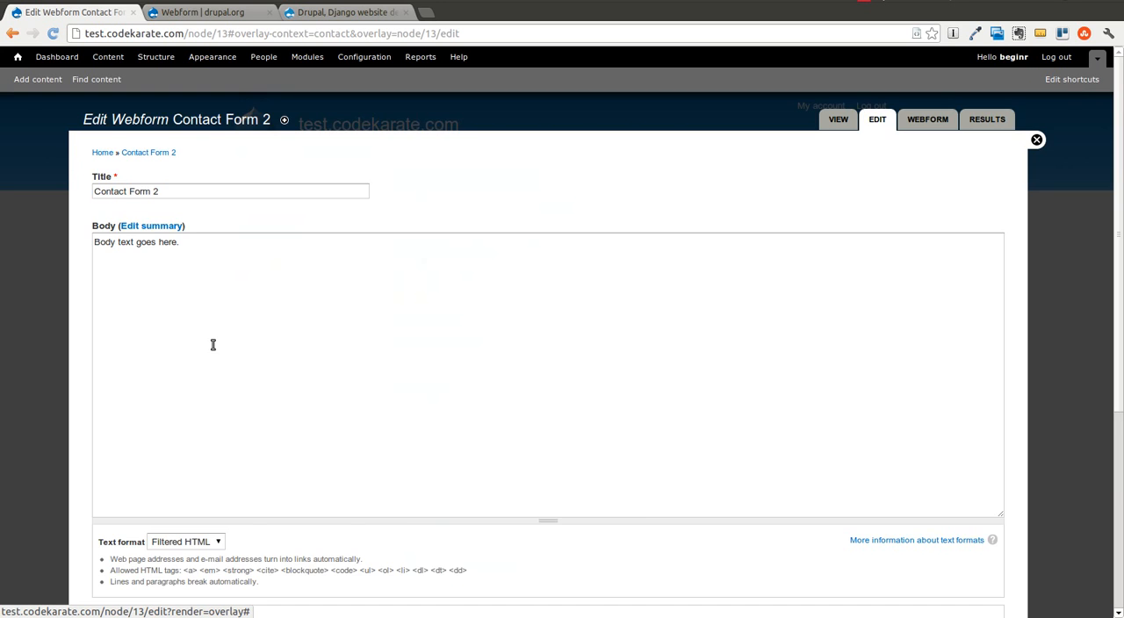
Scroll down Contact Form 2's edit page toward the Save button
scroll(down, 3)
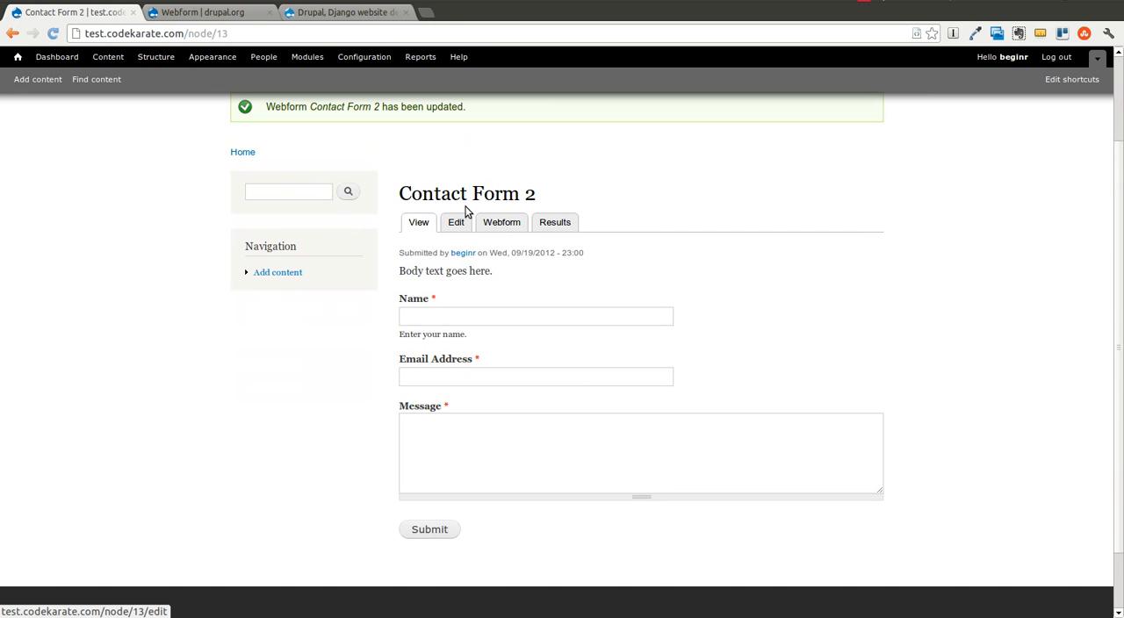
mouse_move(611, 295)
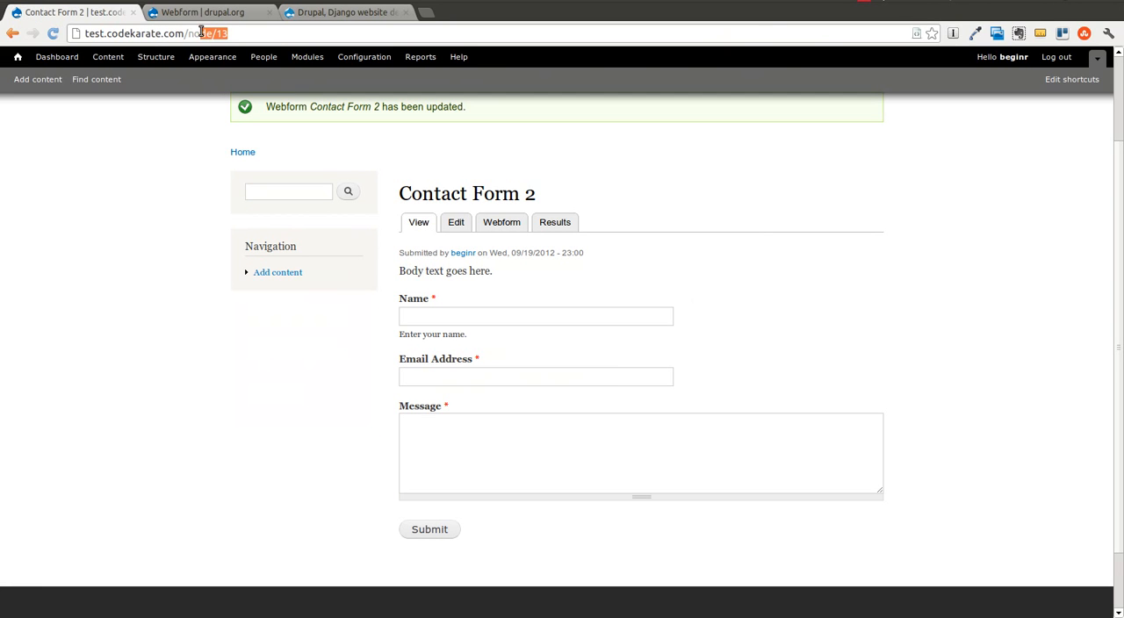
Set Contact Form 2's URL alias to 'contact2' and save
click(456, 222)
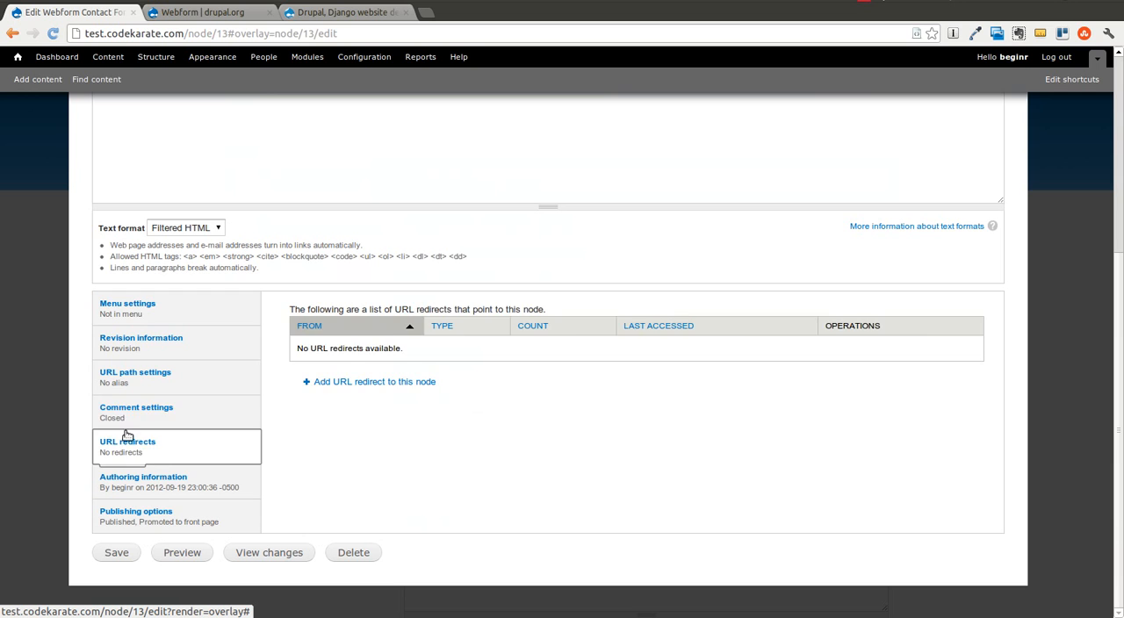
text(c)
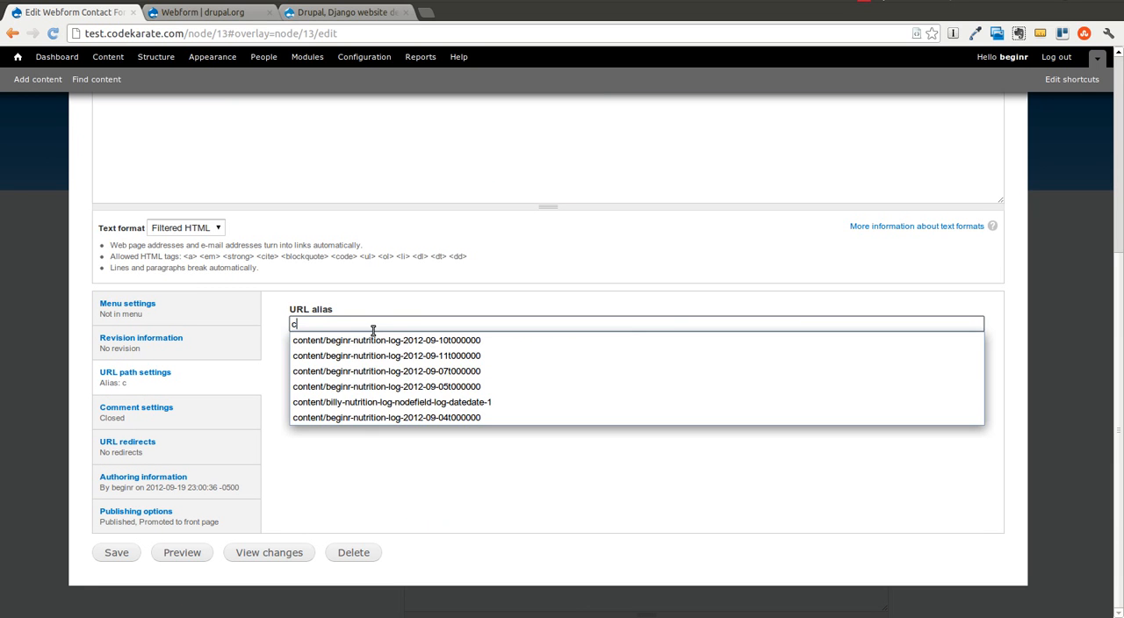
text(ontact2)
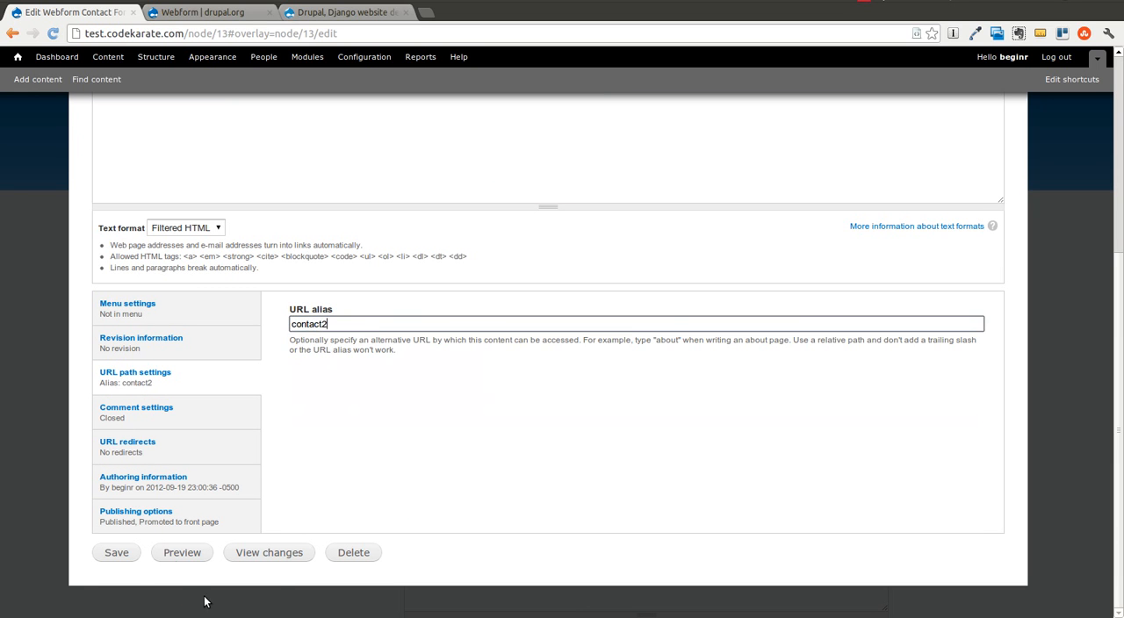
click(116, 552)
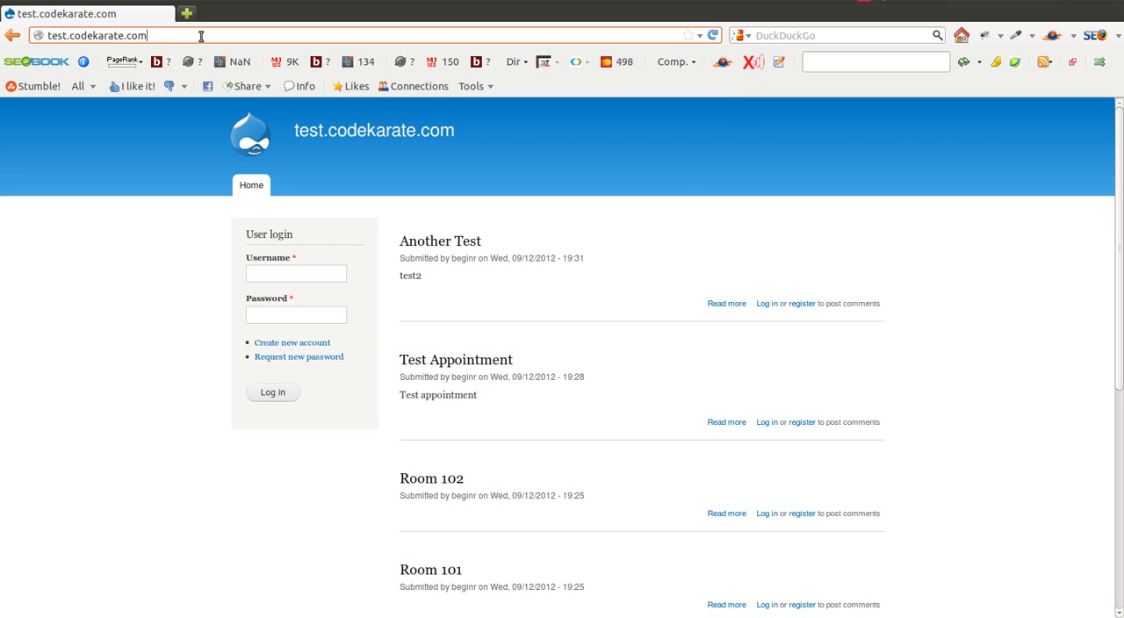
text(/contact2)
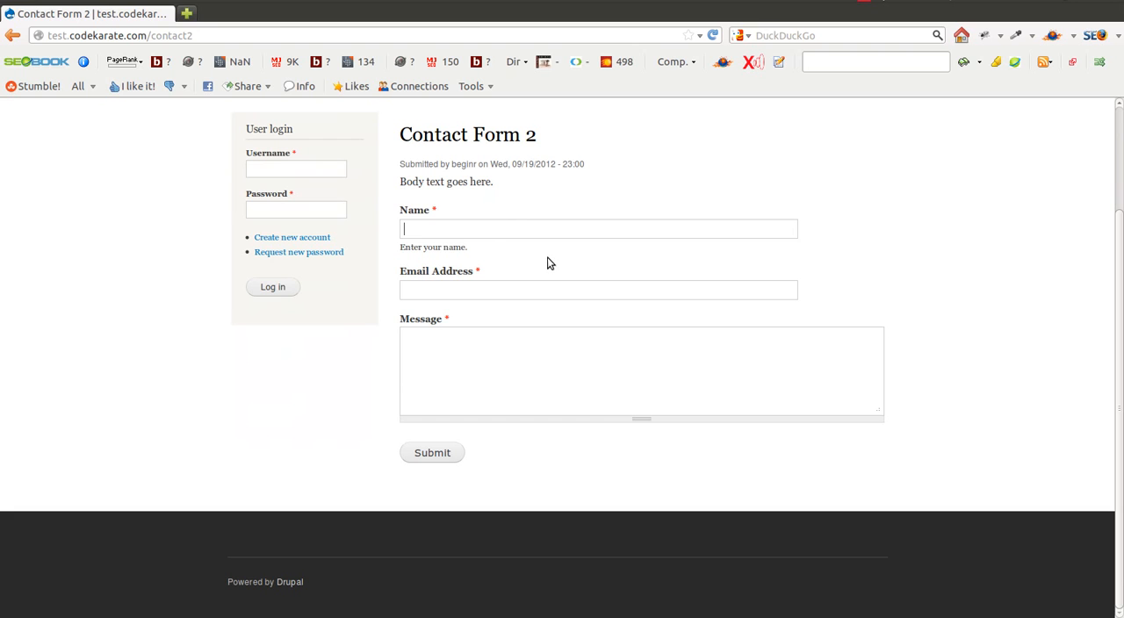
text(Shane)
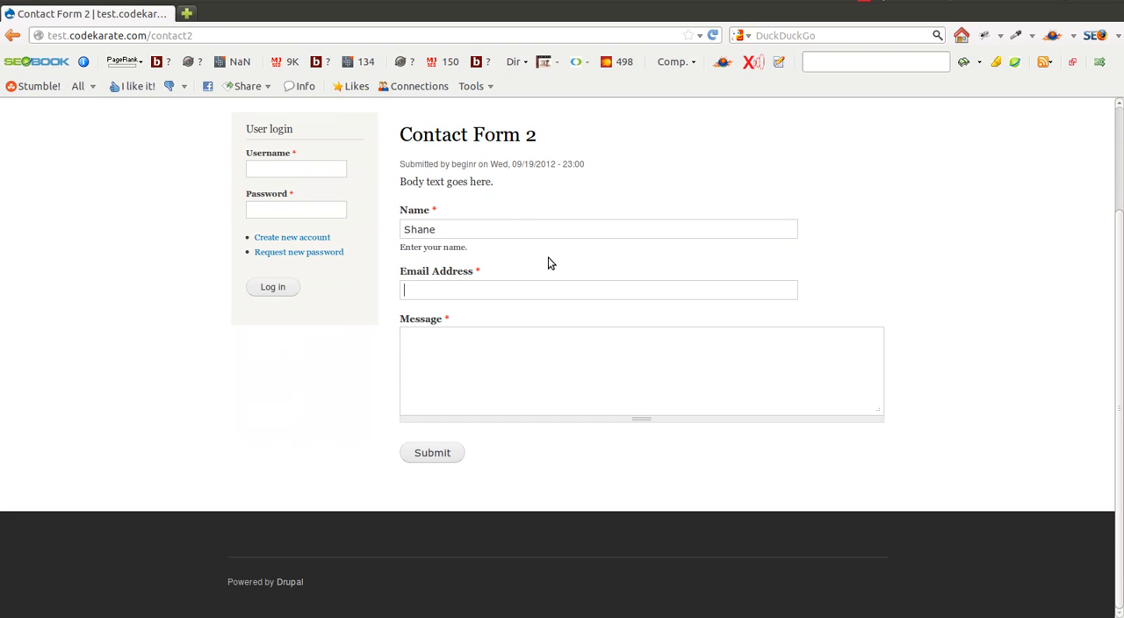
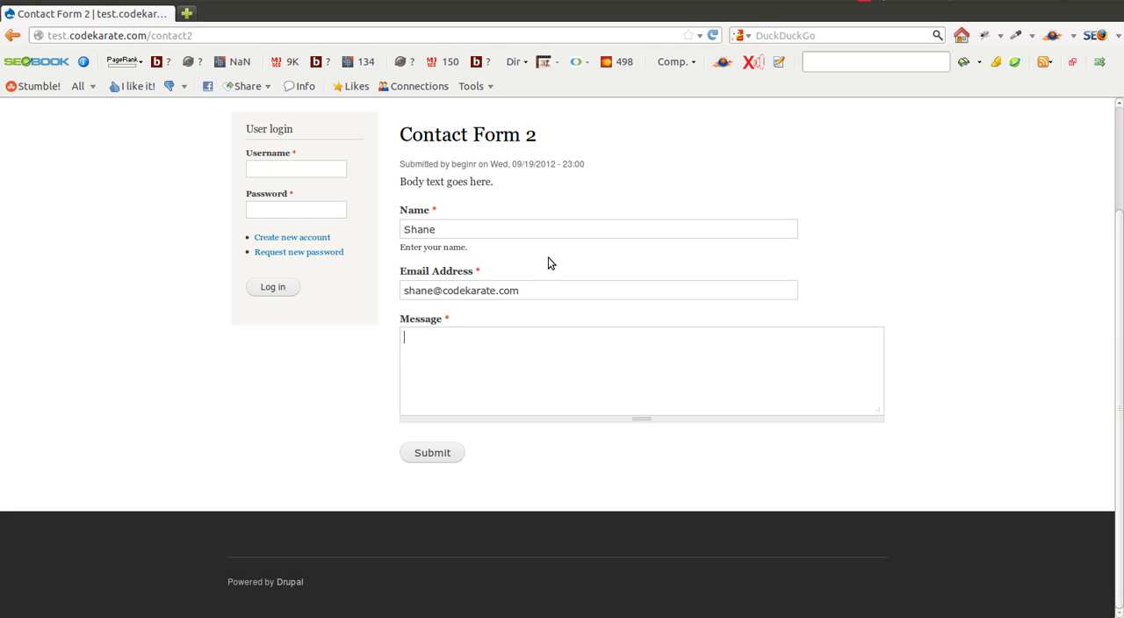
text(Test message.)
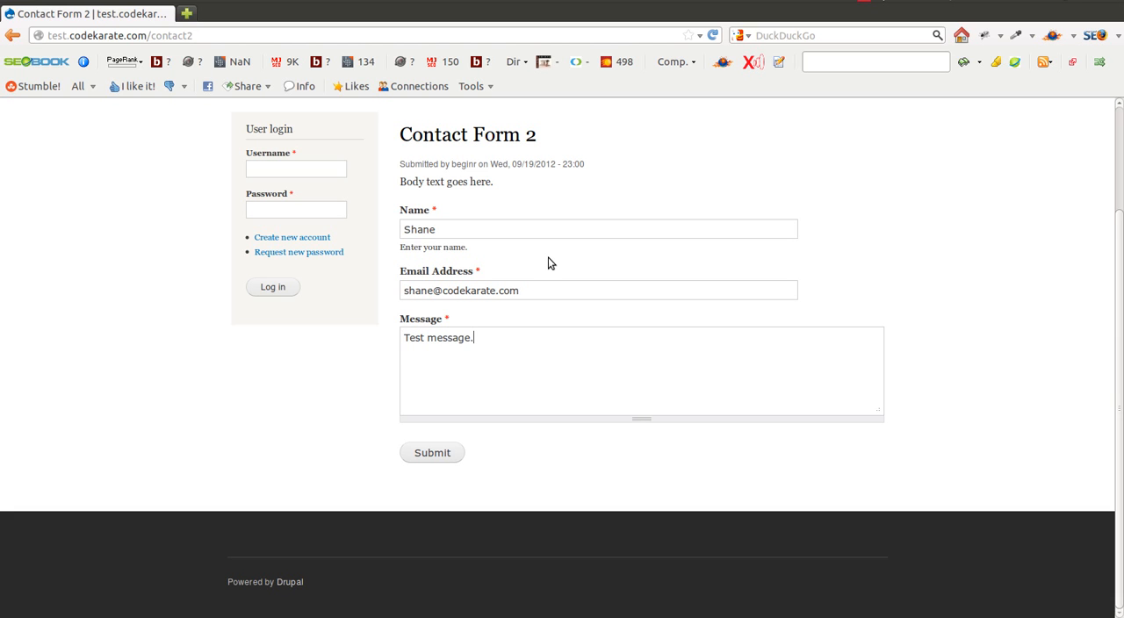
click(431, 452)
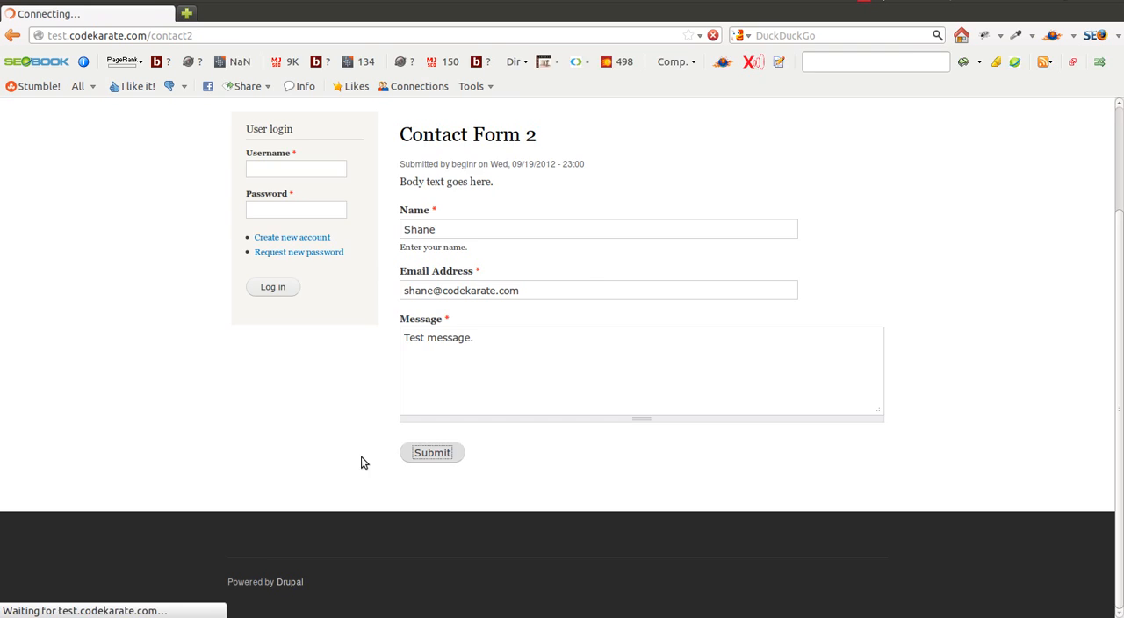
click(431, 452)
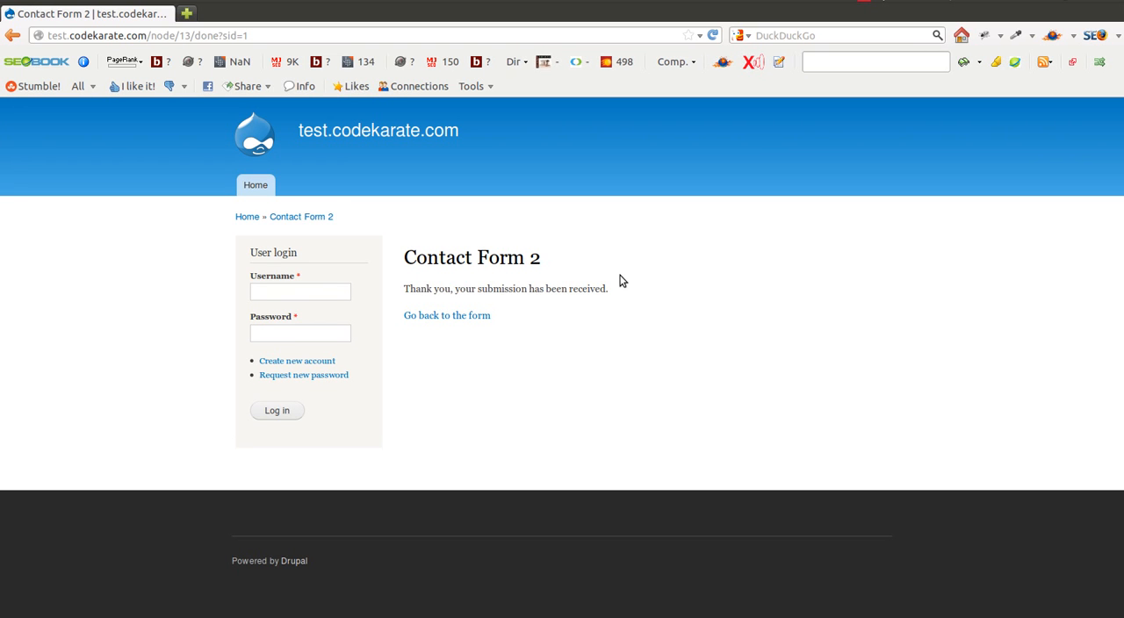
Go back to the blank contact form
click(446, 316)
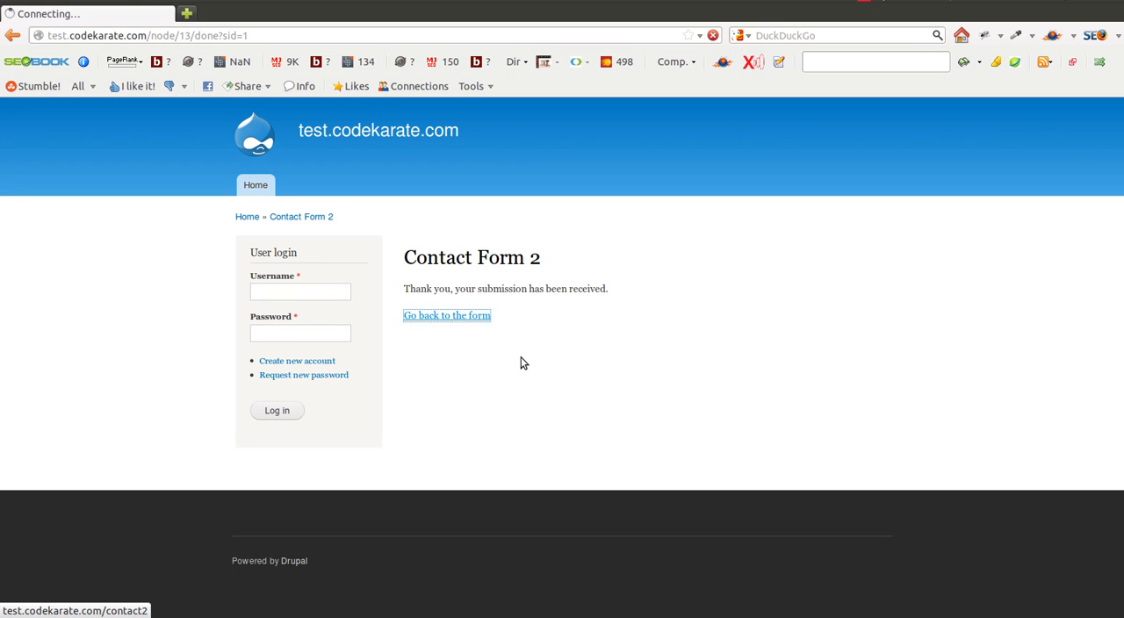
click(446, 316)
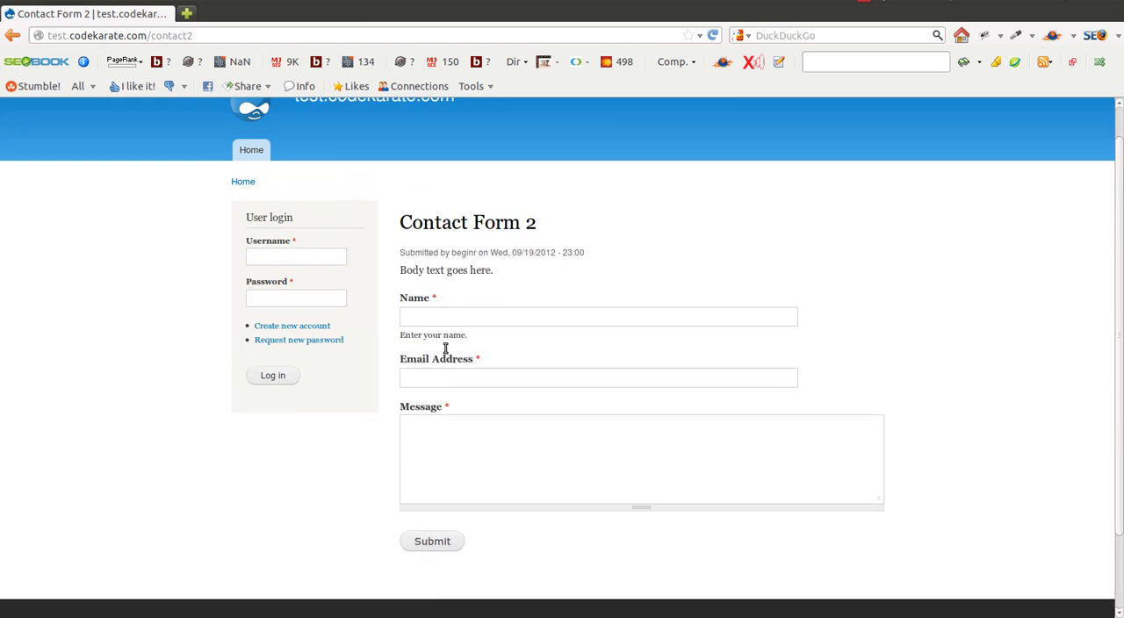
scroll(down, 3)
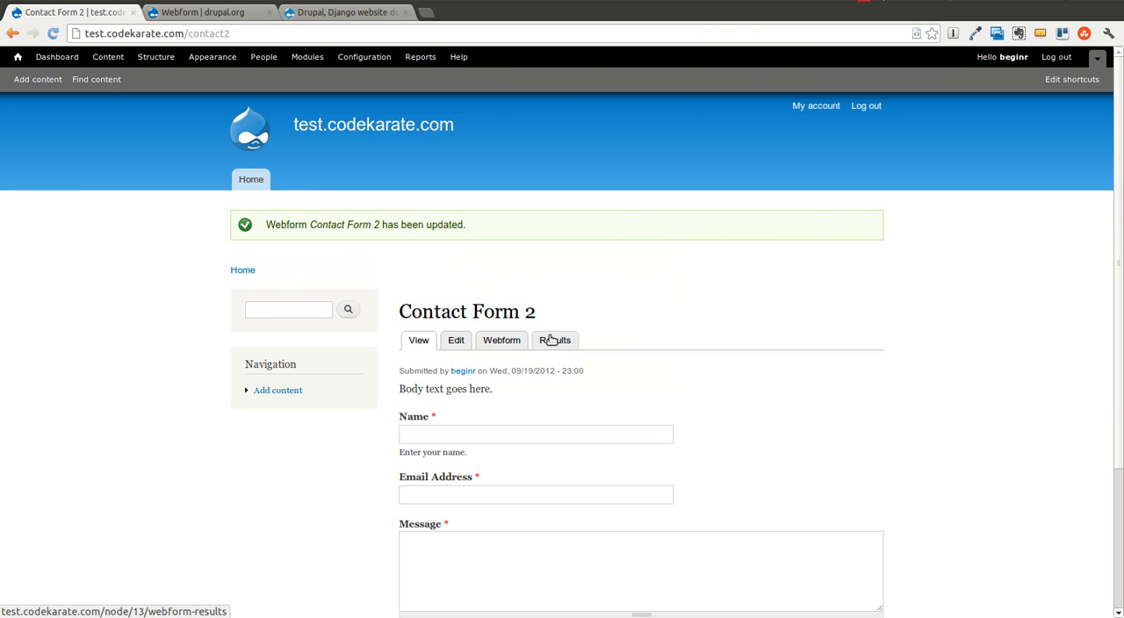
Open Contact Form 2's Results and view Shane's submission #1
click(553, 339)
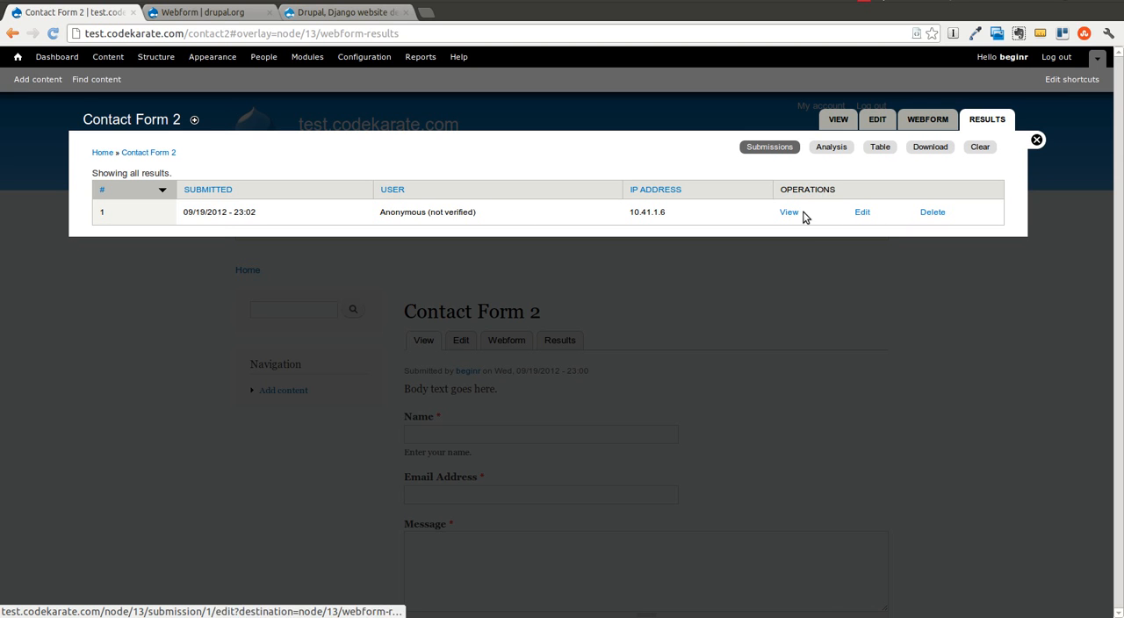
click(787, 212)
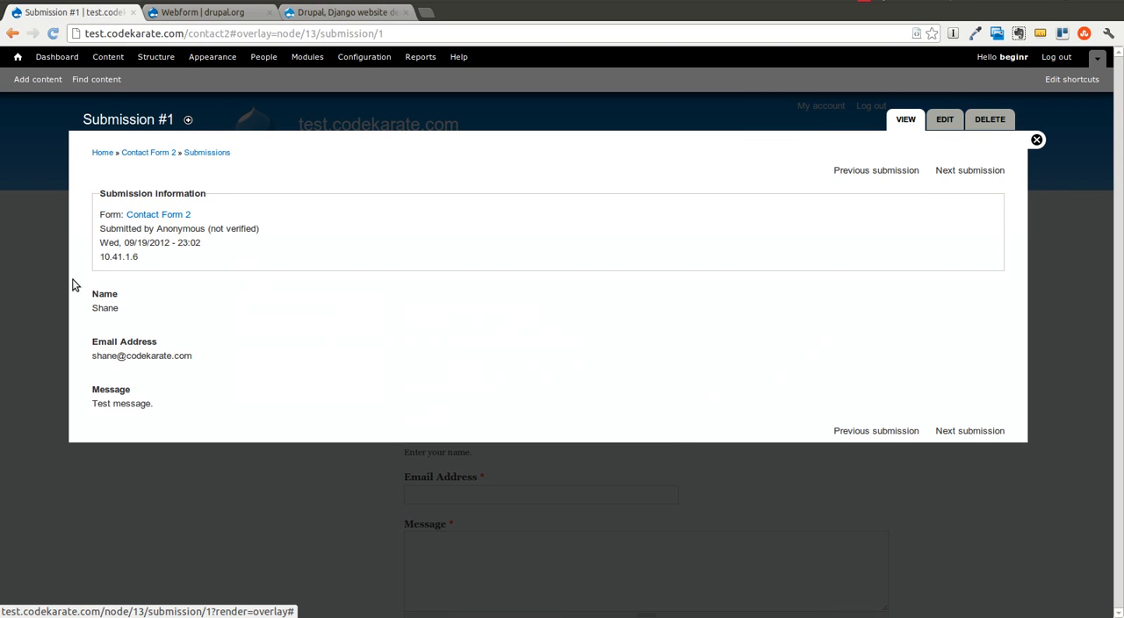
mouse_move(926, 177)
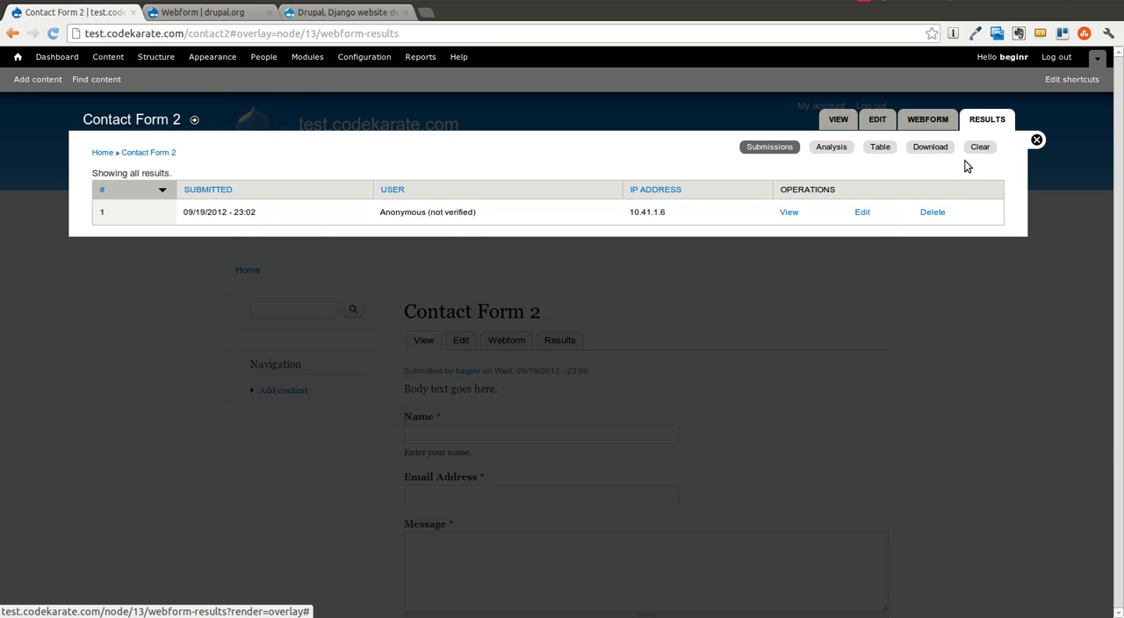
mouse_move(830, 158)
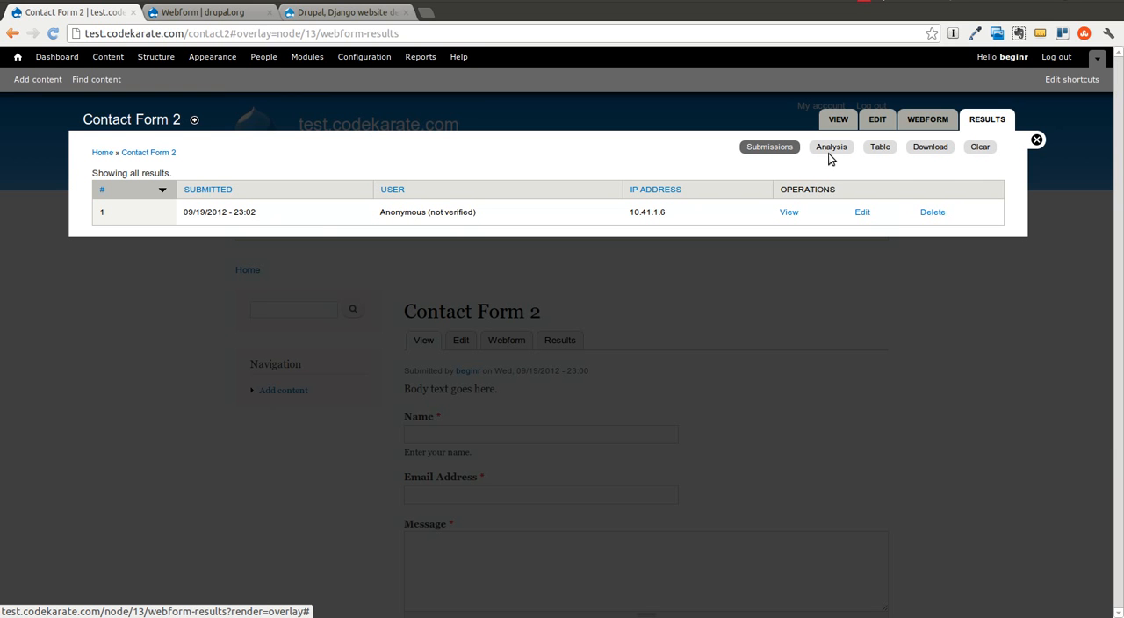
Show the Analysis and Table views of the results, then the Download export options
click(830, 146)
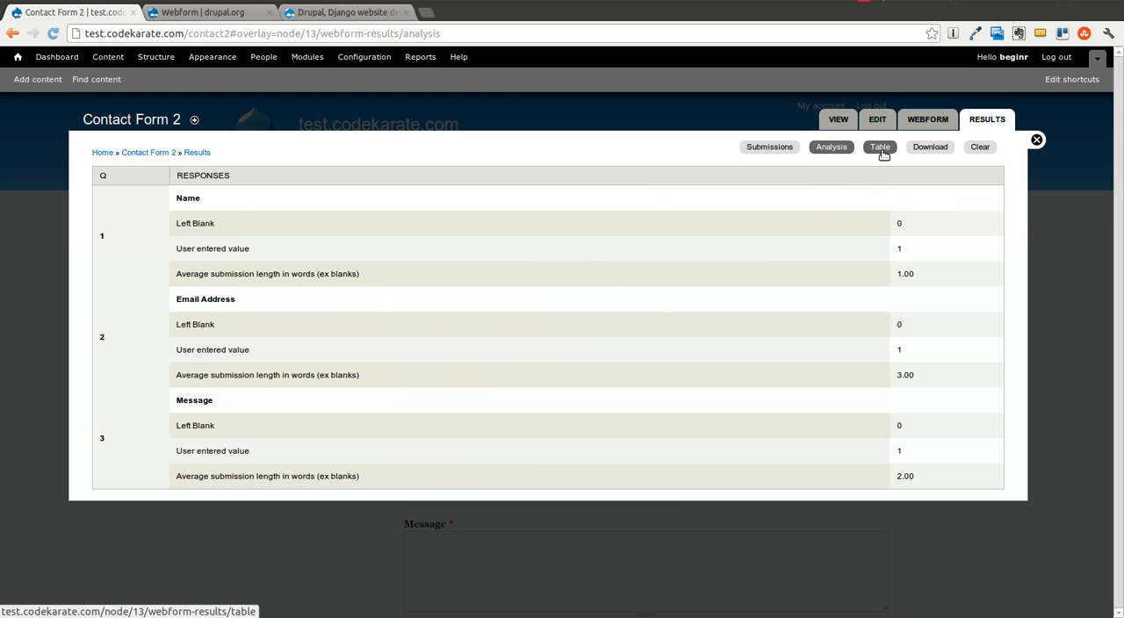
click(879, 147)
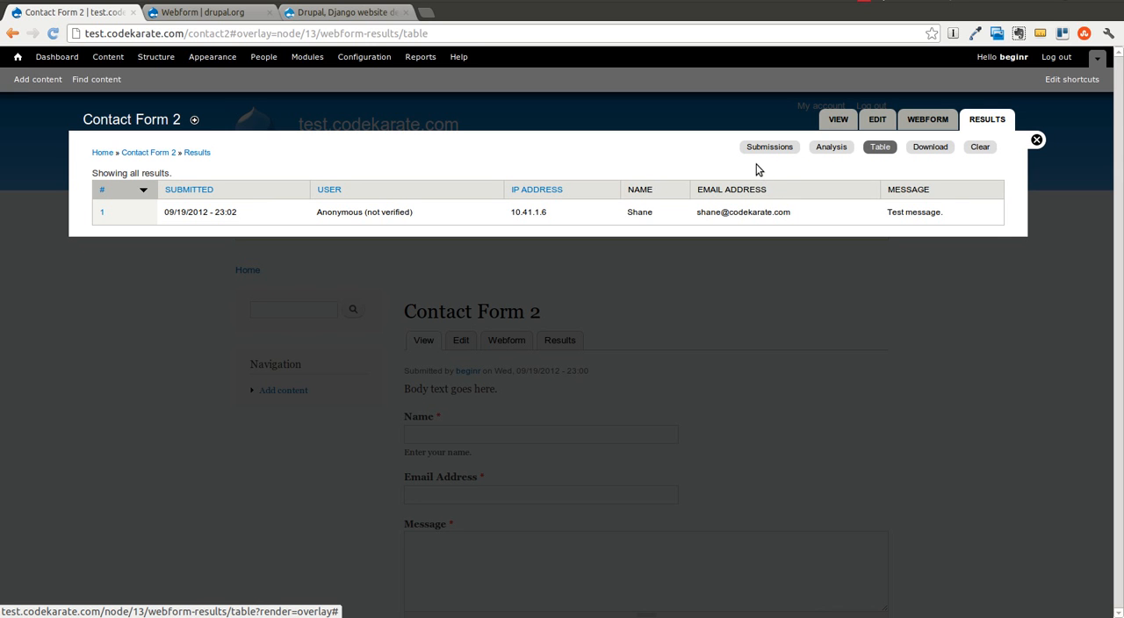
click(929, 147)
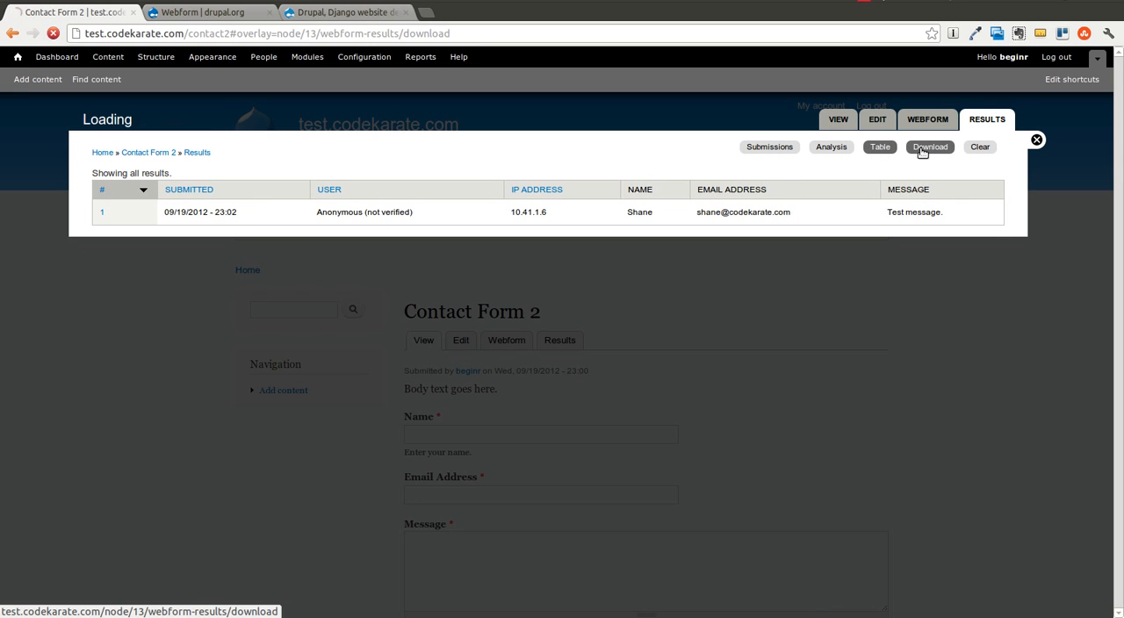
click(928, 146)
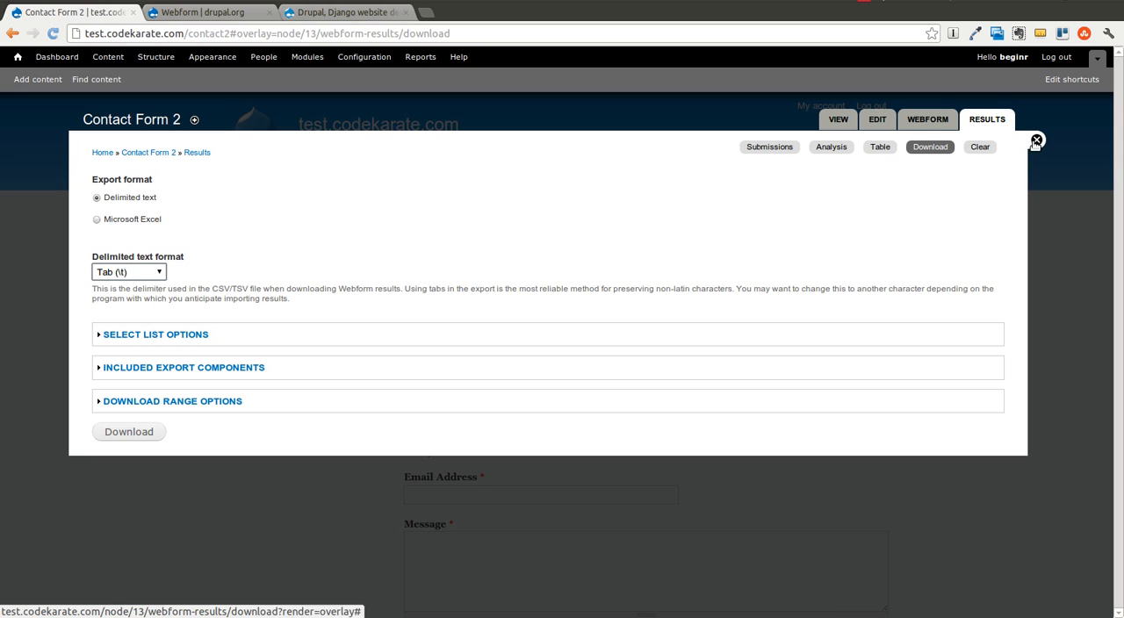
mouse_move(927, 119)
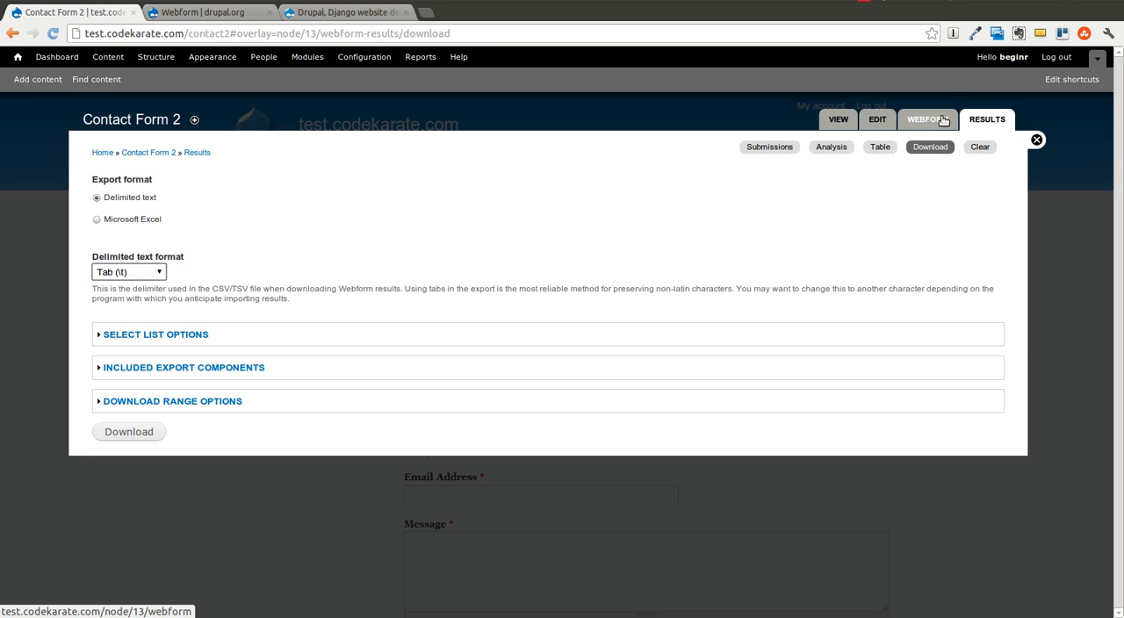
click(927, 119)
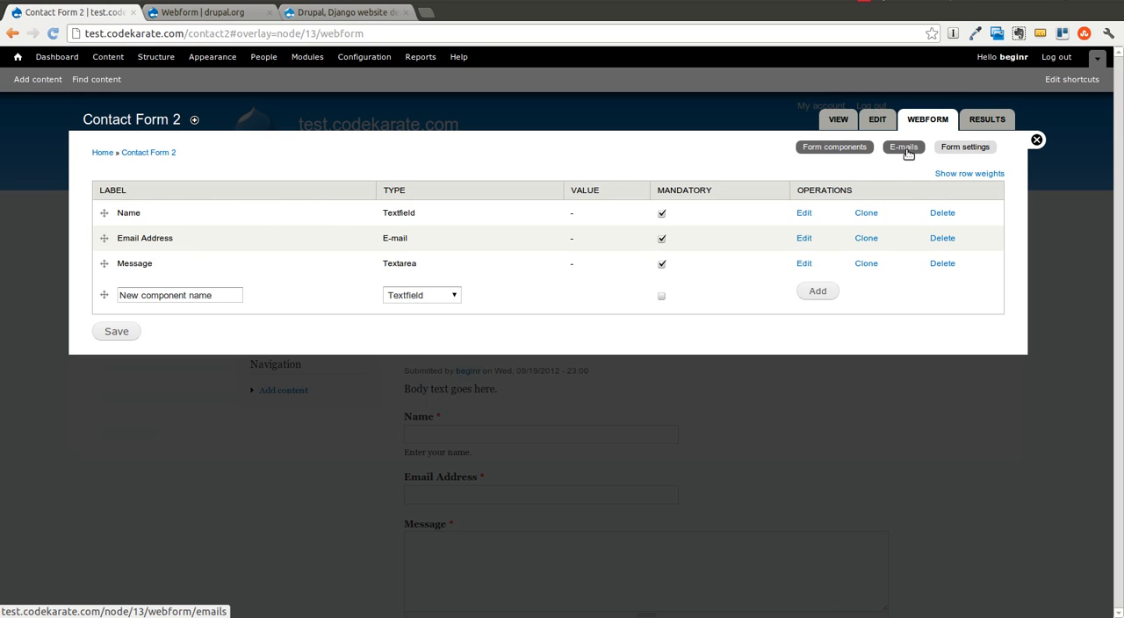
click(903, 147)
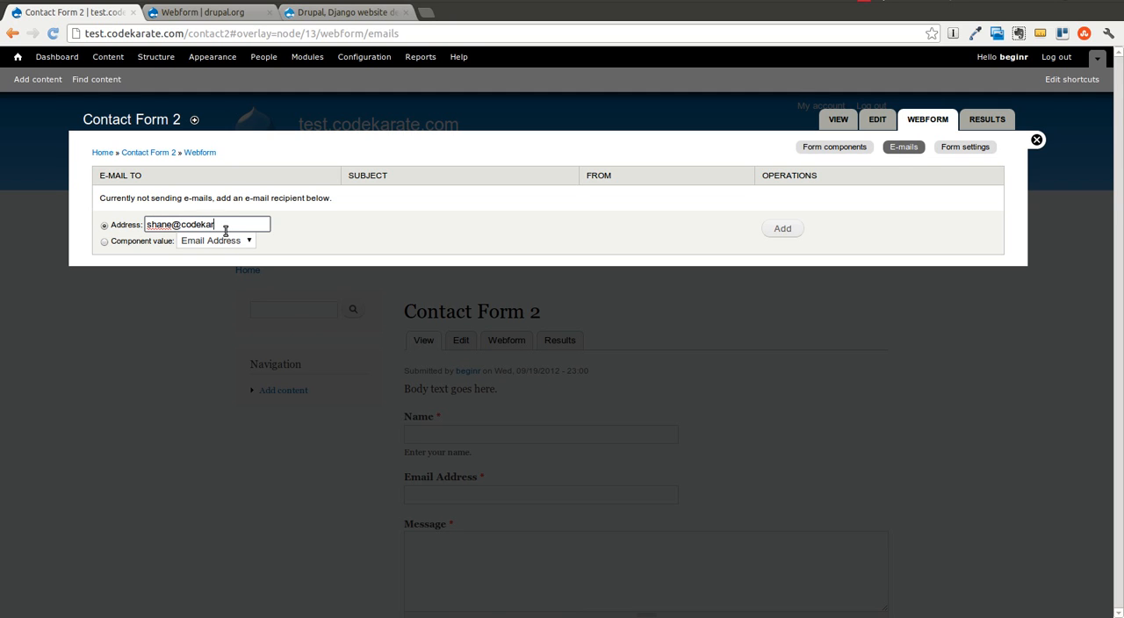
text(ate.com)
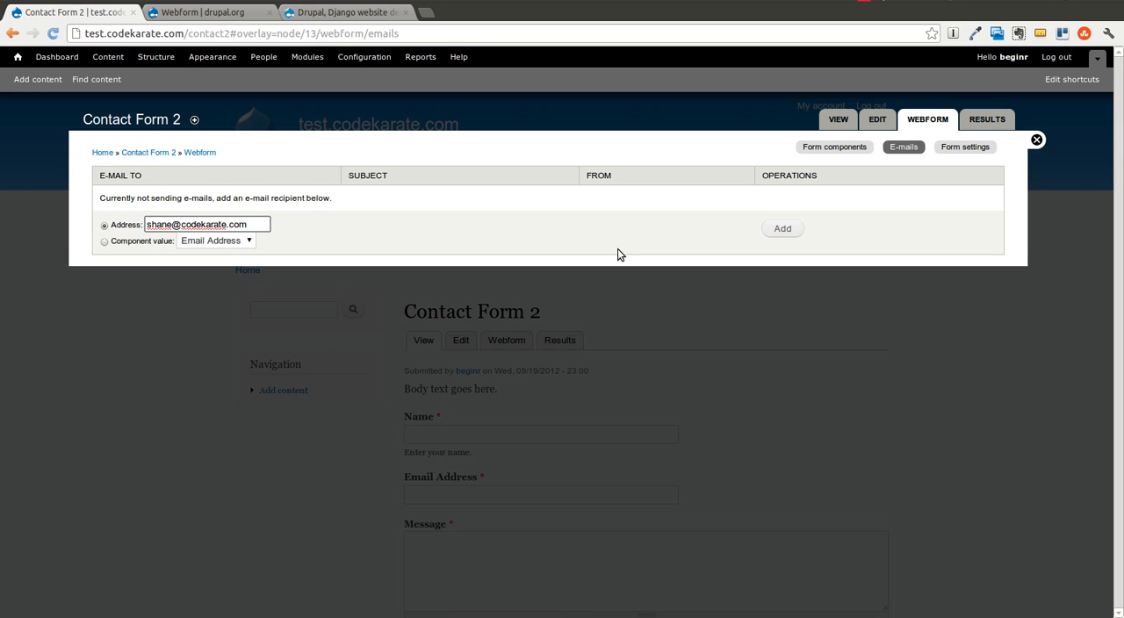
click(781, 228)
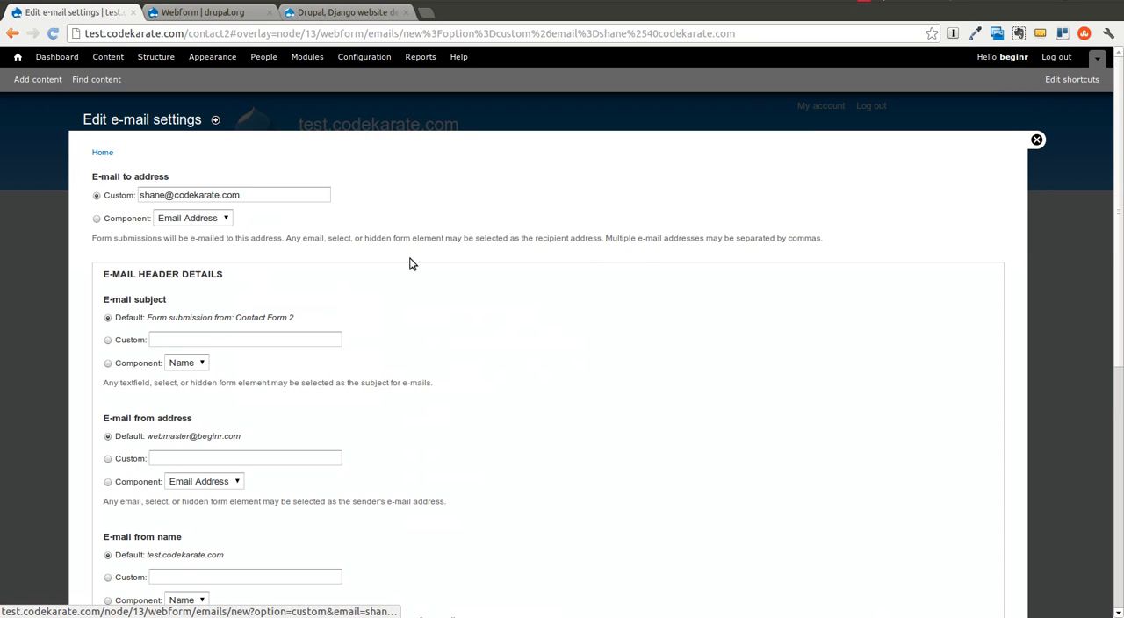
Review the e-mail template and token values, then save the e-mail settings
scroll(down, 3)
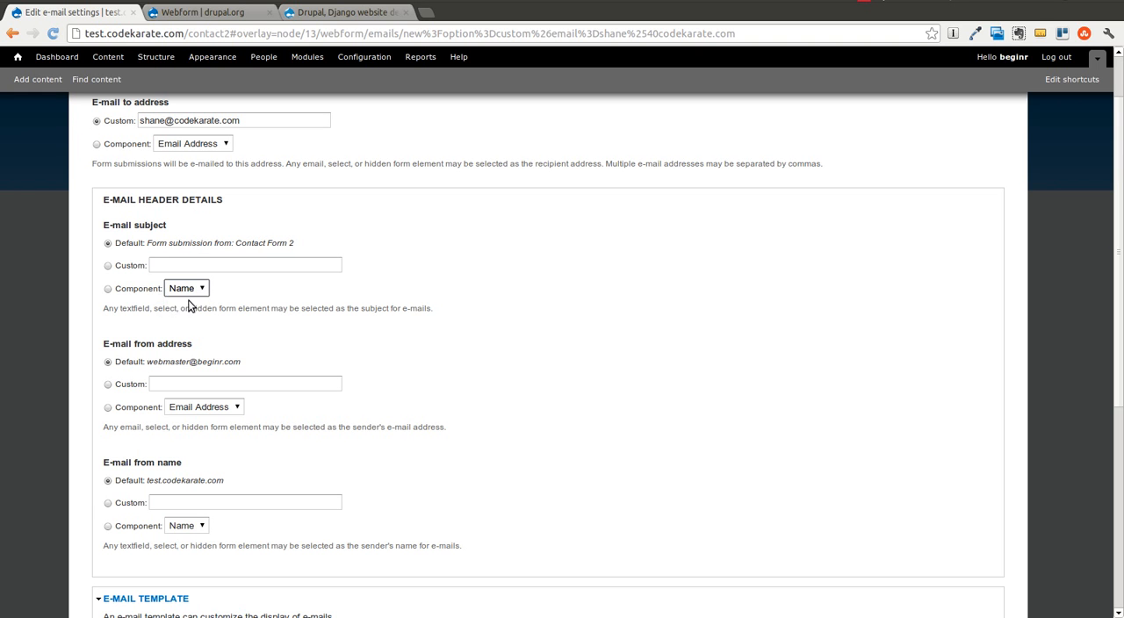
scroll(down, 3)
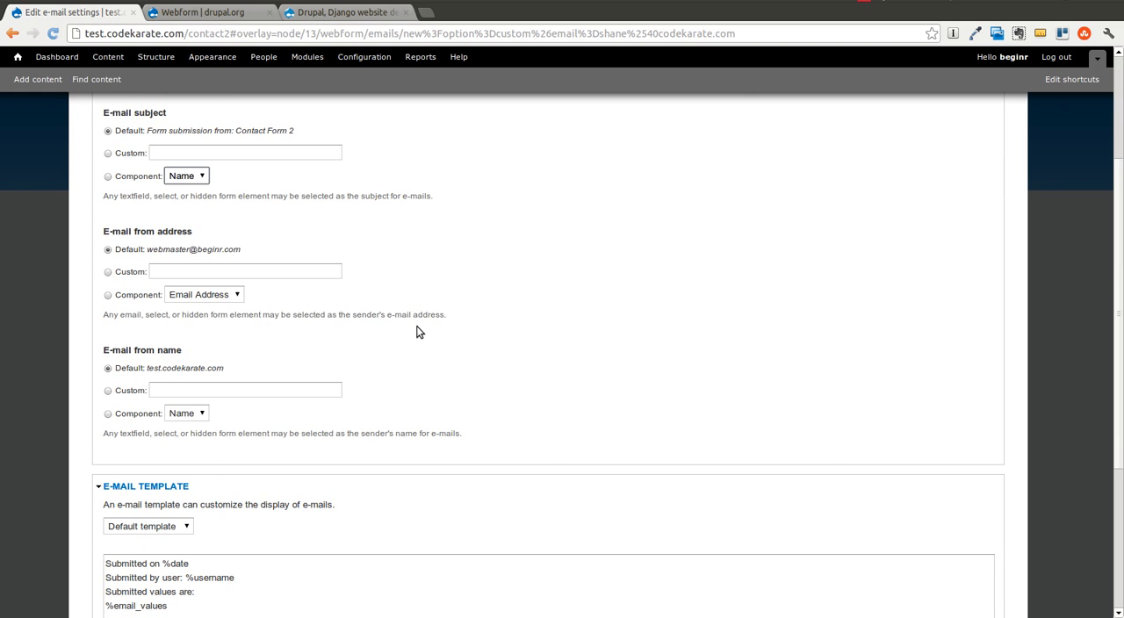
scroll(down, 3)
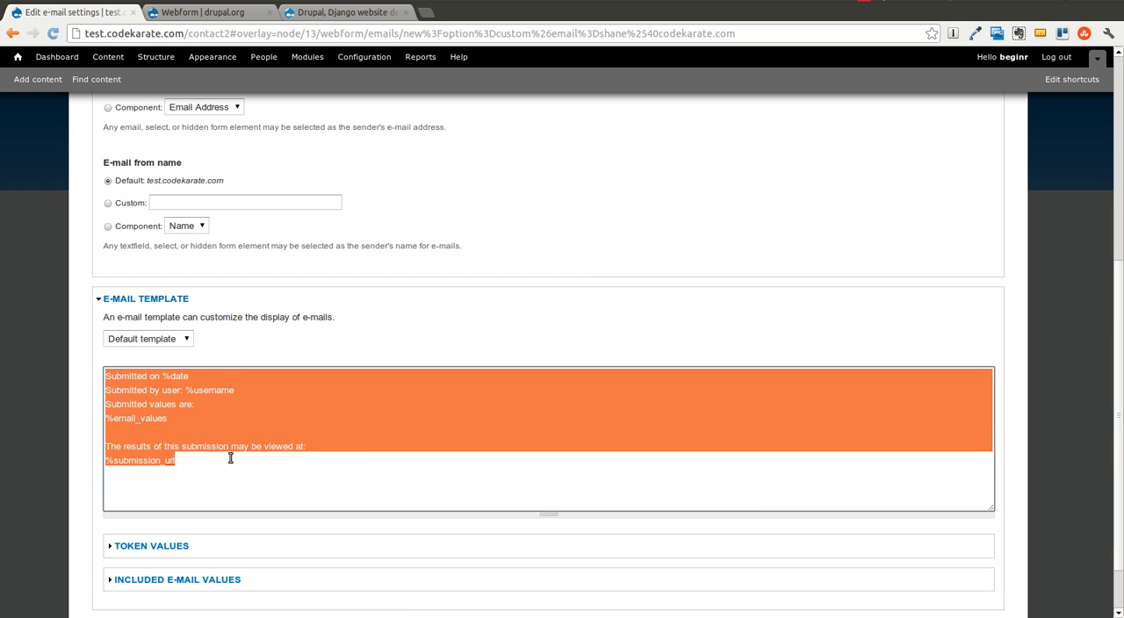
click(205, 409)
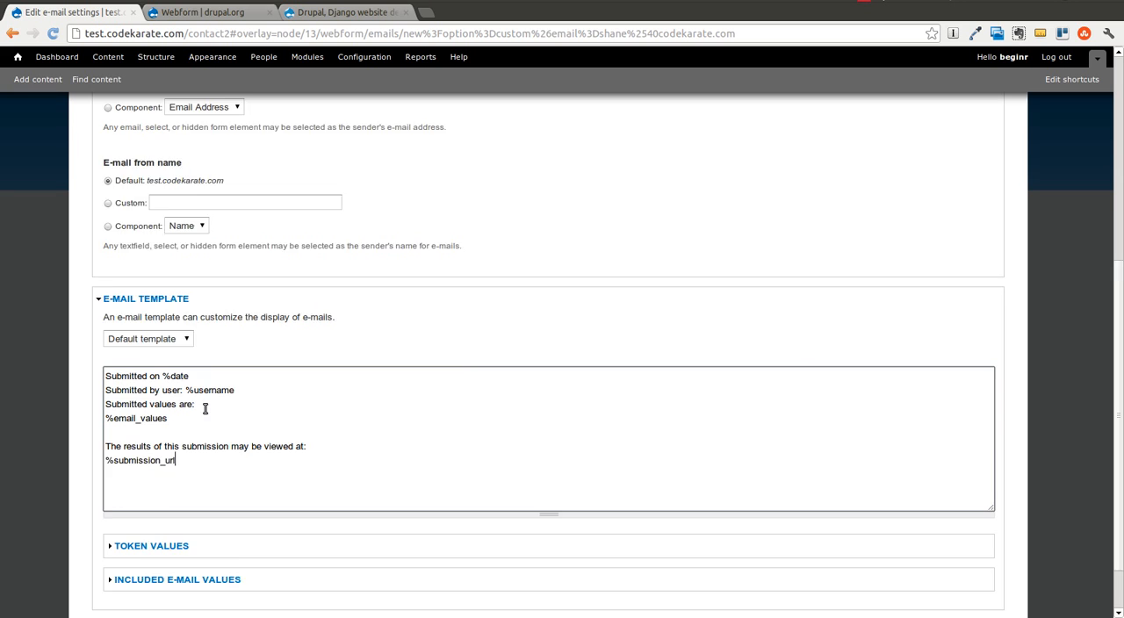
scroll(down, 3)
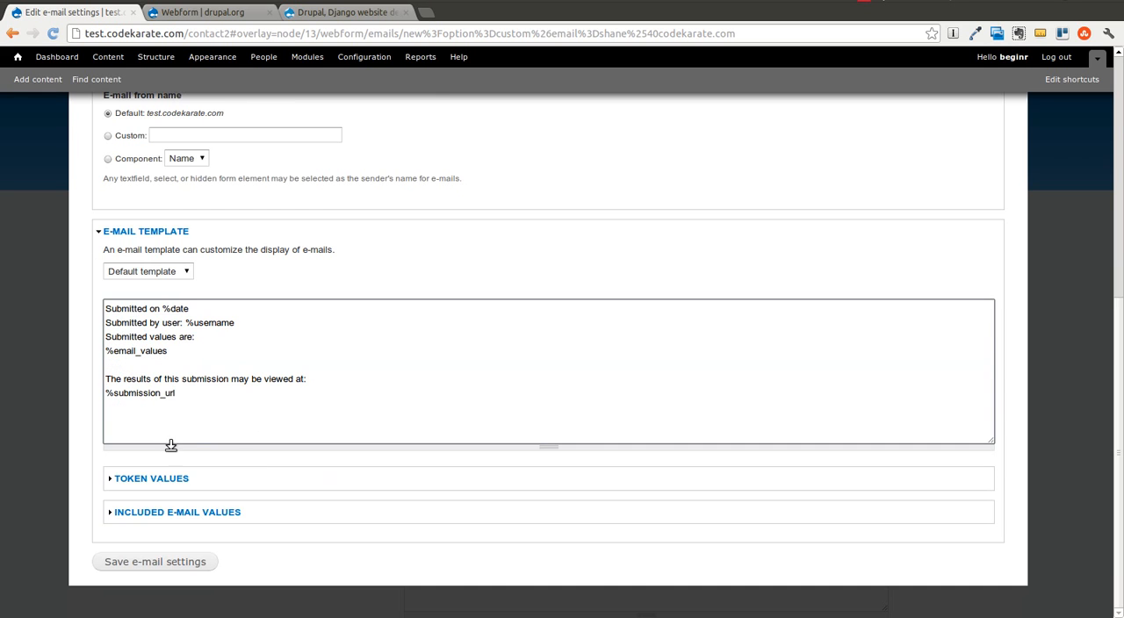
click(150, 477)
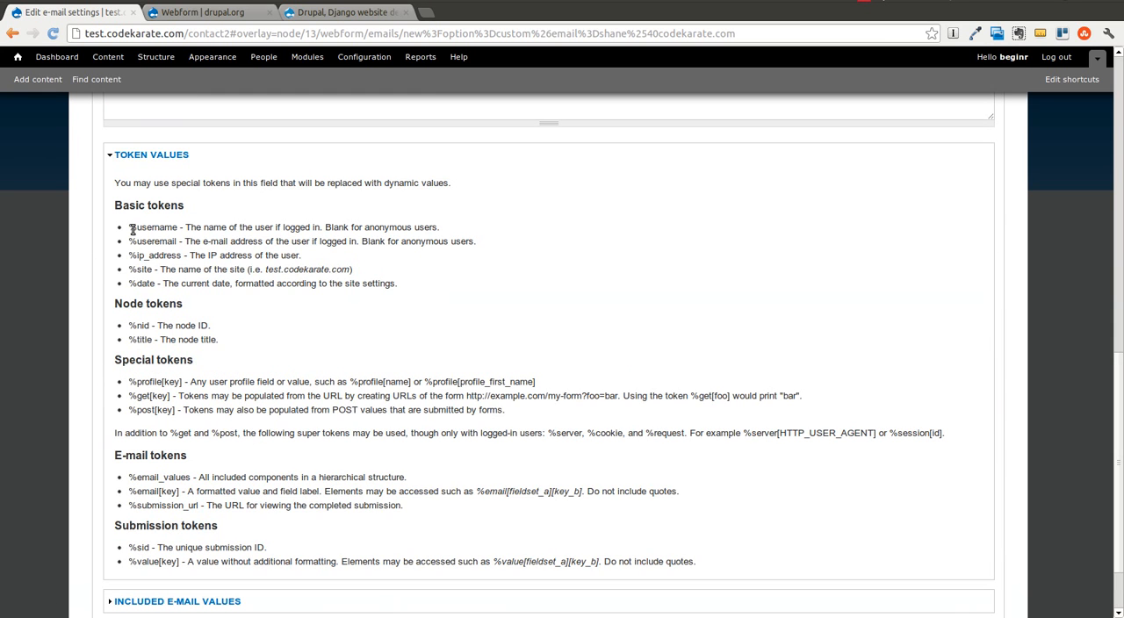
double_click(152, 240)
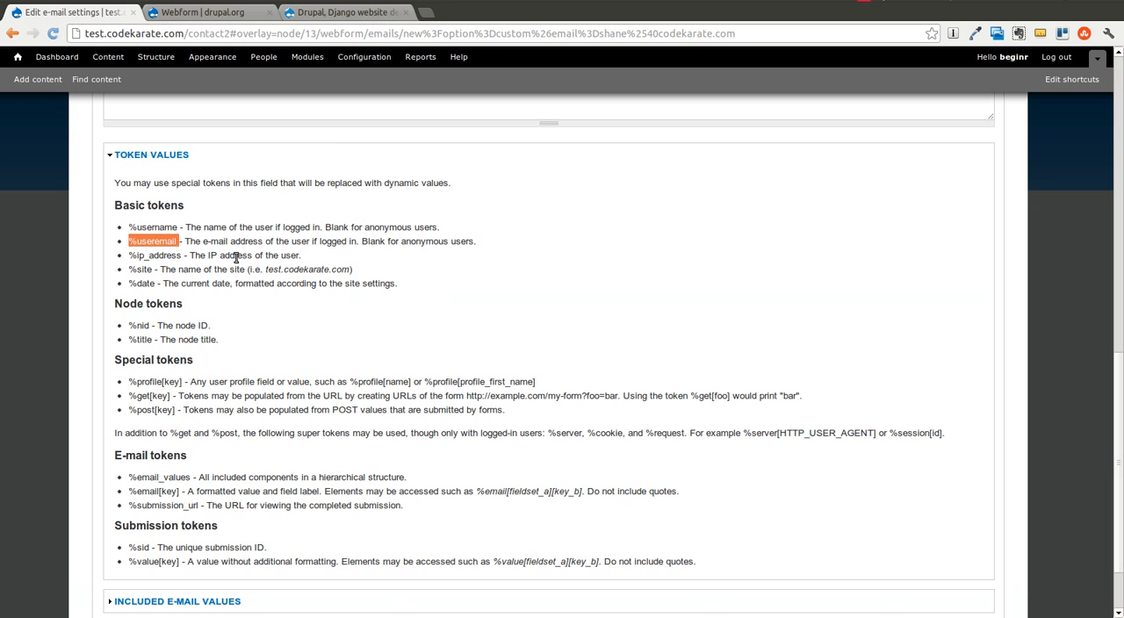
scroll(down, 3)
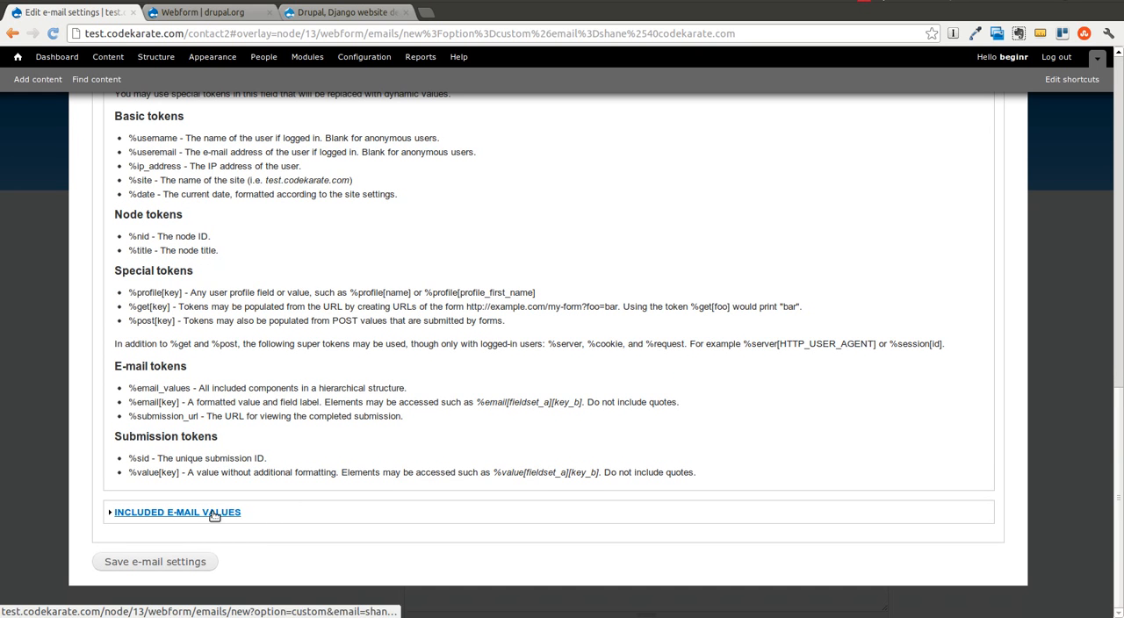
click(177, 512)
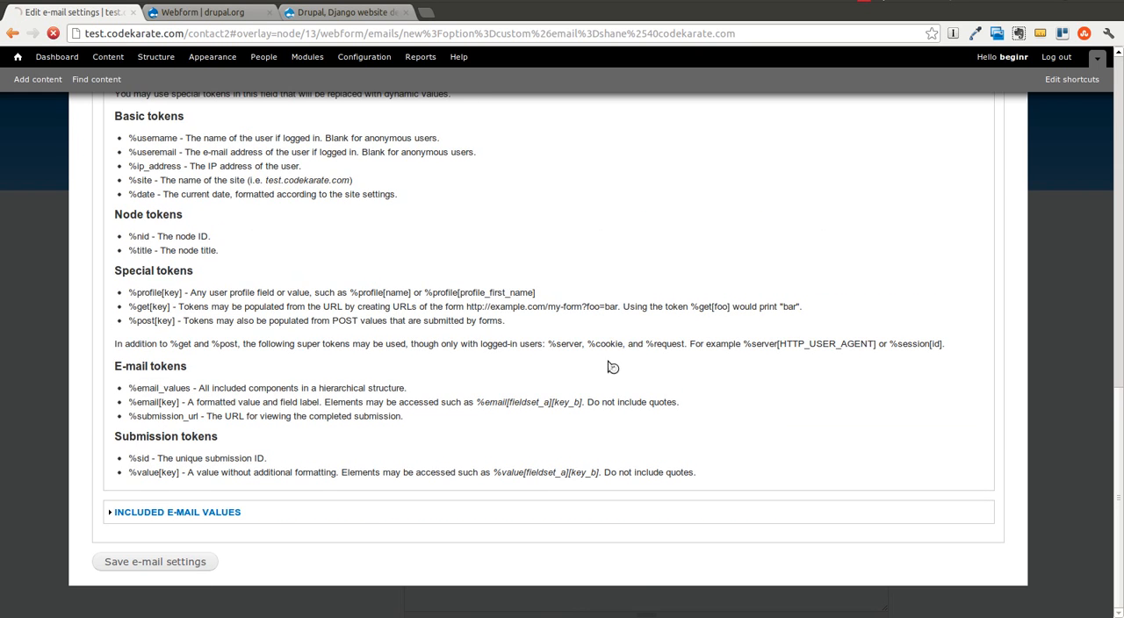
click(154, 561)
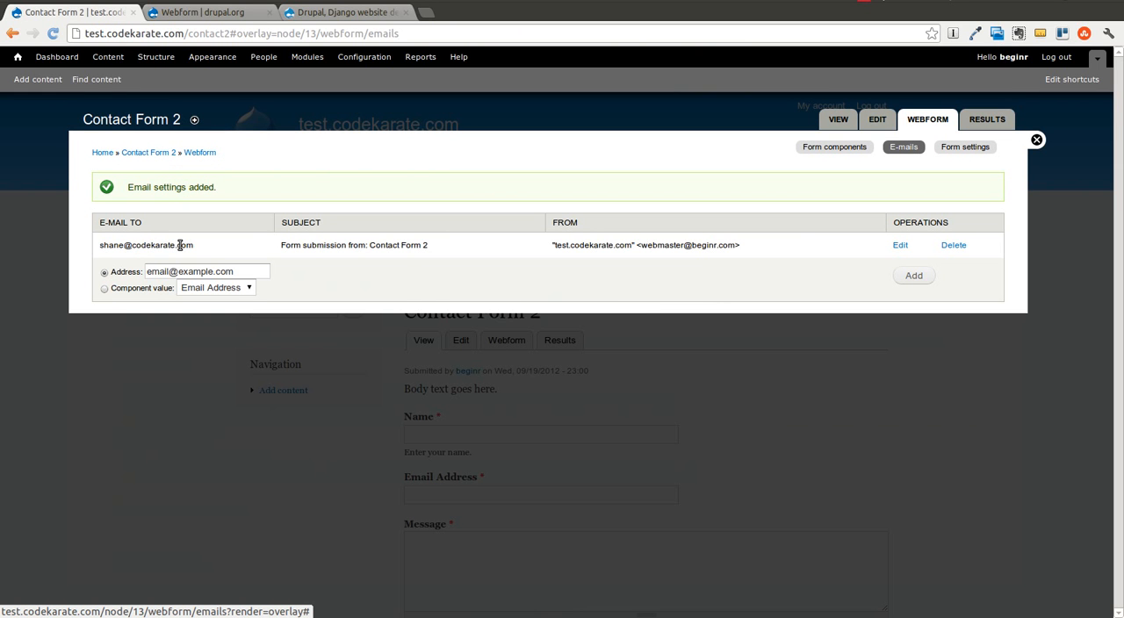
mouse_move(757, 246)
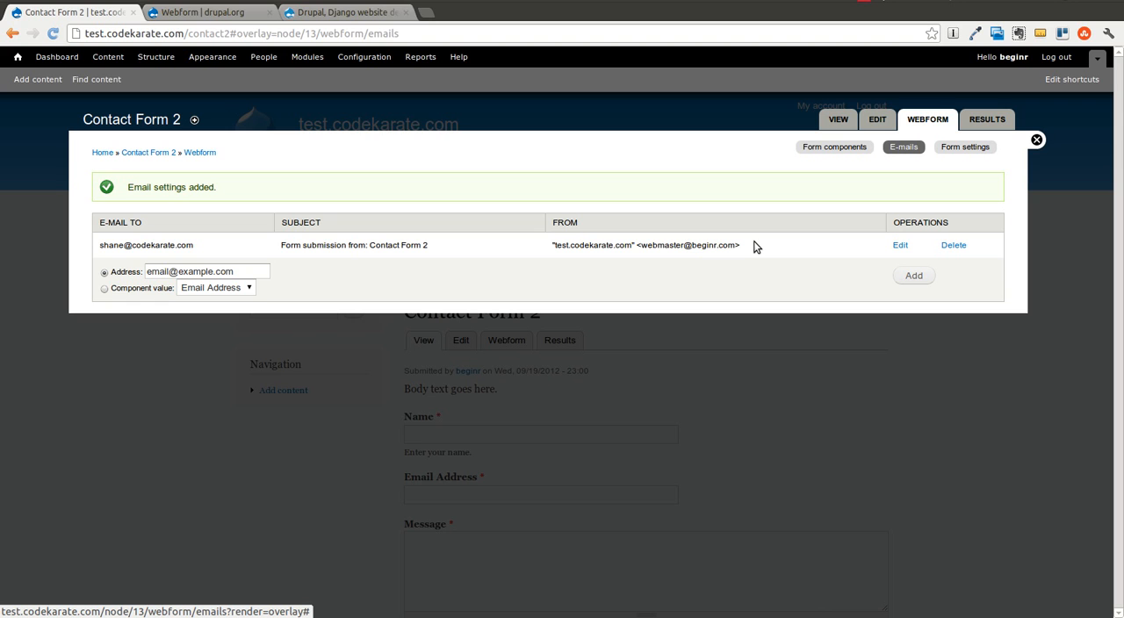
mouse_move(449, 439)
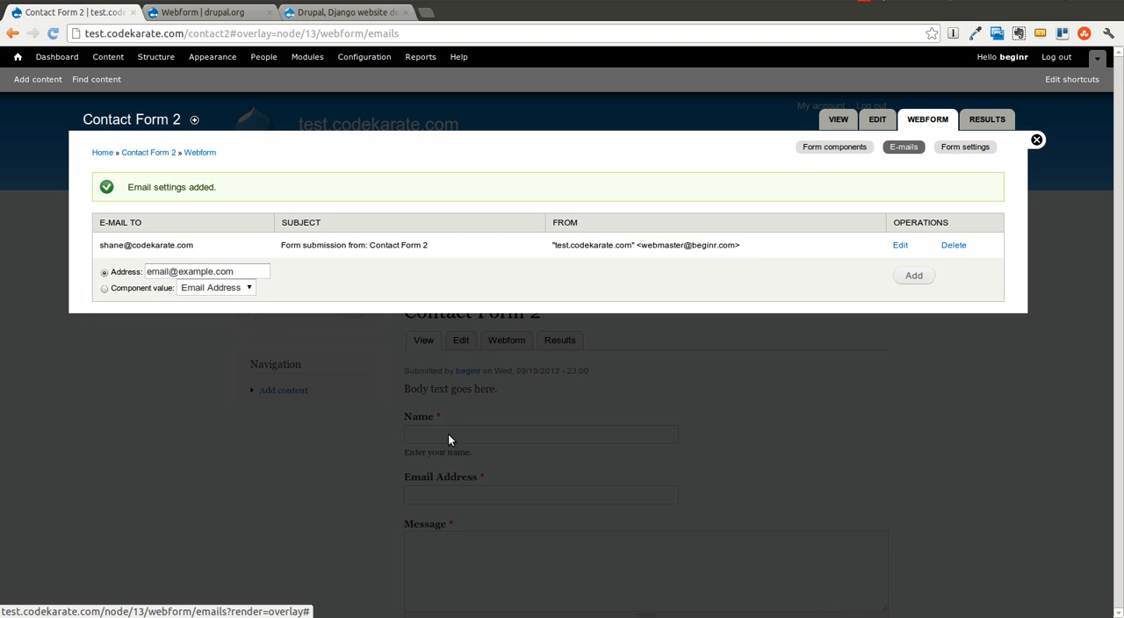
click(104, 288)
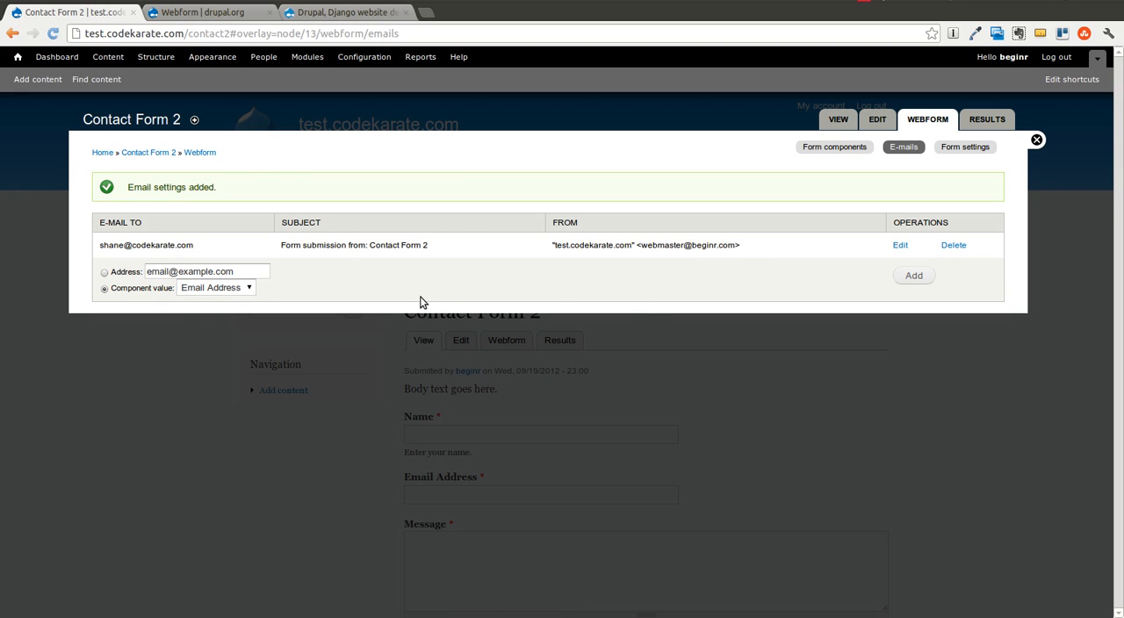
mouse_move(642, 303)
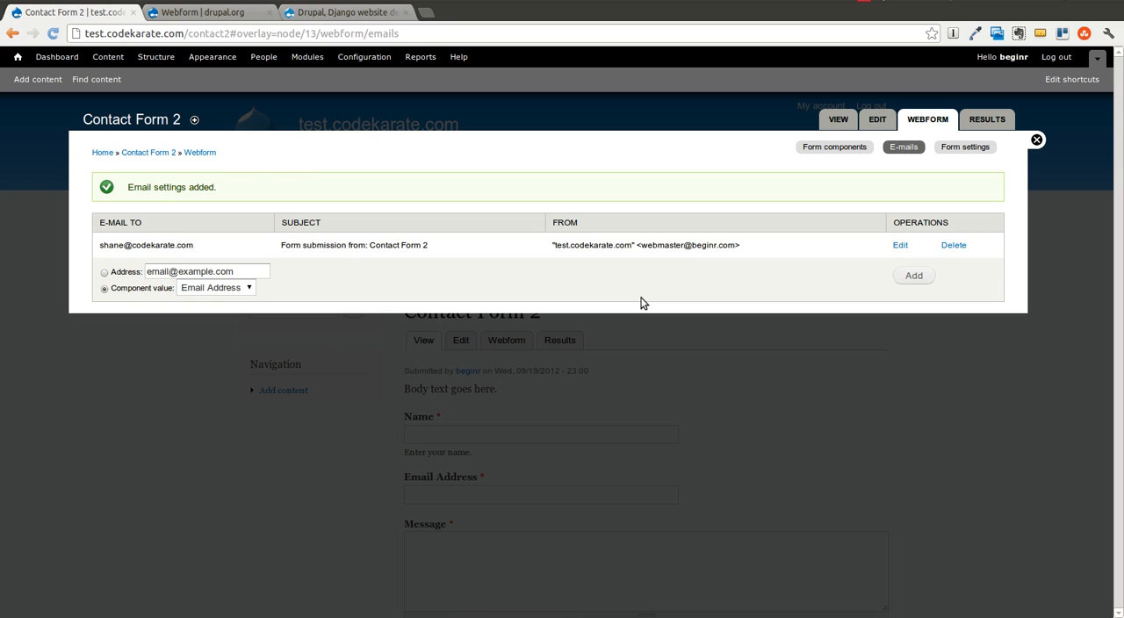
mouse_move(715, 291)
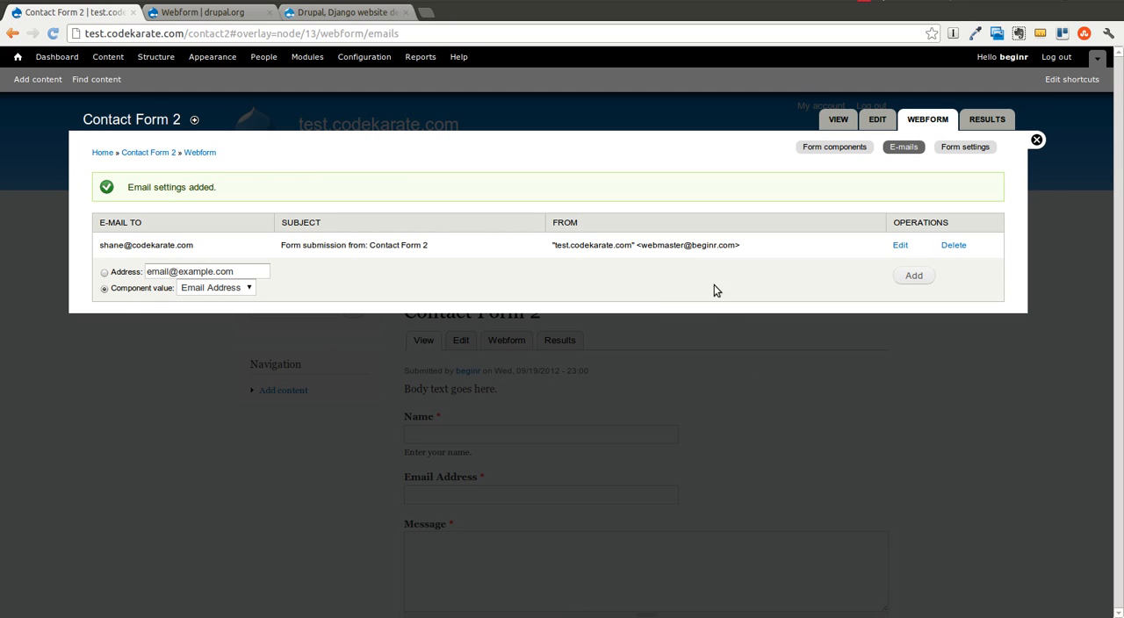
mouse_move(319, 269)
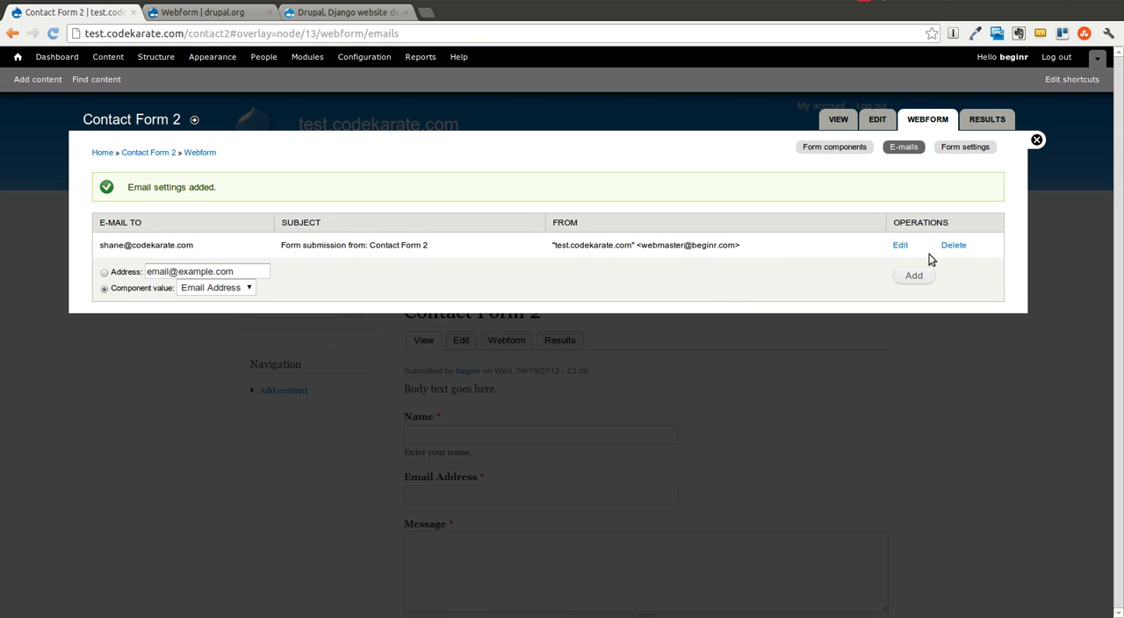
click(899, 245)
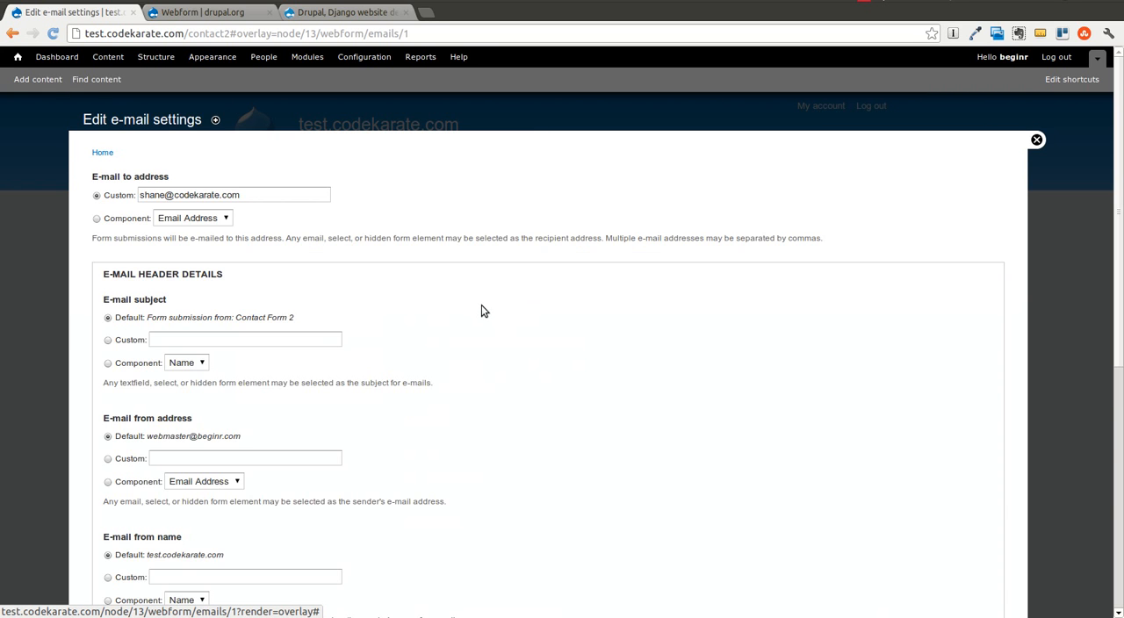
Close the settings overlay to return to the public Contact Form 2 page
scroll(down, 3)
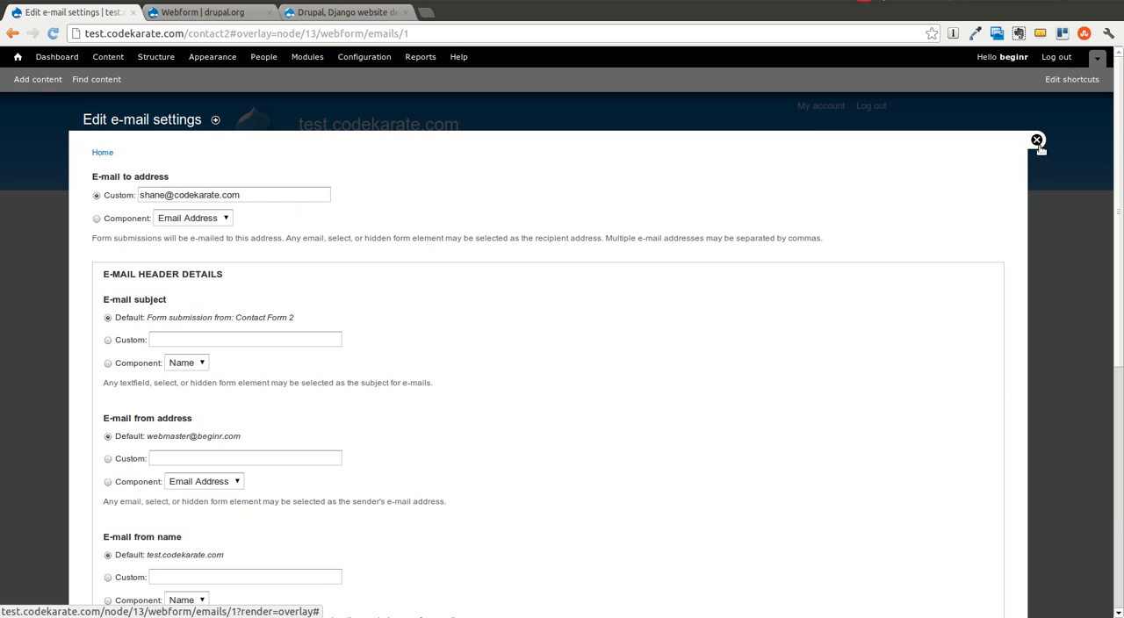
click(1036, 140)
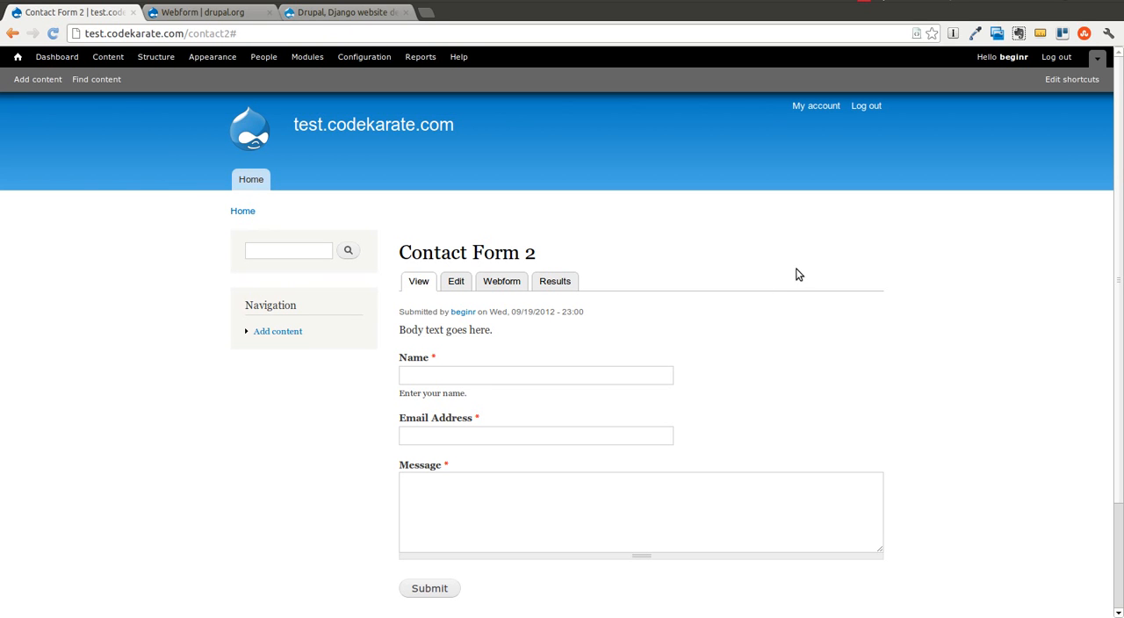